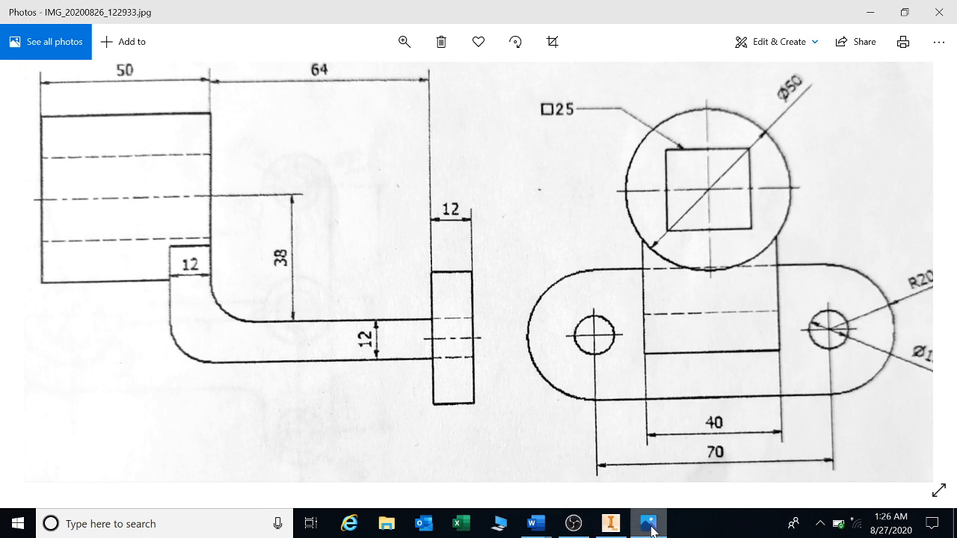
pyautogui.moveTo(447, 345)
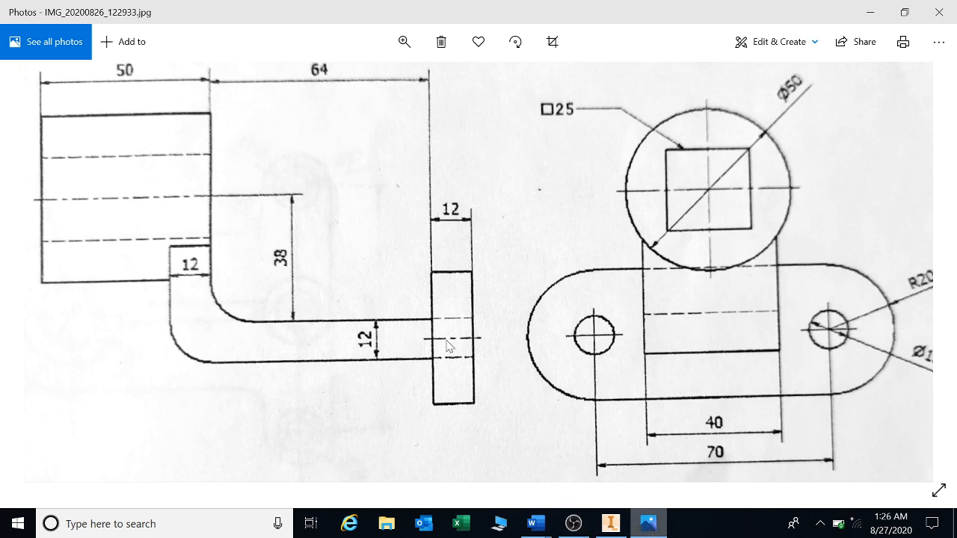
pyautogui.moveTo(337, 254)
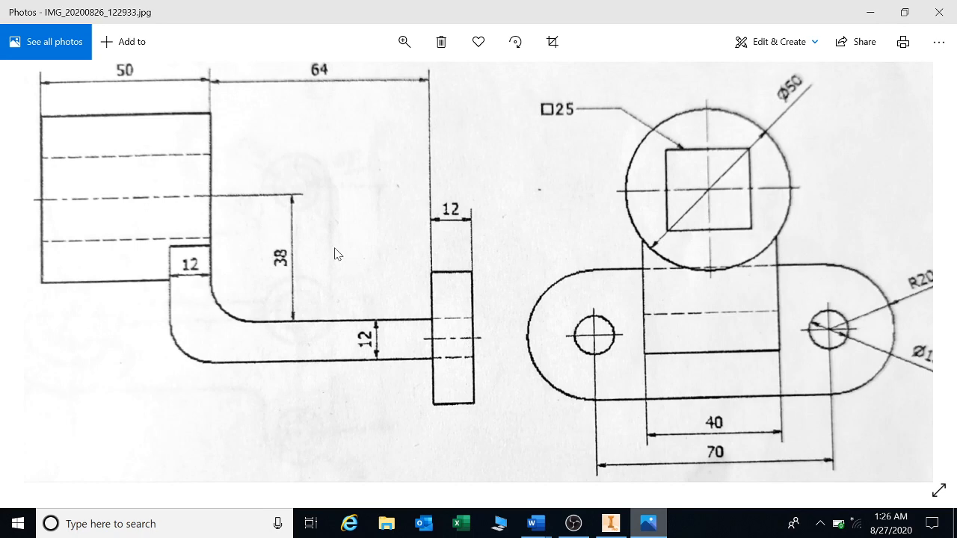
pyautogui.moveTo(103, 258)
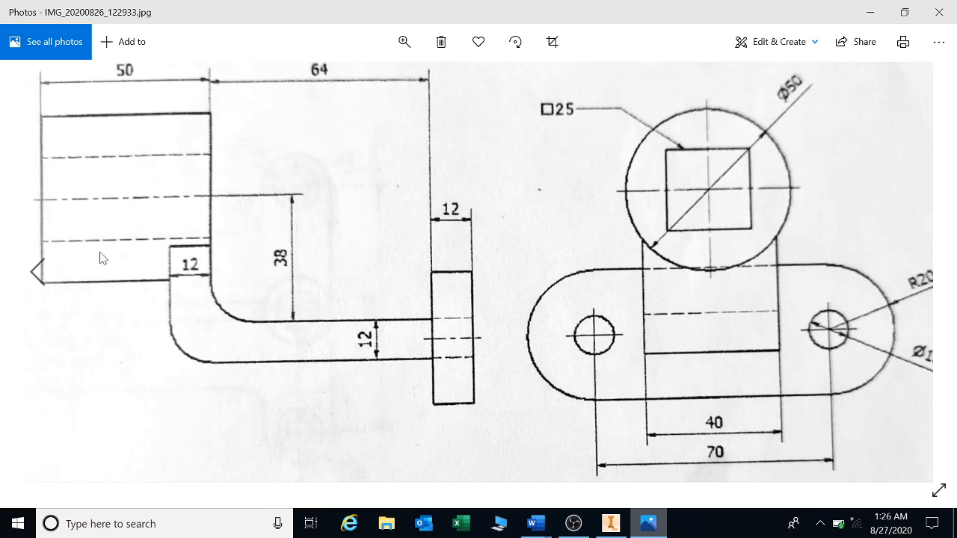
pyautogui.moveTo(716, 166)
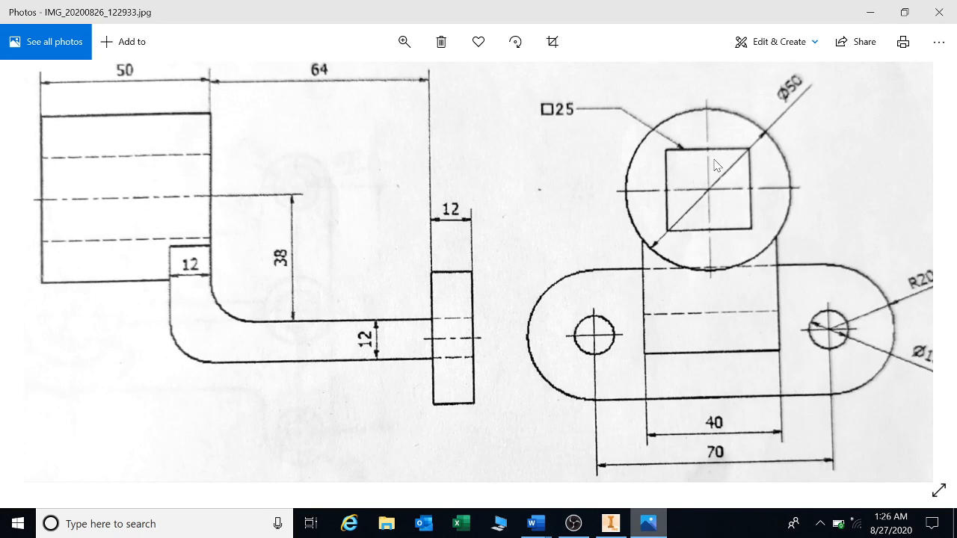
pyautogui.moveTo(118, 178)
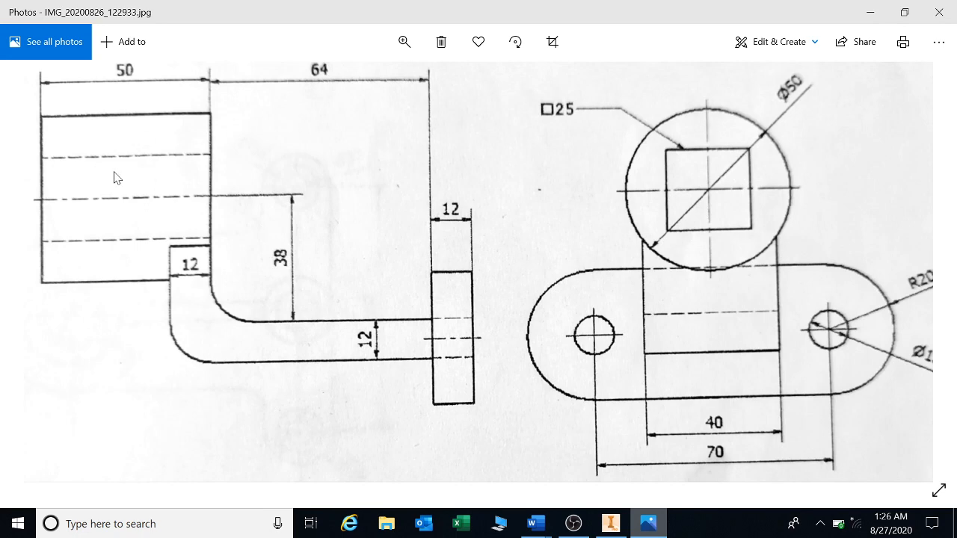
pyautogui.moveTo(292, 186)
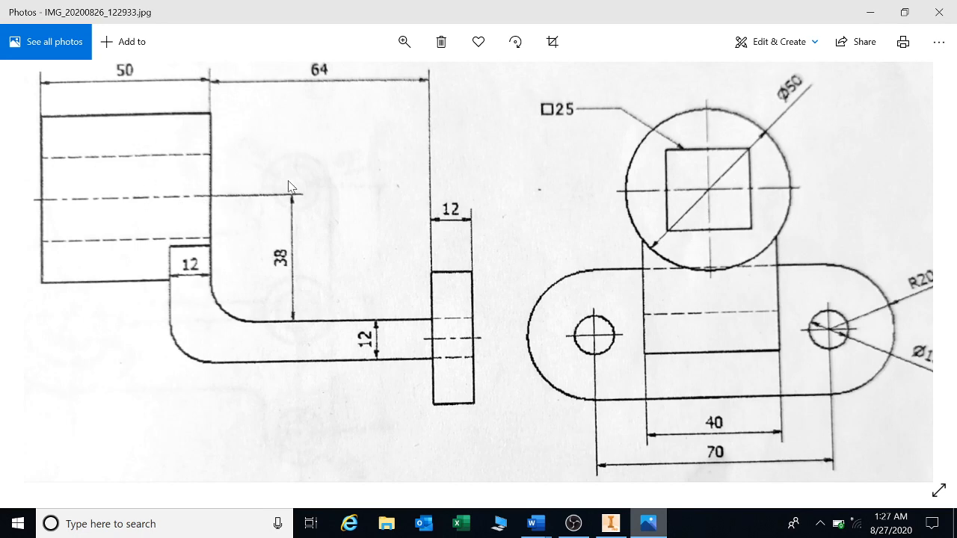
pyautogui.moveTo(81, 187)
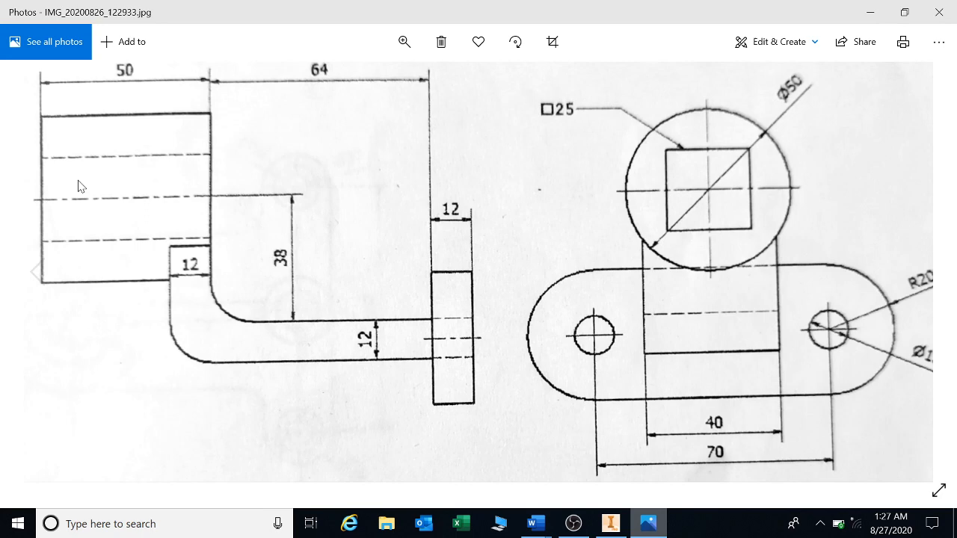
pyautogui.moveTo(198, 262)
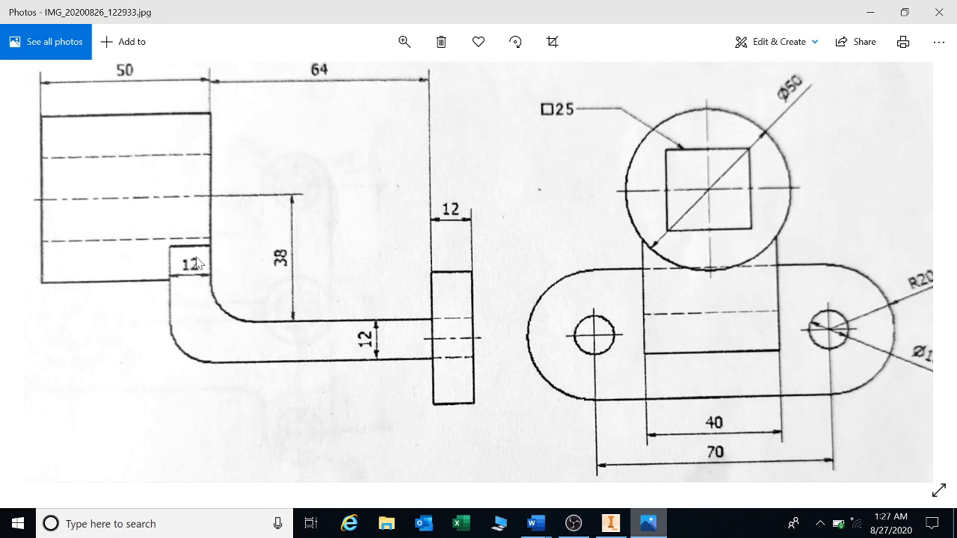
pyautogui.moveTo(277, 343)
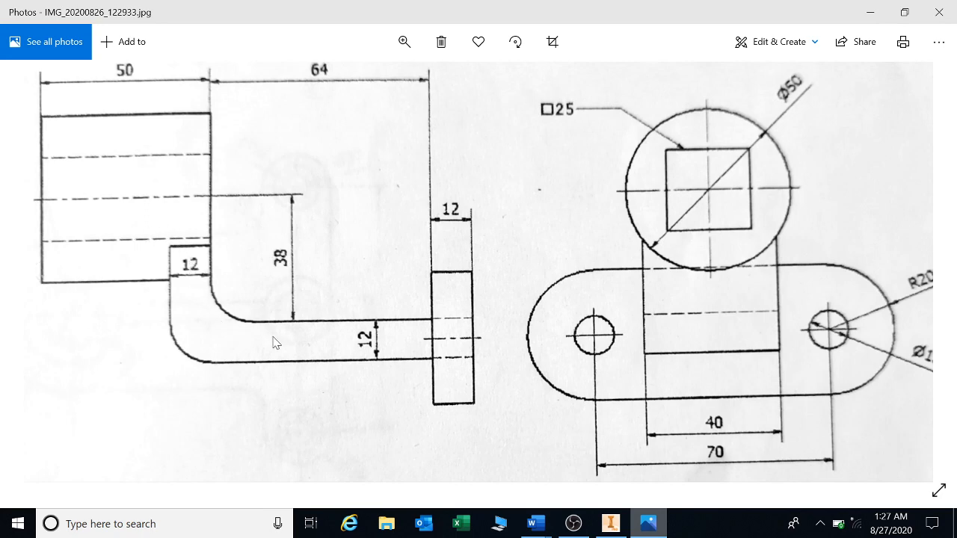
pyautogui.moveTo(643, 273)
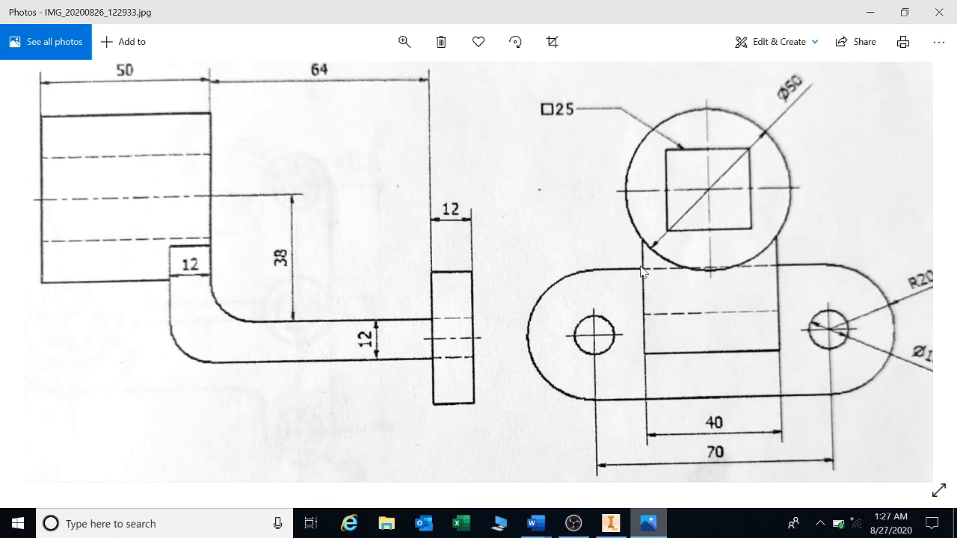
pyautogui.moveTo(644, 267)
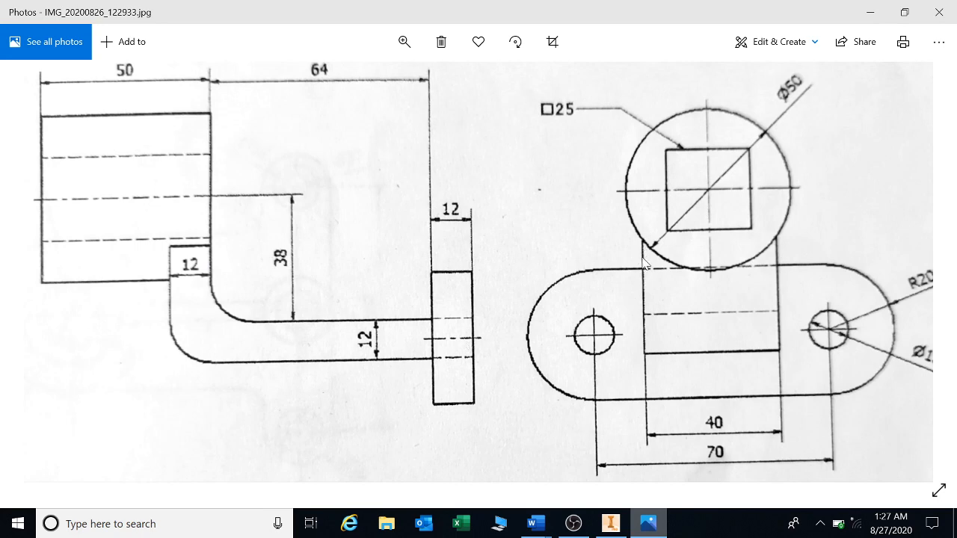
pyautogui.moveTo(681, 317)
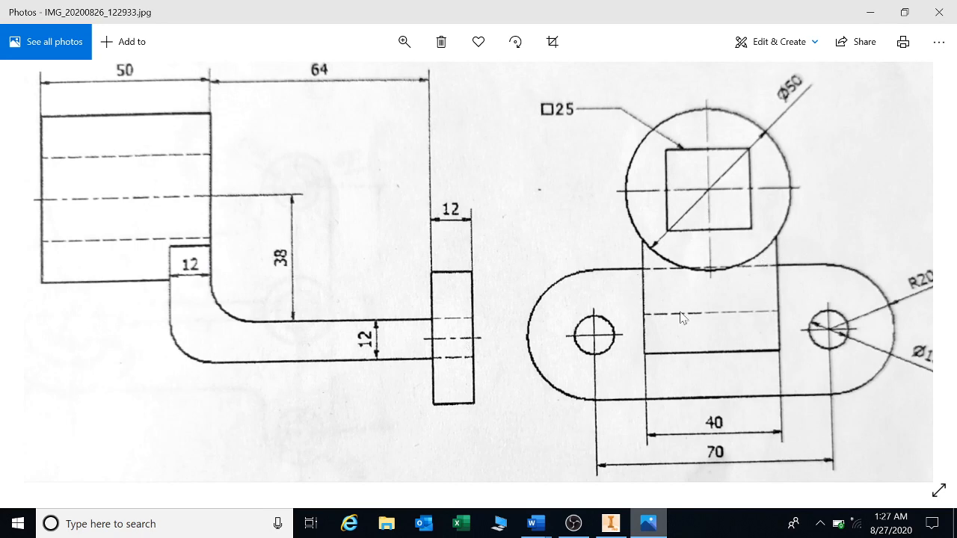
pyautogui.moveTo(708, 335)
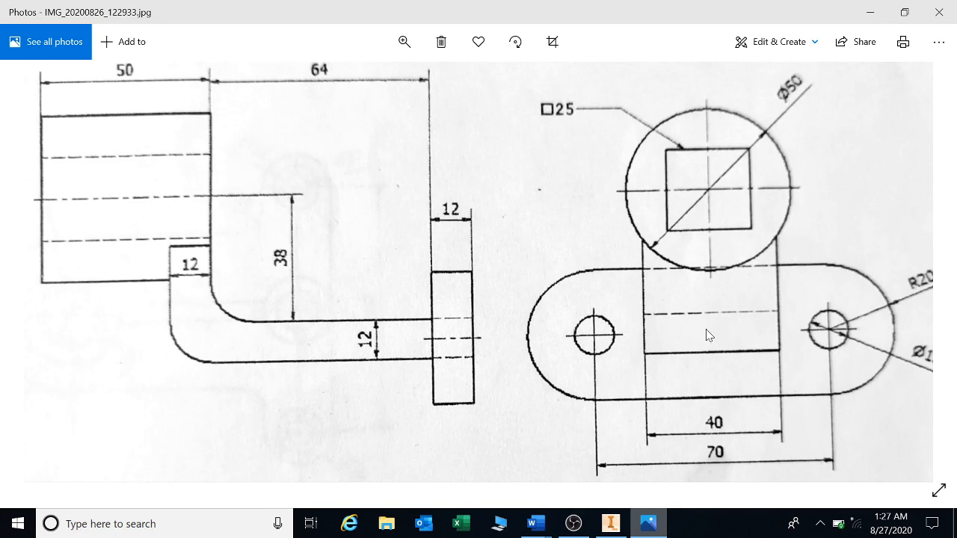
pyautogui.moveTo(238, 338)
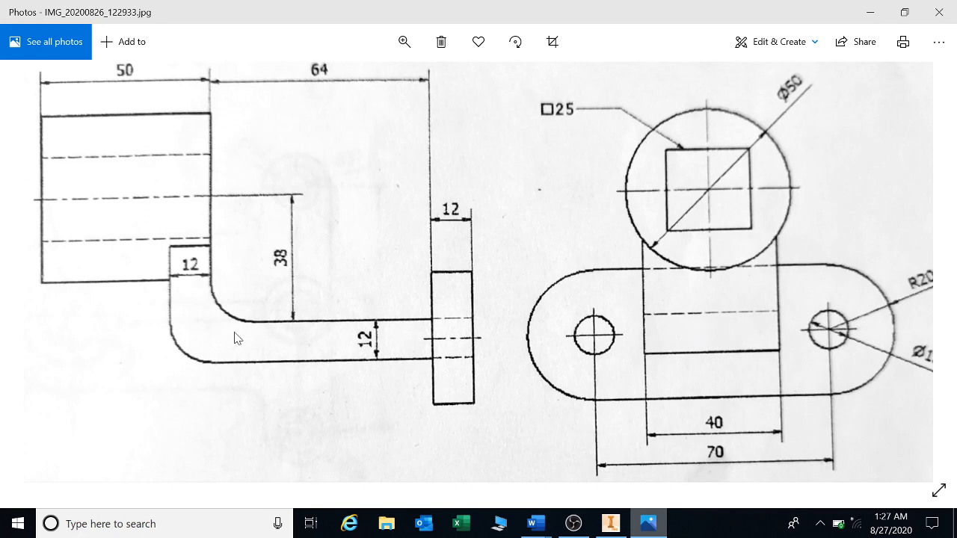
pyautogui.moveTo(451, 292)
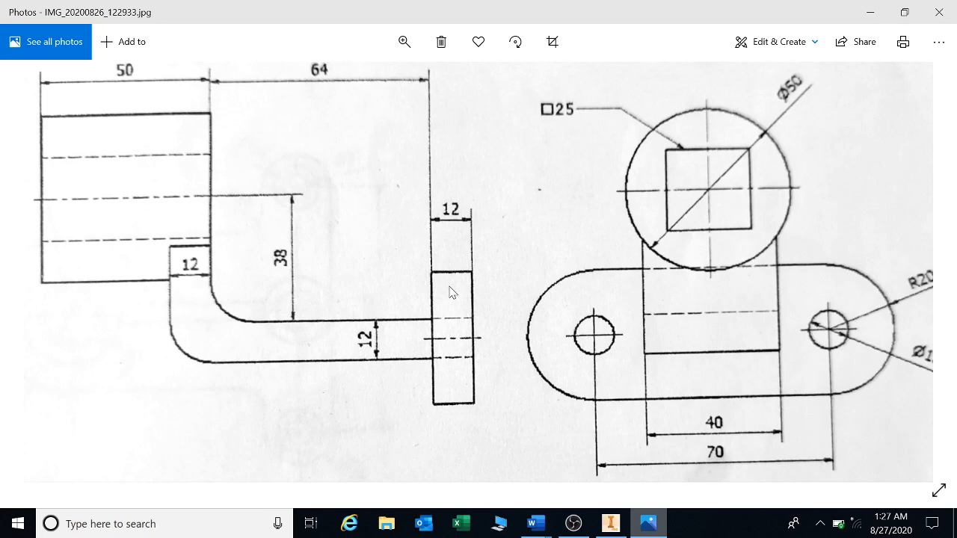
pyautogui.moveTo(685, 296)
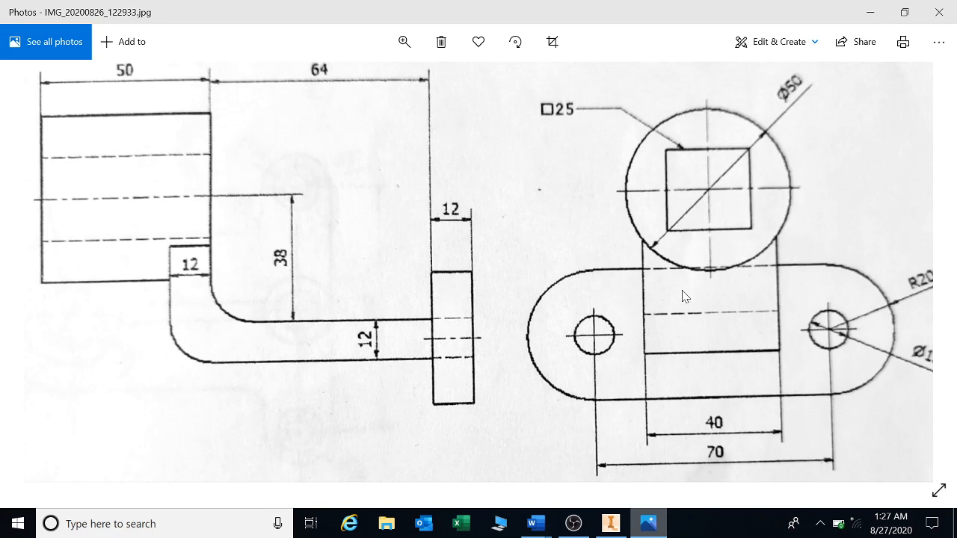
pyautogui.moveTo(722, 291)
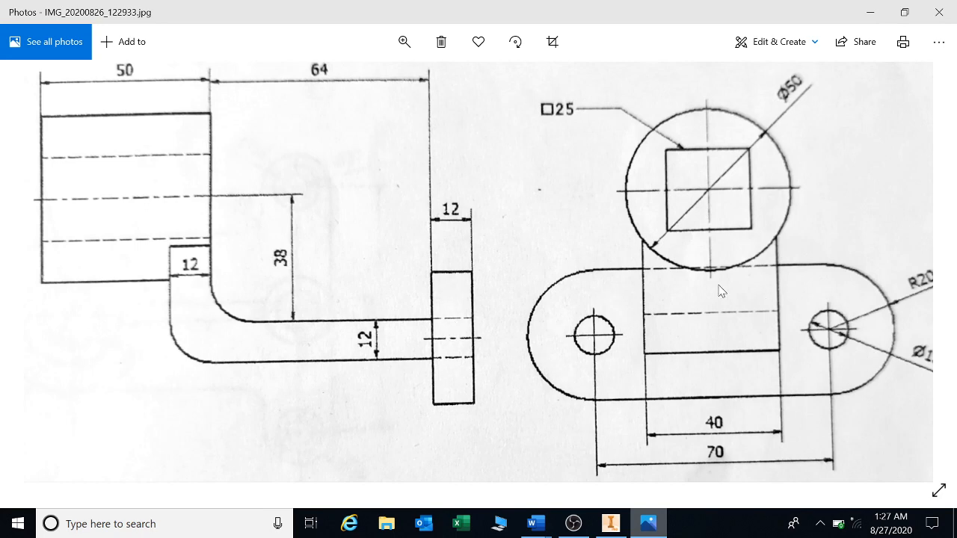
pyautogui.moveTo(806, 332)
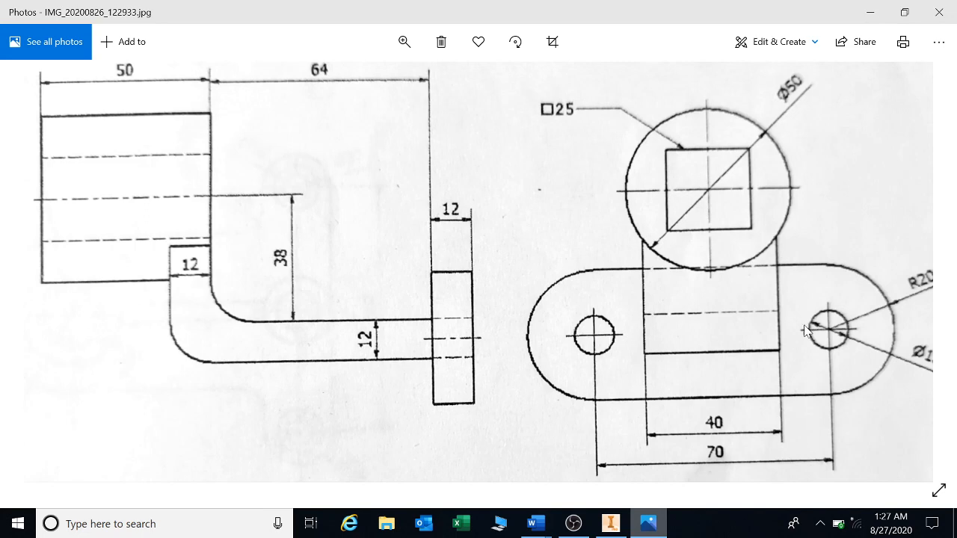
pyautogui.moveTo(764, 346)
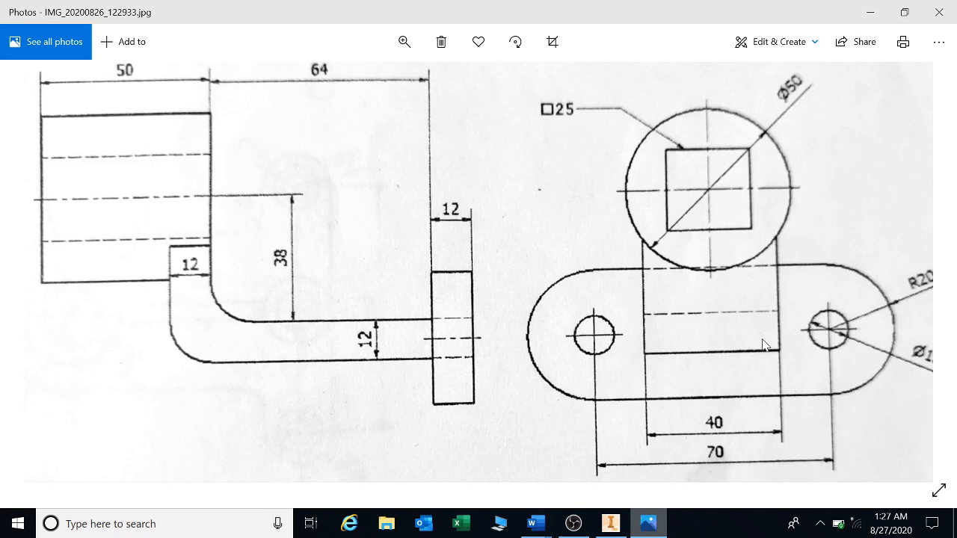
pyautogui.moveTo(293, 187)
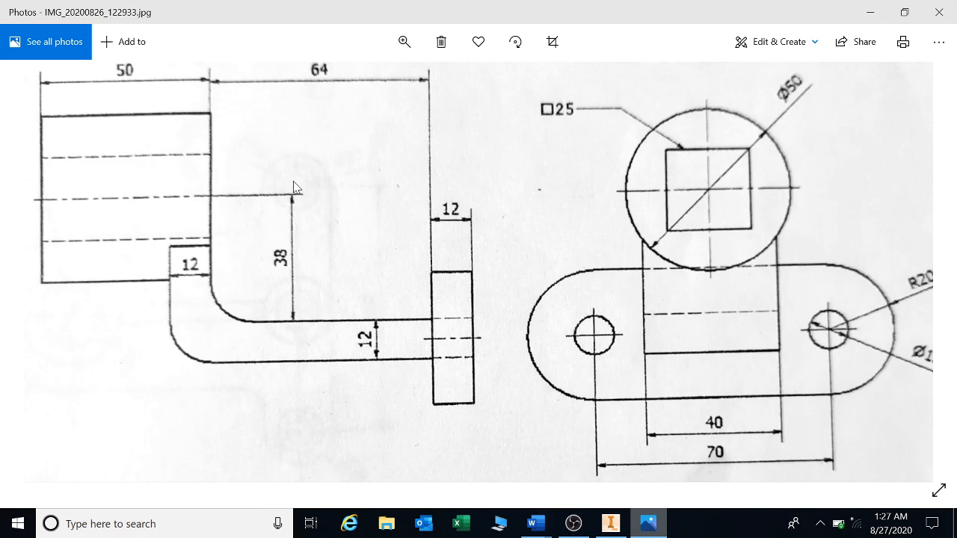
pyautogui.moveTo(669, 172)
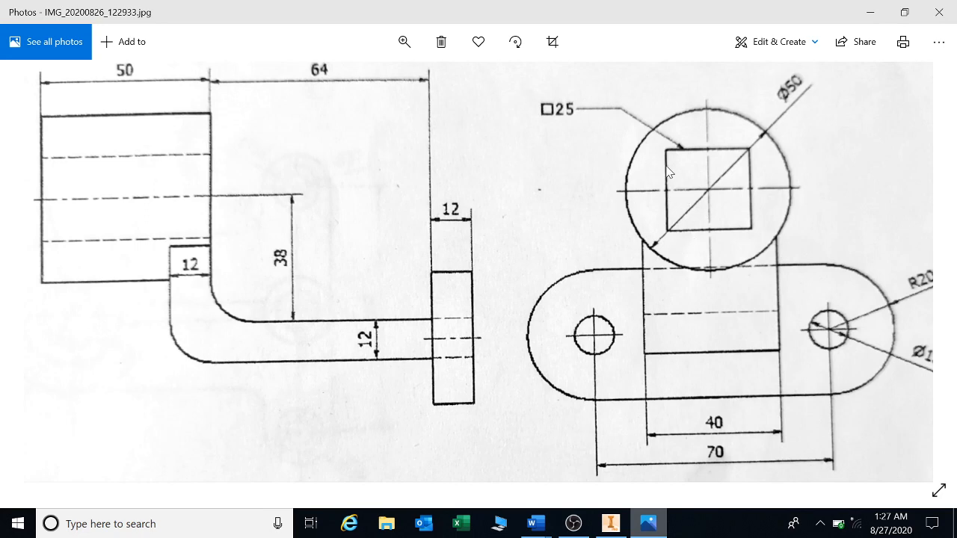
pyautogui.moveTo(565, 241)
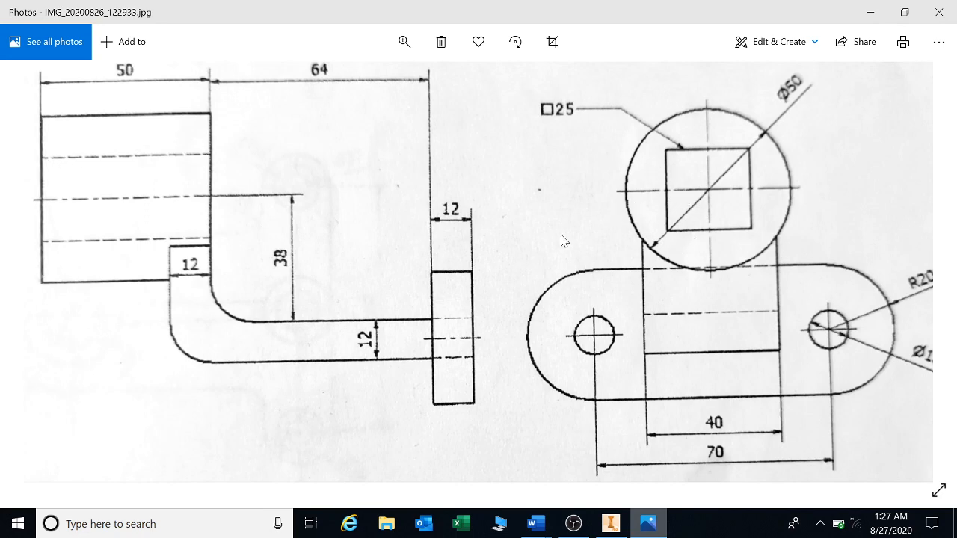
pyautogui.moveTo(439, 355)
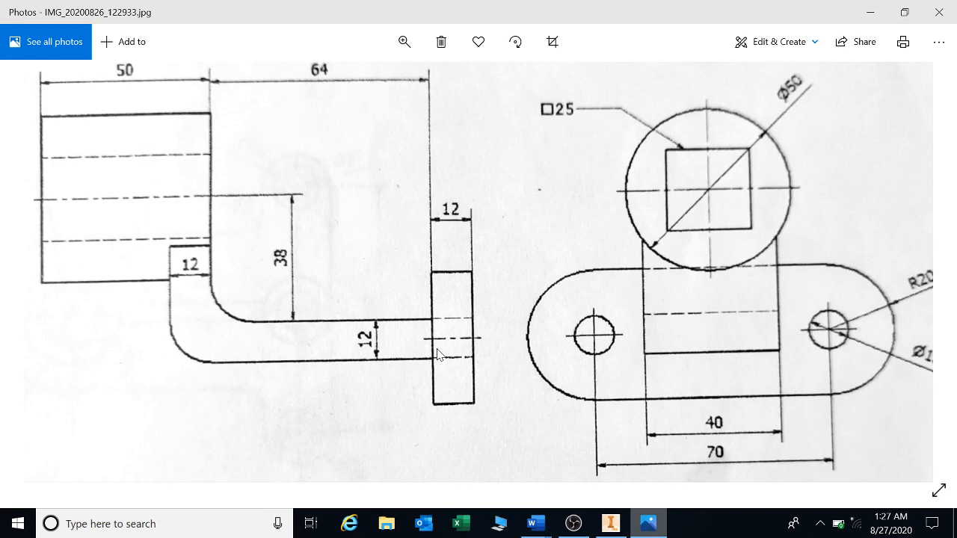
pyautogui.moveTo(228, 281)
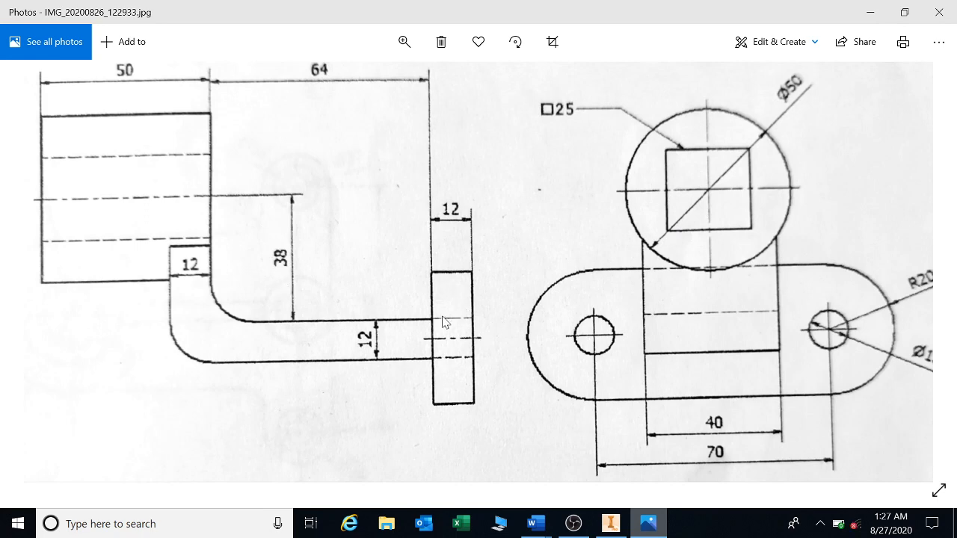
pyautogui.moveTo(290, 262)
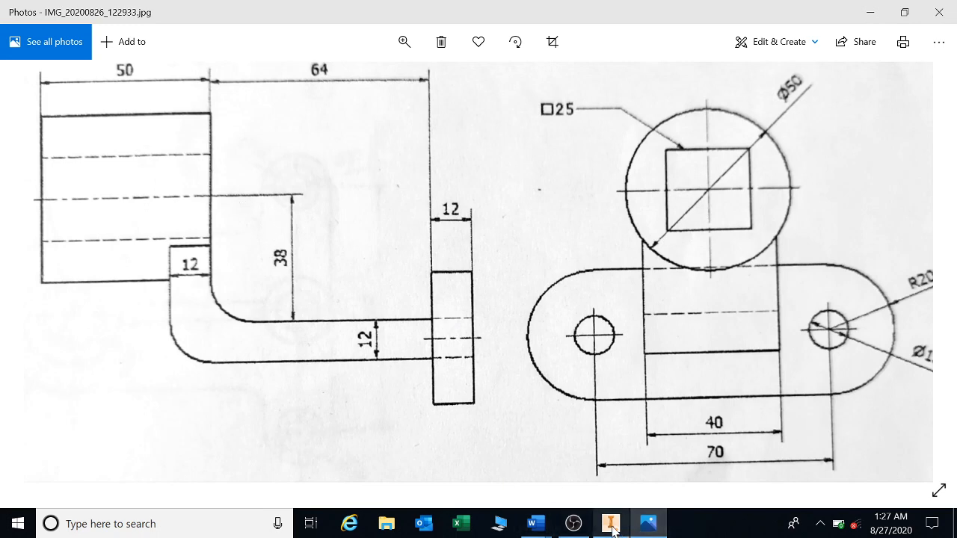
pyautogui.moveTo(613, 531)
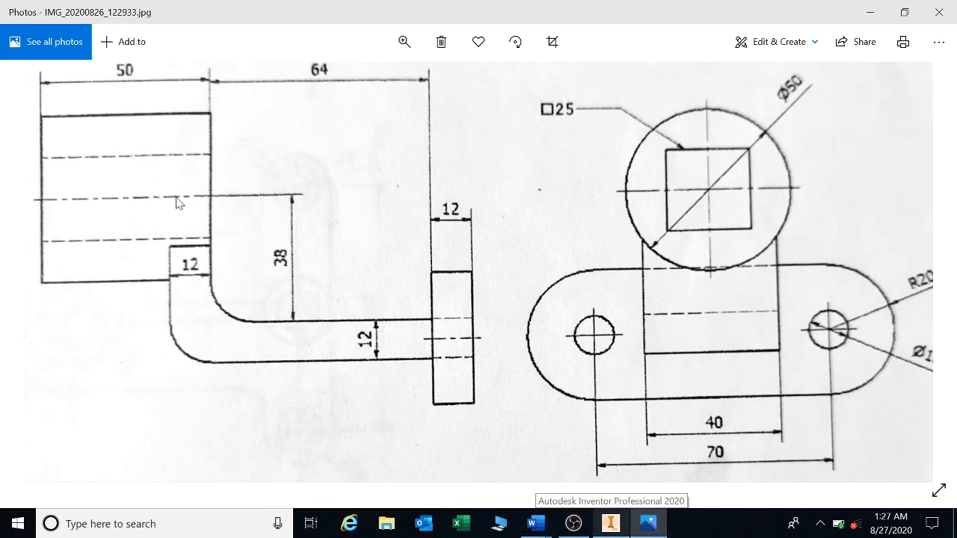
pyautogui.moveTo(586, 495)
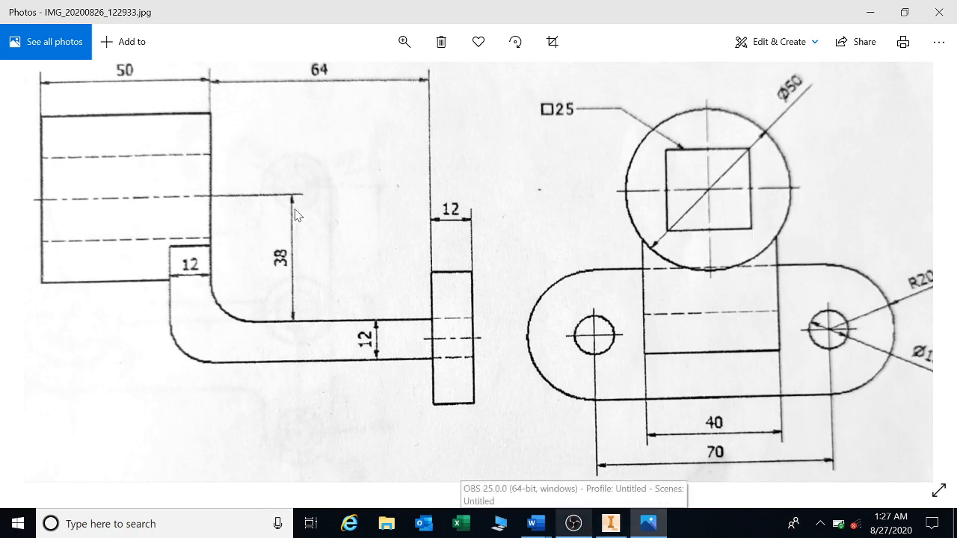
pyautogui.moveTo(159, 205)
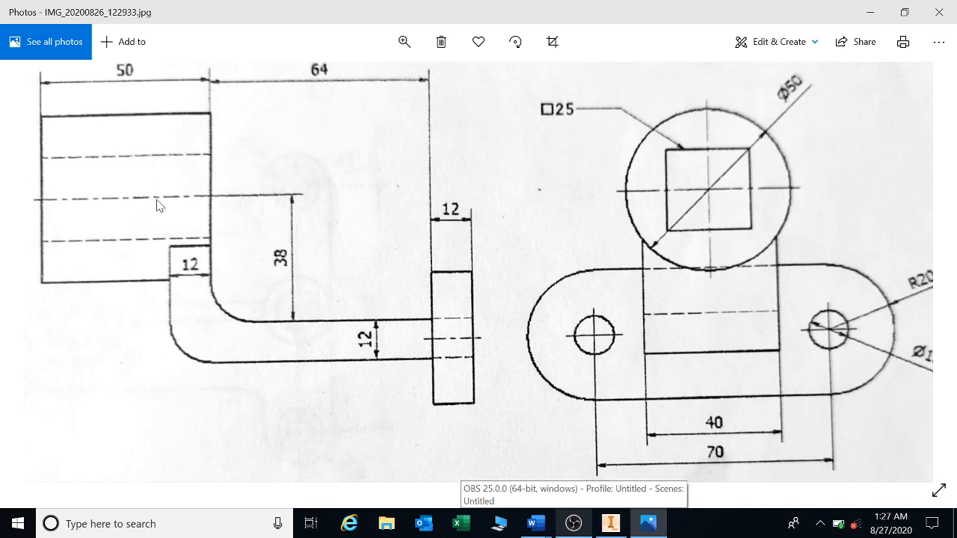
pyautogui.moveTo(458, 308)
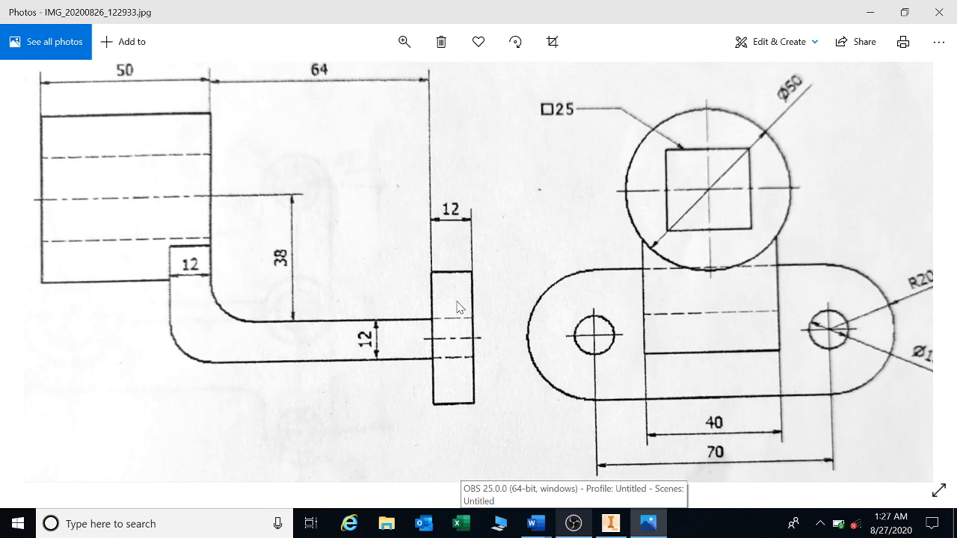
pyautogui.moveTo(711, 194)
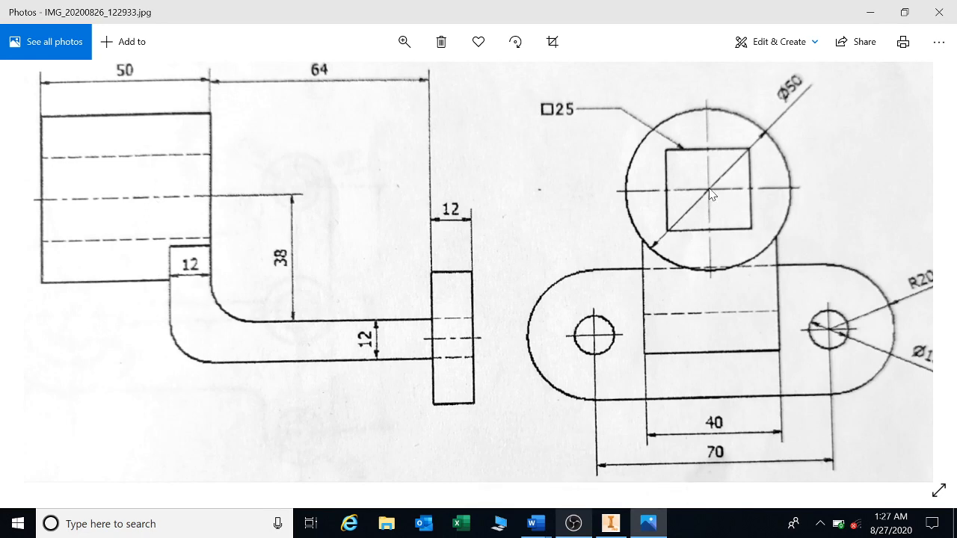
pyautogui.moveTo(745, 218)
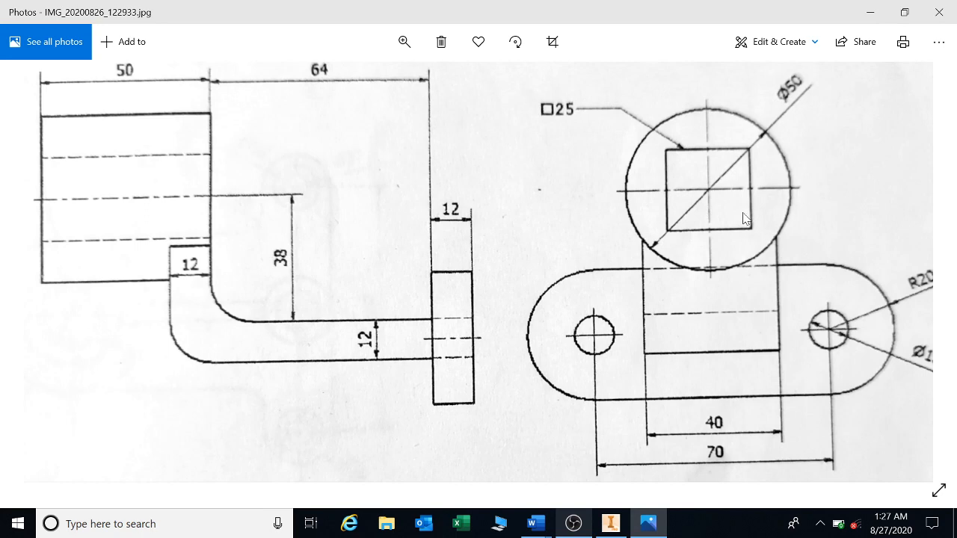
pyautogui.moveTo(657, 292)
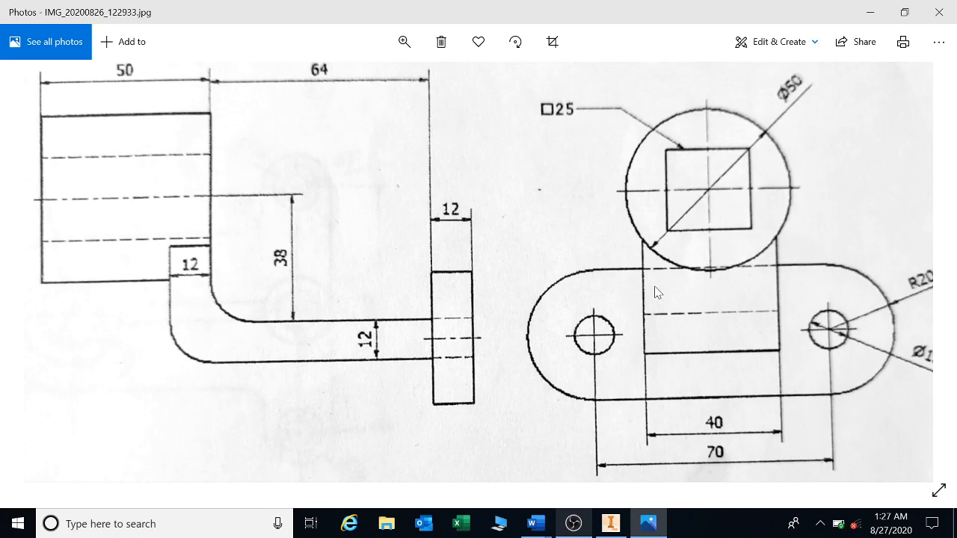
pyautogui.moveTo(746, 353)
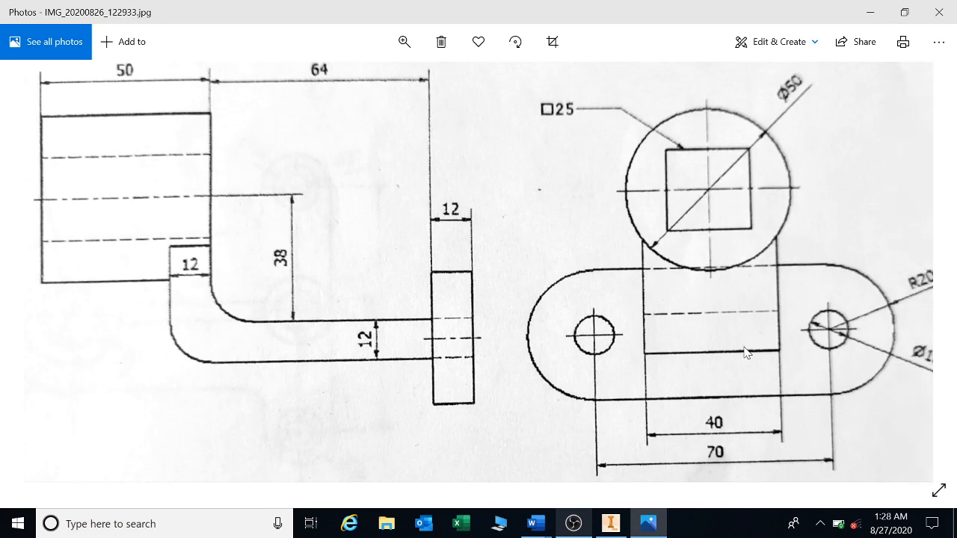
pyautogui.moveTo(614, 291)
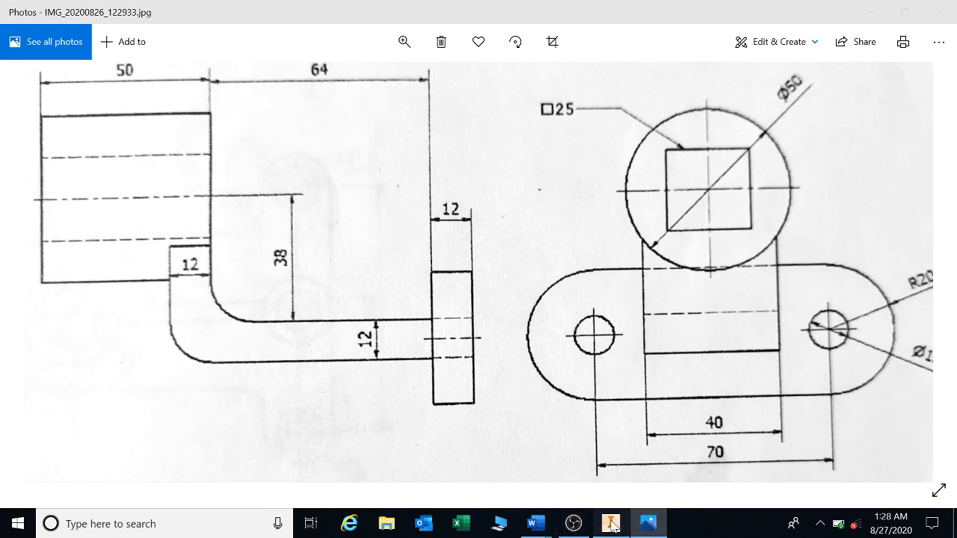
# Create a new part from the Metric Standard (mm).ipt template.
pyautogui.click(610, 524)
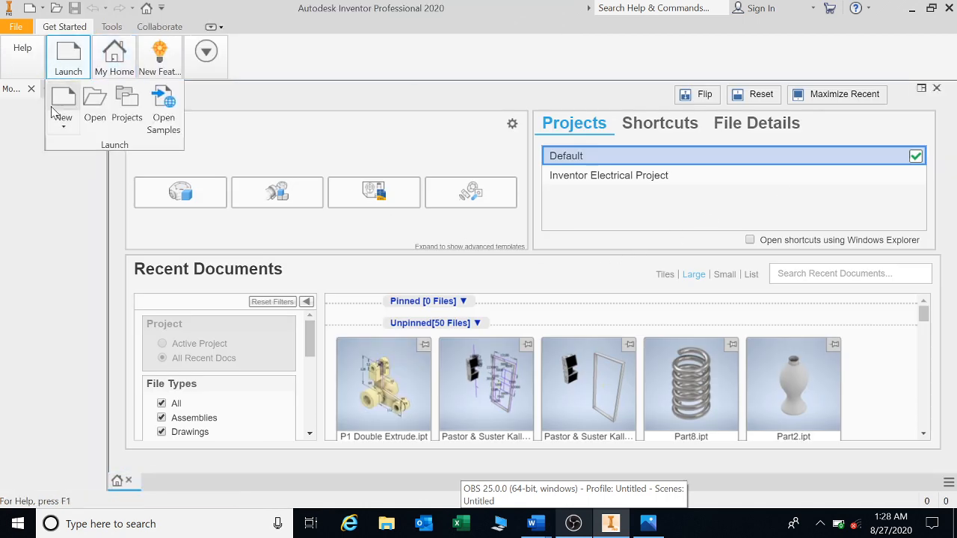
pyautogui.click(63, 104)
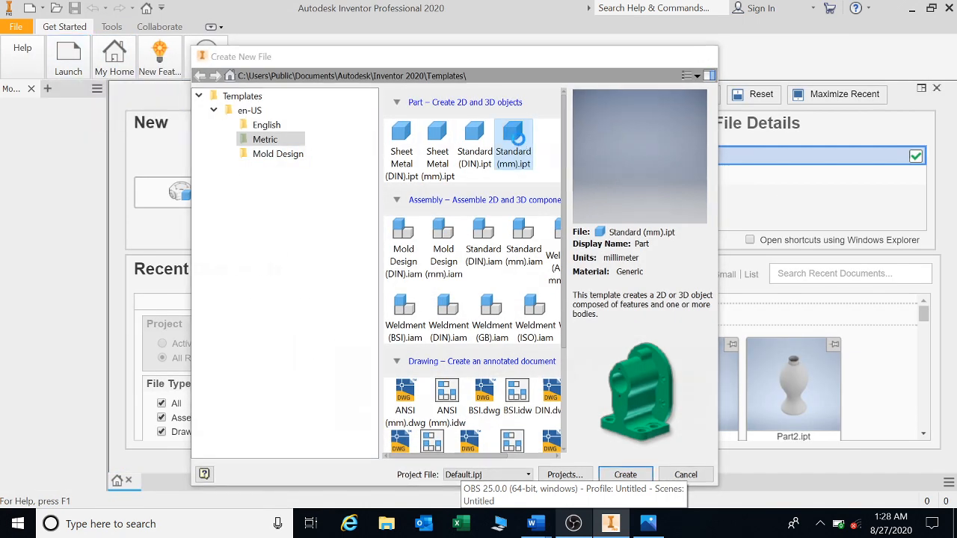
pyautogui.click(625, 474)
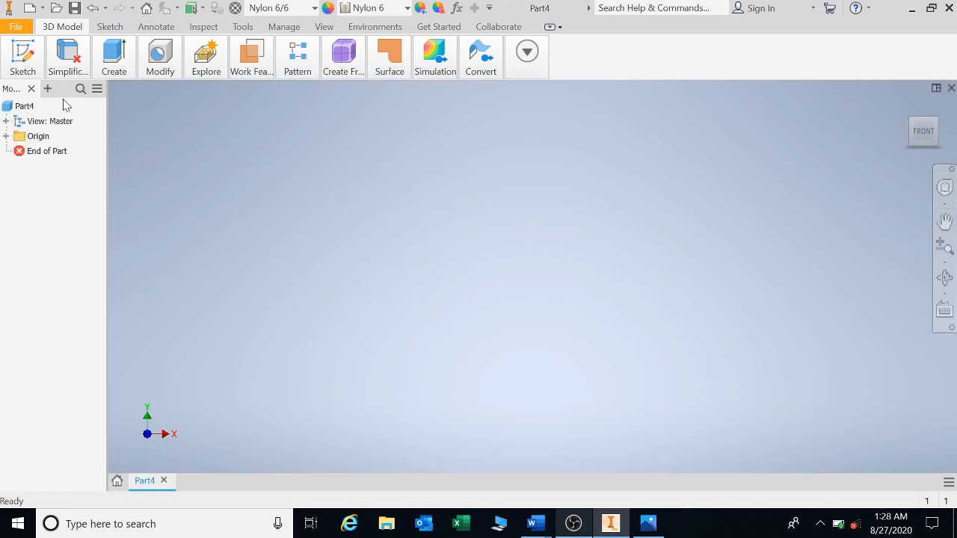
# Start Sketch1 on the front plane and choose the Rectangle tool.
pyautogui.click(22, 56)
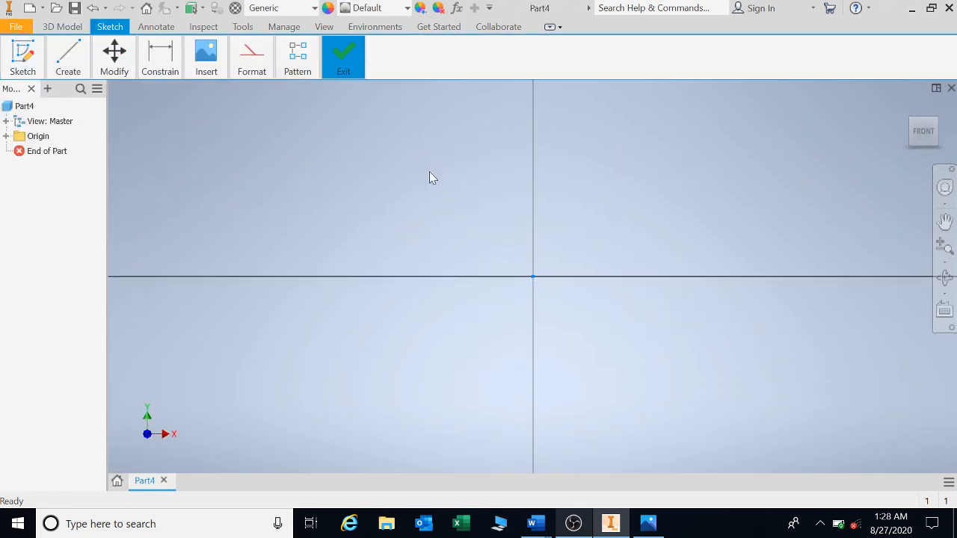
pyautogui.click(67, 57)
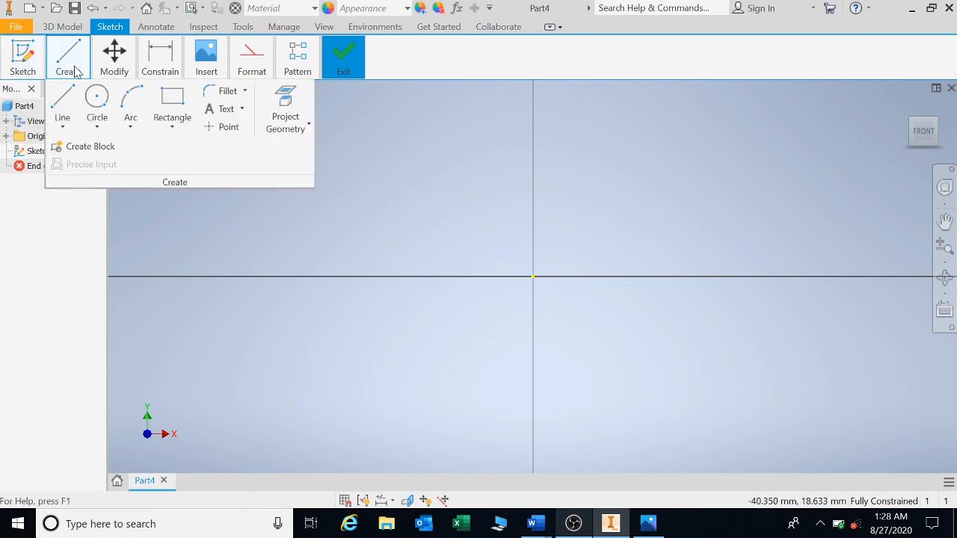
pyautogui.click(97, 104)
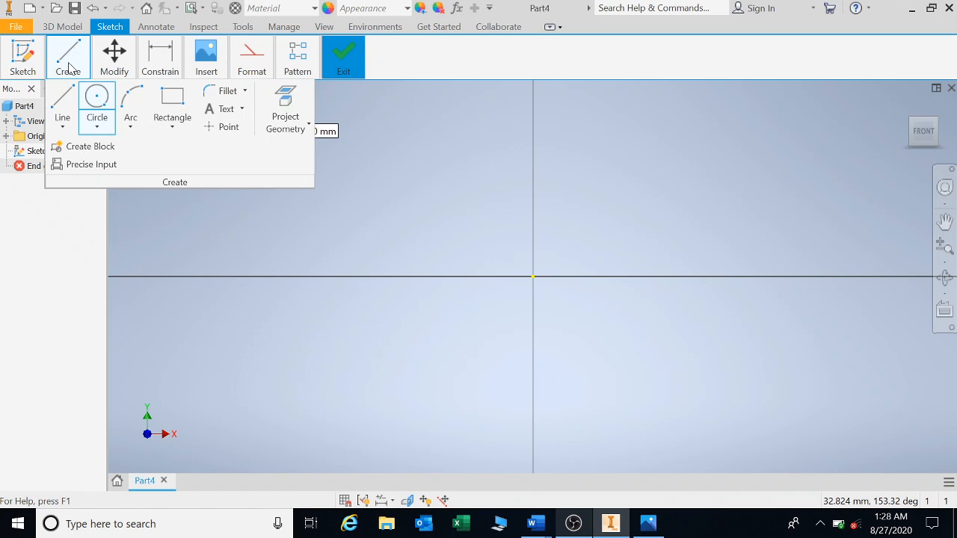
pyautogui.click(172, 101)
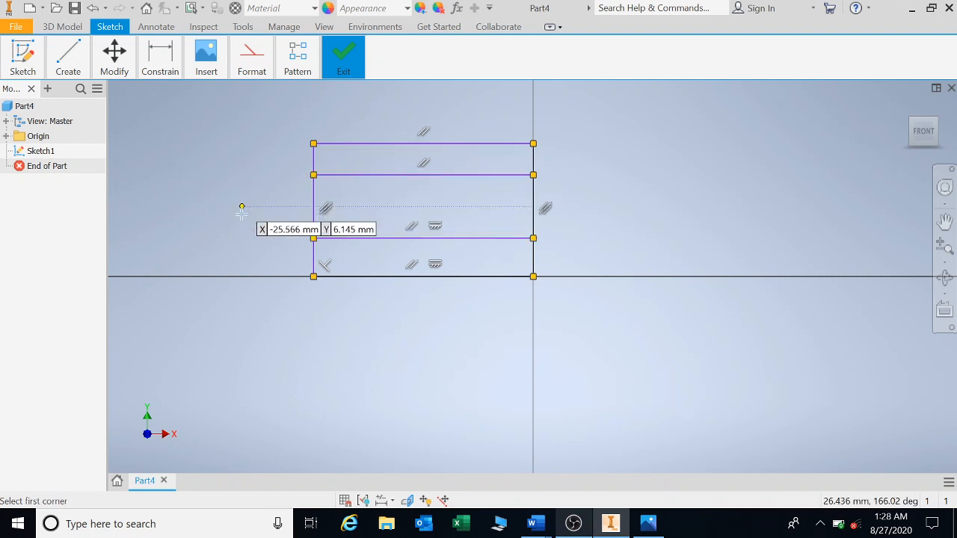
# Start the Dimension tool after drawing the block outline and inner rectangles.
pyautogui.click(159, 56)
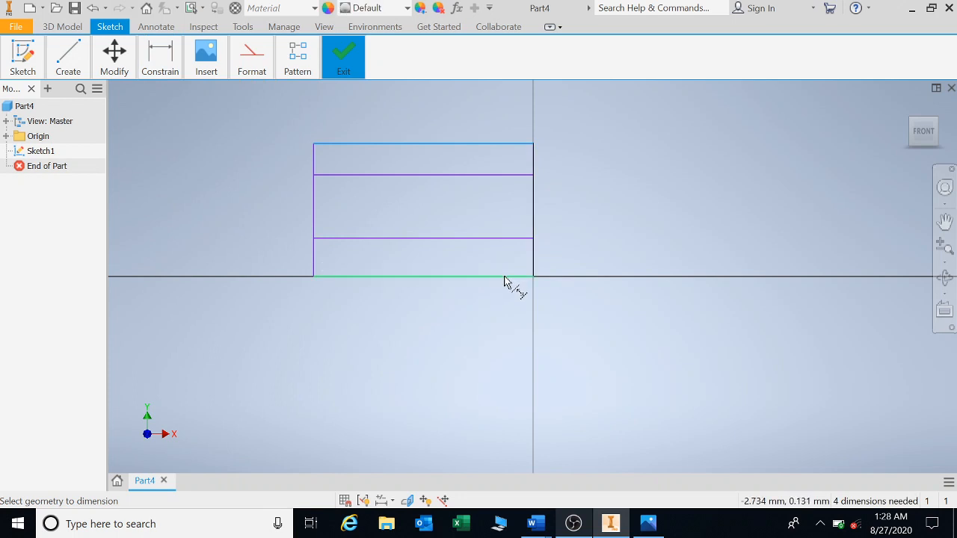
# Dimension the block's right vertical edge at 50 mm.
pyautogui.click(422, 147)
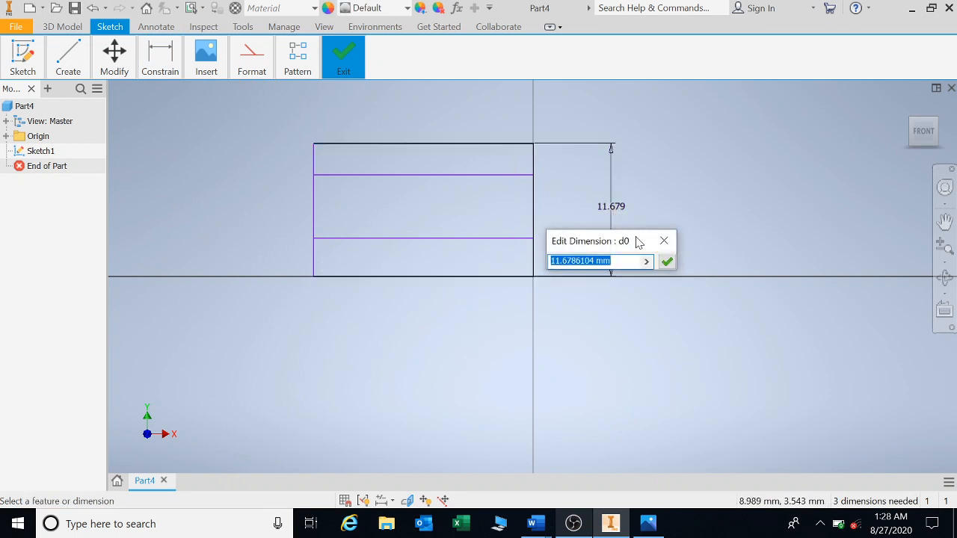
pyautogui.moveTo(634, 245)
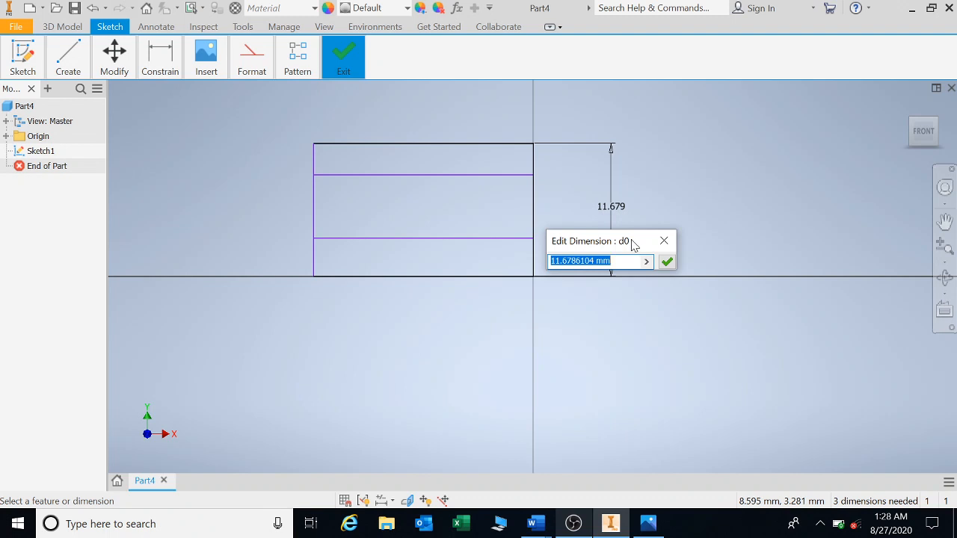
pyautogui.write('50')
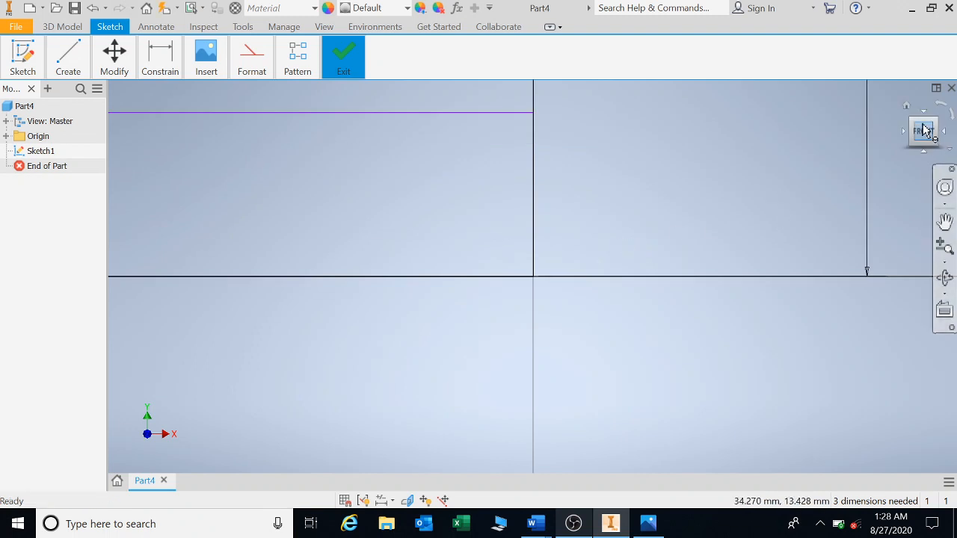
pyautogui.click(647, 523)
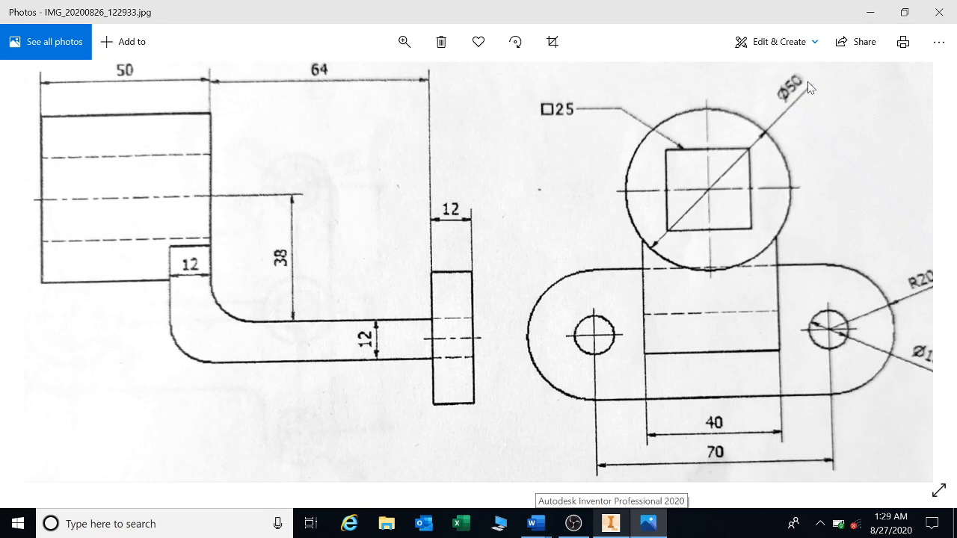
pyautogui.moveTo(211, 117)
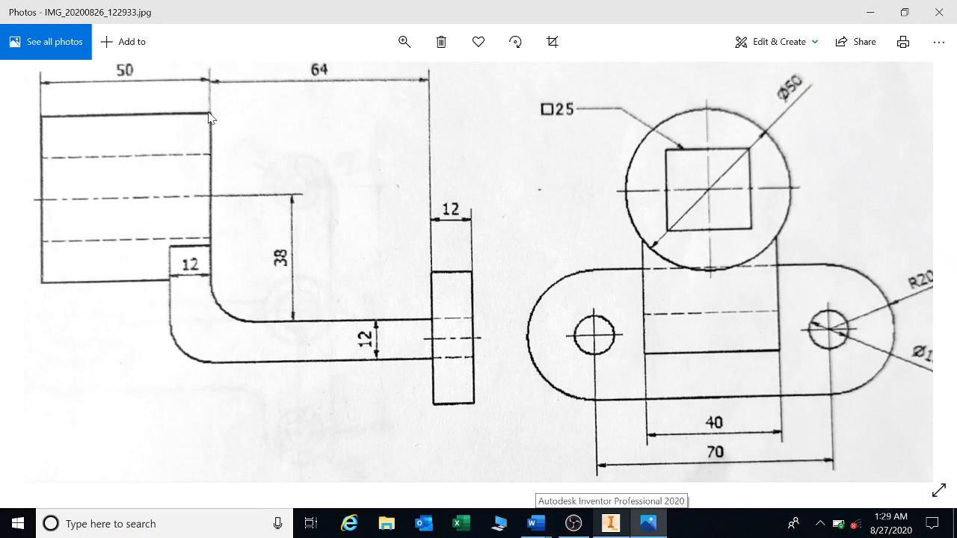
pyautogui.moveTo(426, 375)
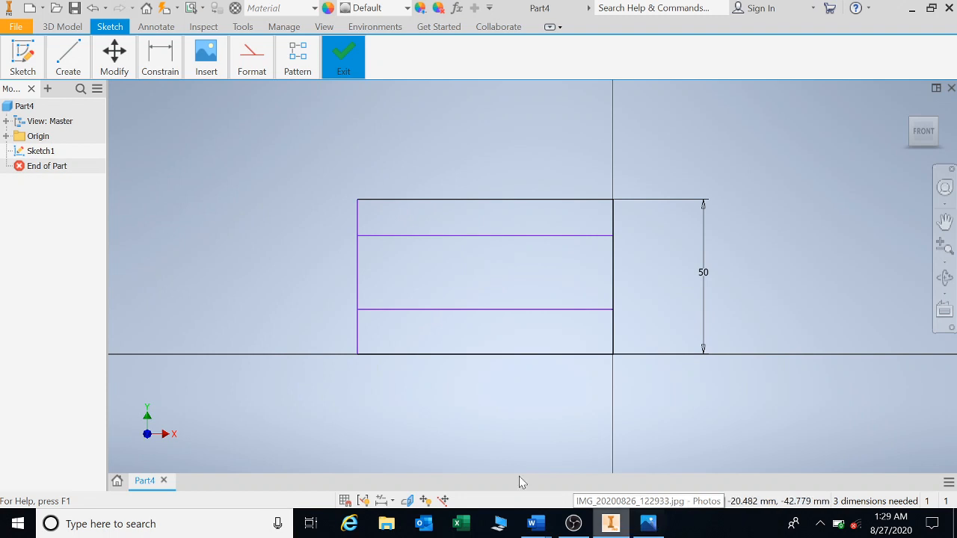
# Dimension the inner band of the block at 24 mm, referencing the vertical axis.
pyautogui.click(157, 26)
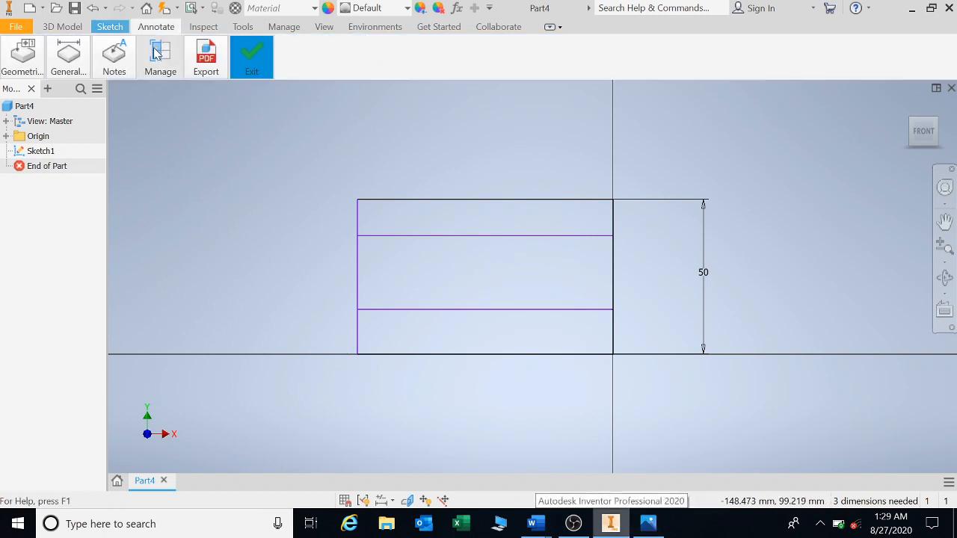
pyautogui.click(109, 26)
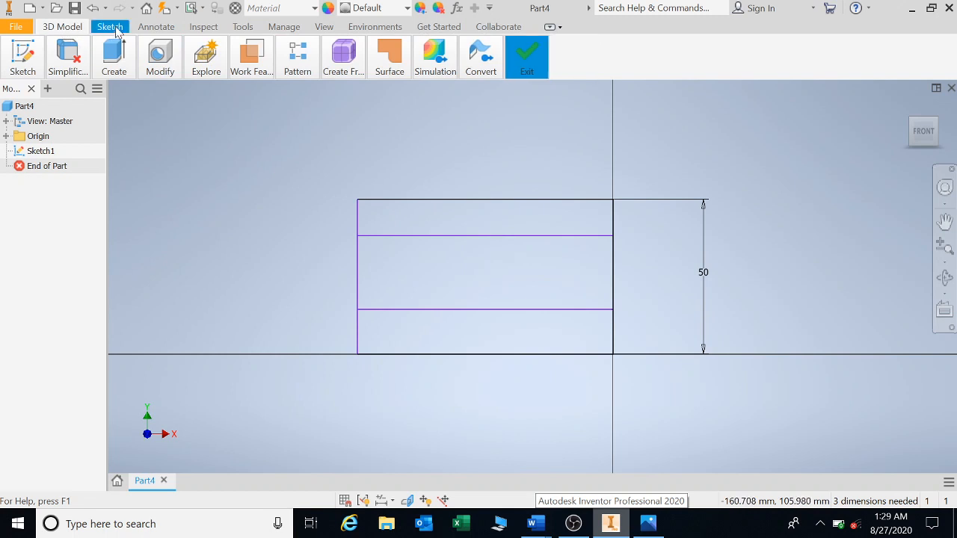
pyautogui.click(109, 26)
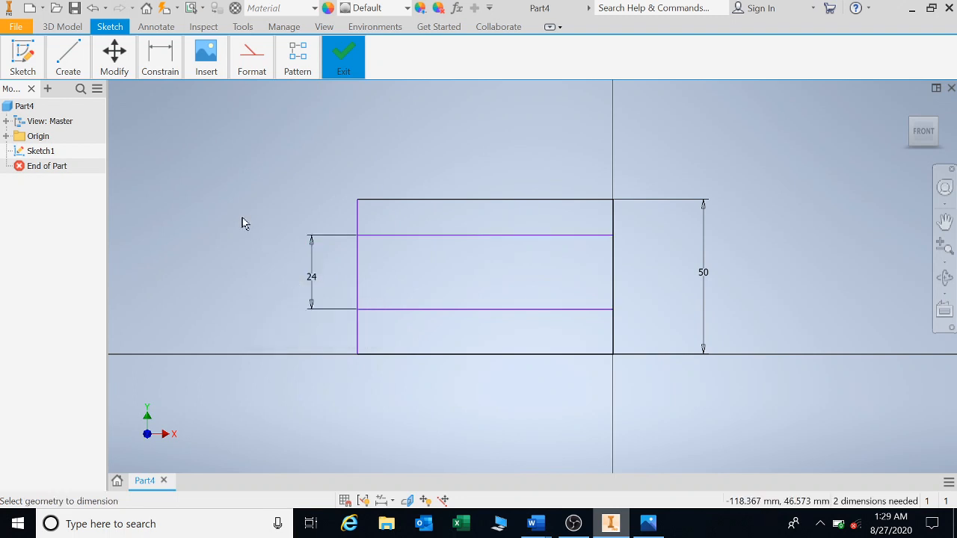
pyautogui.click(159, 57)
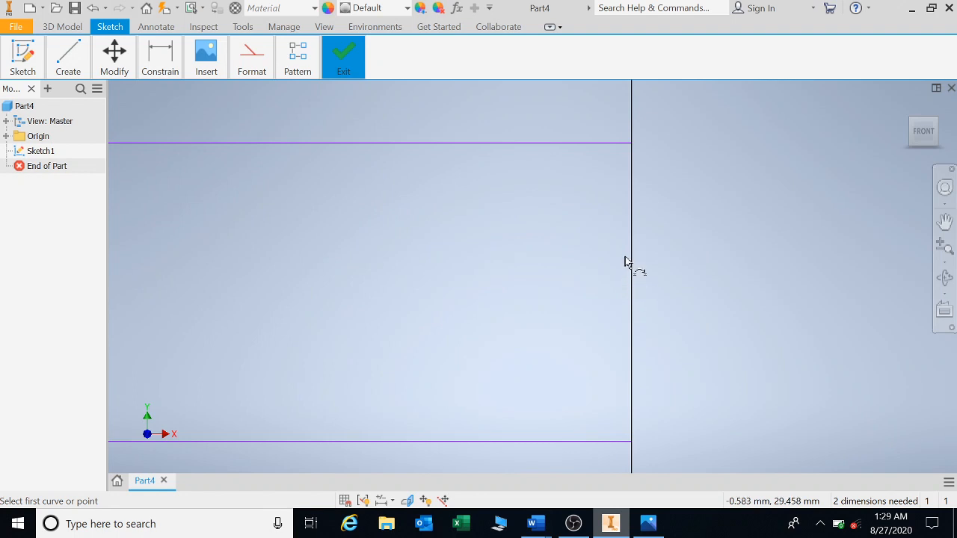
pyautogui.moveTo(634, 294)
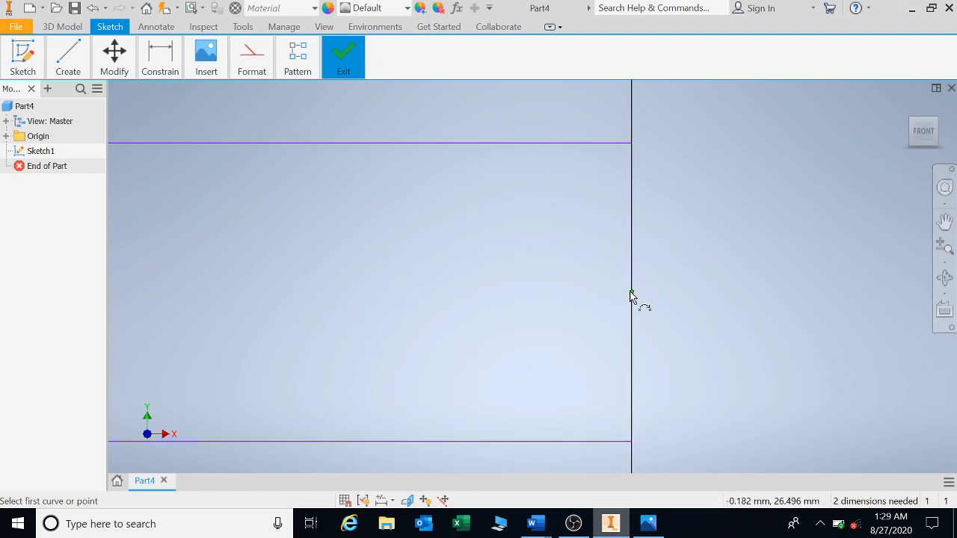
pyautogui.moveTo(636, 229)
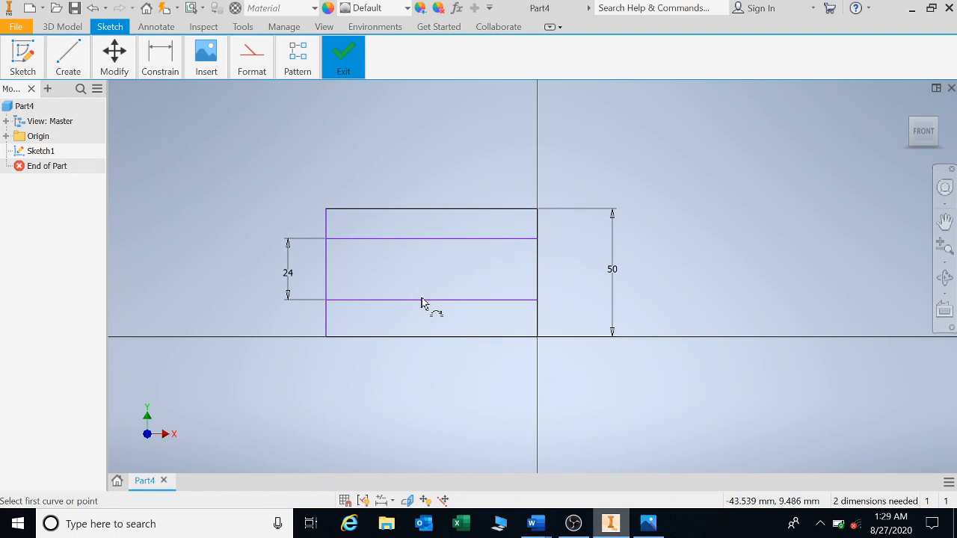
pyautogui.moveTo(537, 269)
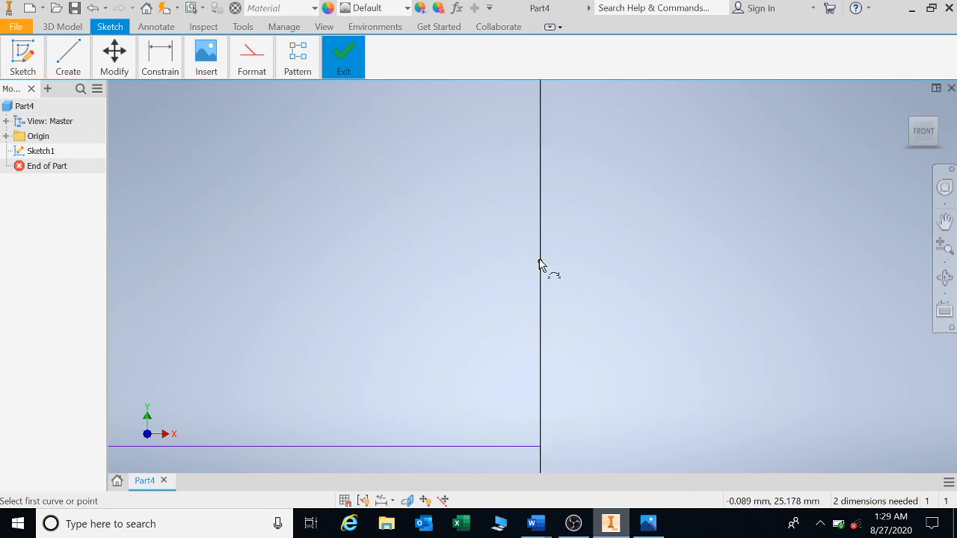
pyautogui.click(541, 260)
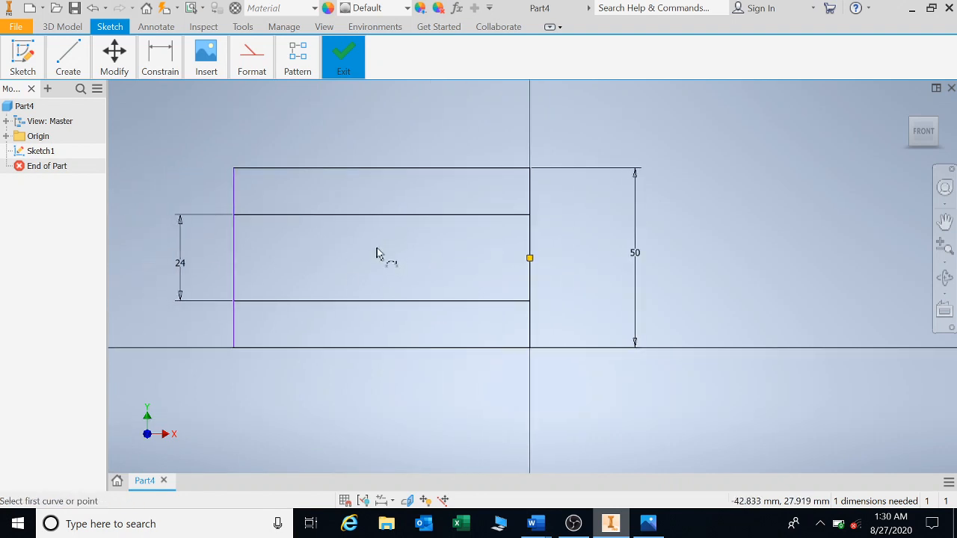
pyautogui.moveTo(341, 249)
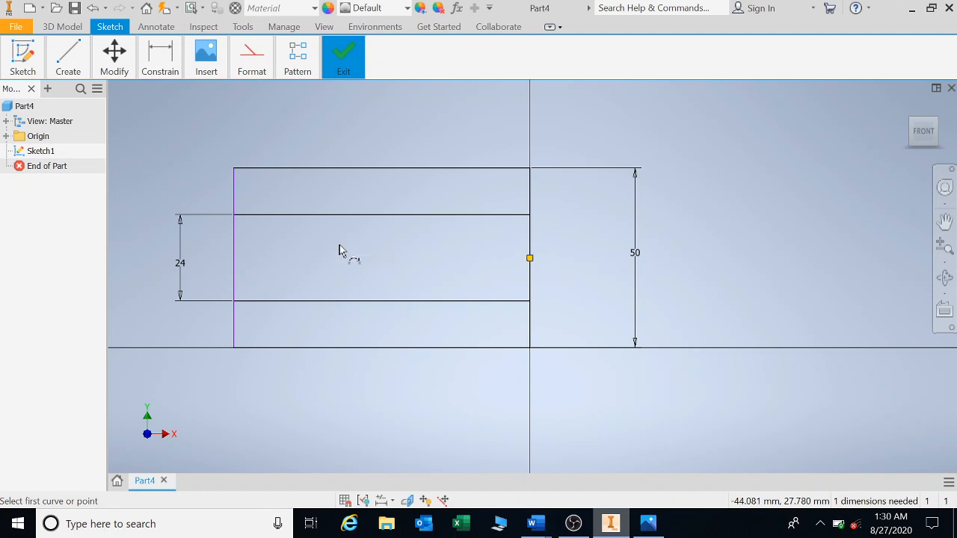
# Sketch the neck's vertical arm and long horizontal arm rectangles below the block.
pyautogui.click(67, 56)
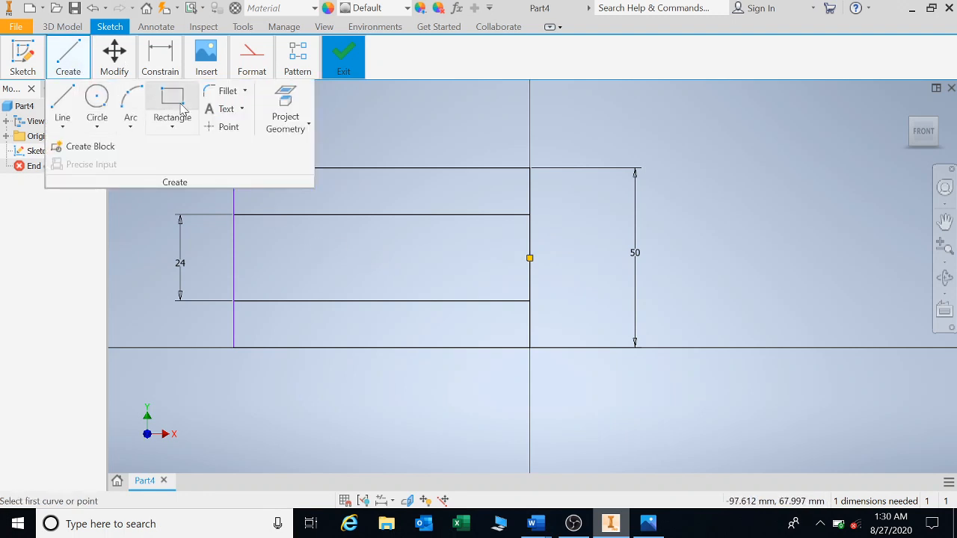
pyautogui.click(172, 101)
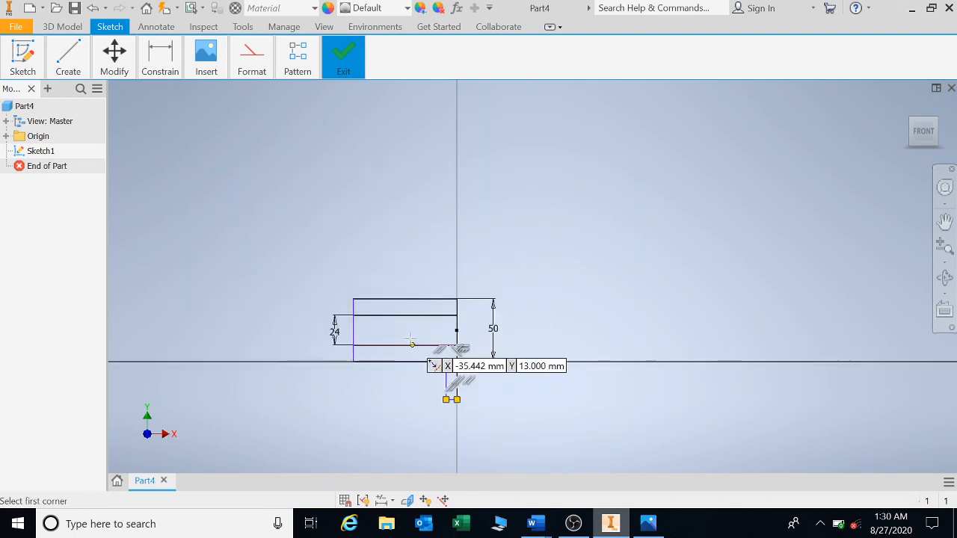
pyautogui.click(412, 342)
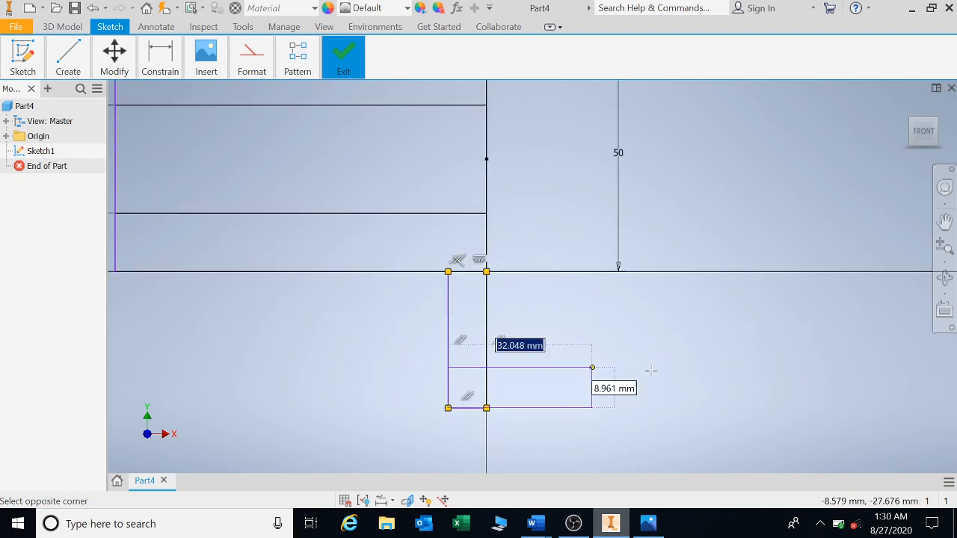
pyautogui.moveTo(592, 367); pyautogui.dragTo(875, 359)
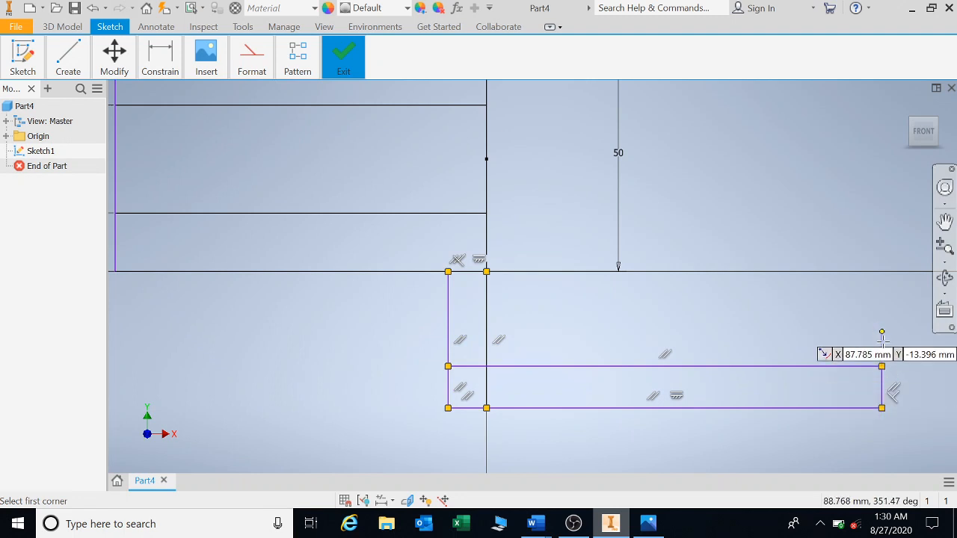
pyautogui.moveTo(882, 323)
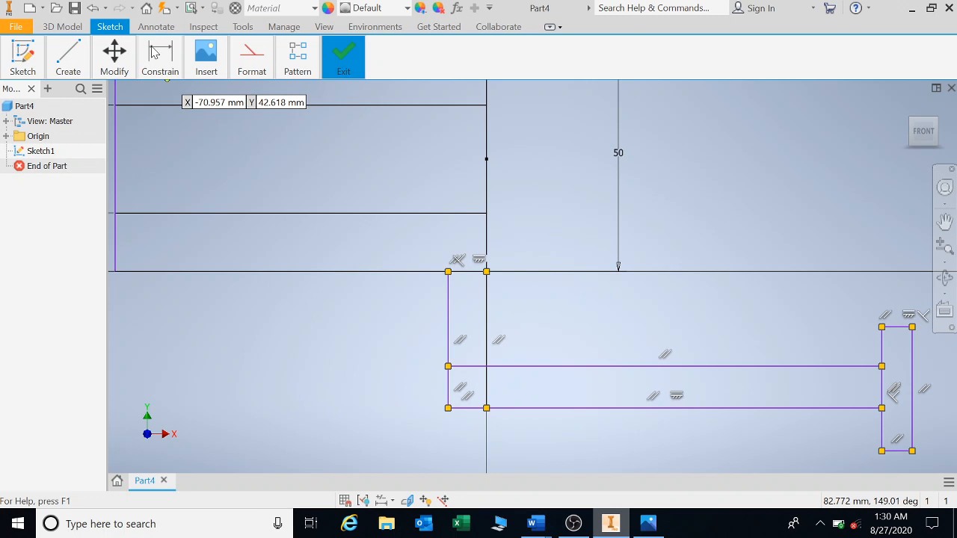
# Dimension the neck arm 64 long, 38 below the block centre, and 12 thick.
pyautogui.click(159, 56)
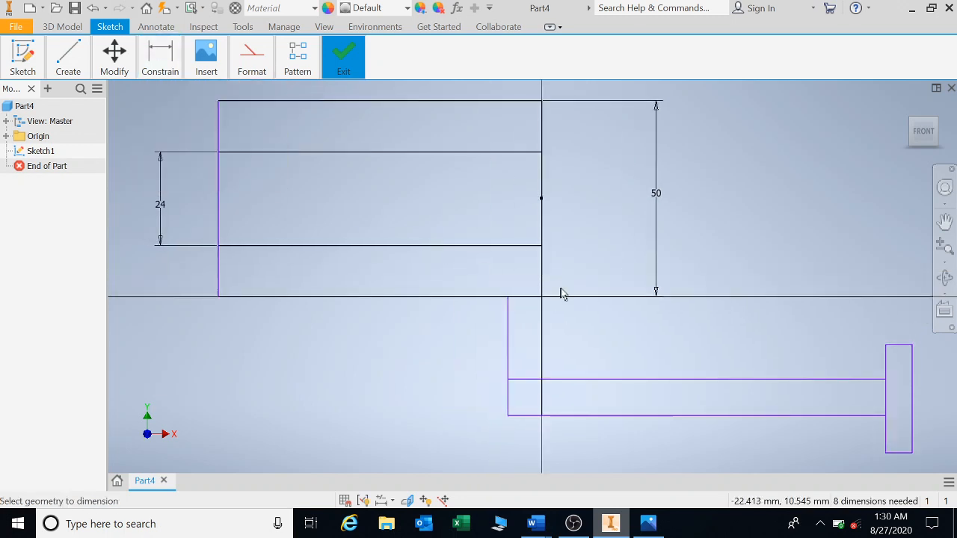
pyautogui.moveTo(552, 354)
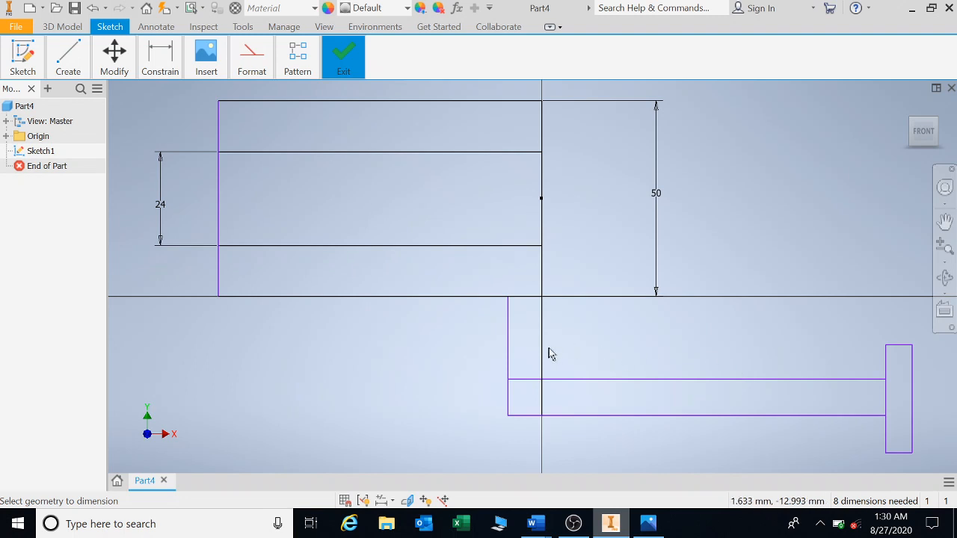
pyautogui.moveTo(890, 374)
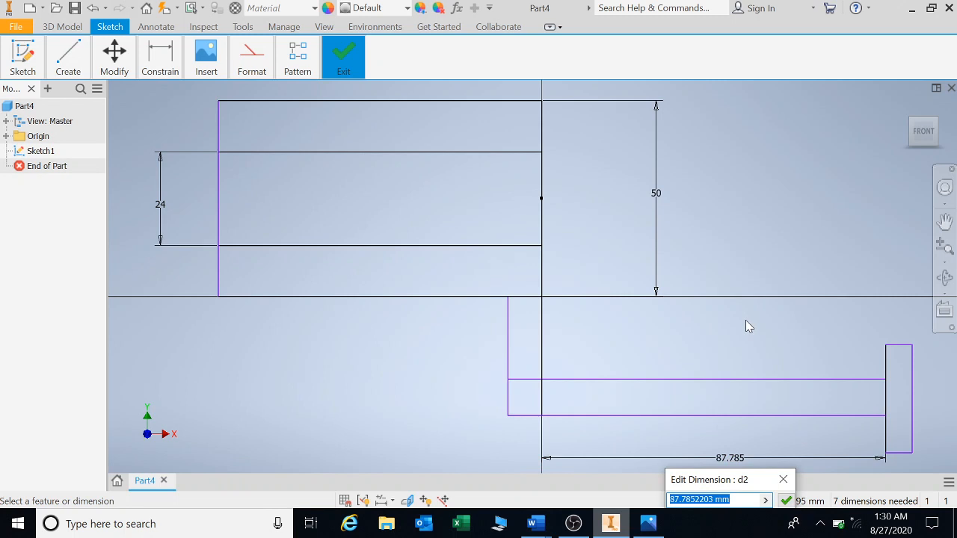
pyautogui.write('64')
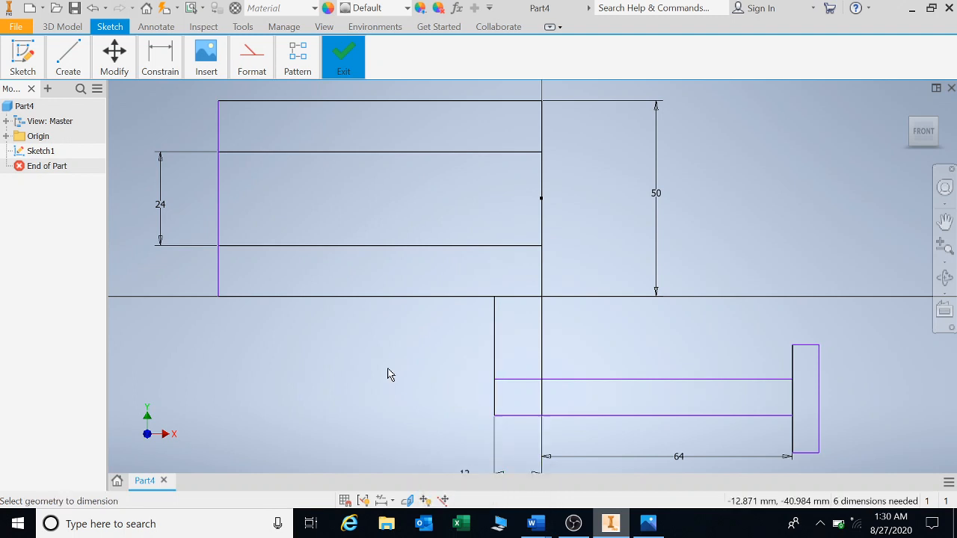
pyautogui.moveTo(523, 435)
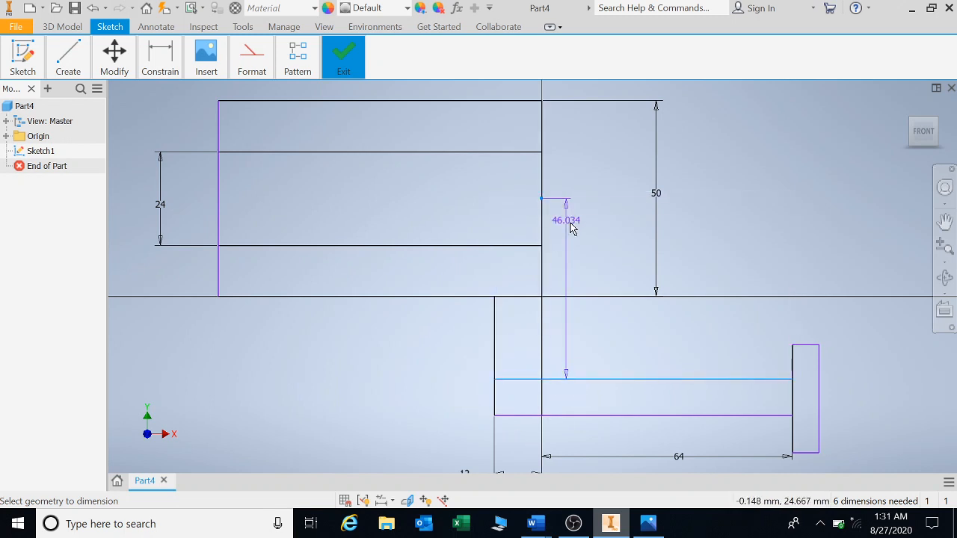
pyautogui.moveTo(566, 220); pyautogui.dragTo(594, 288)
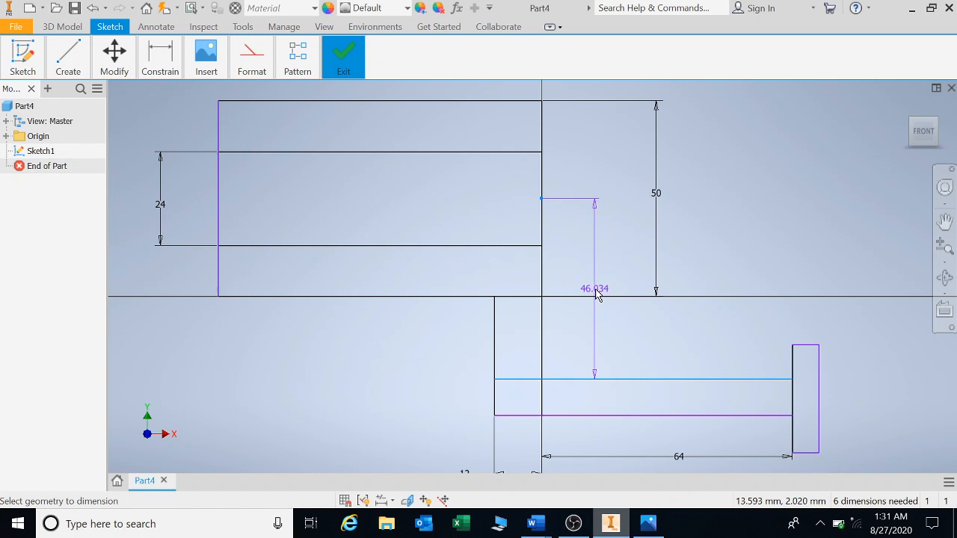
pyautogui.doubleClick(594, 289)
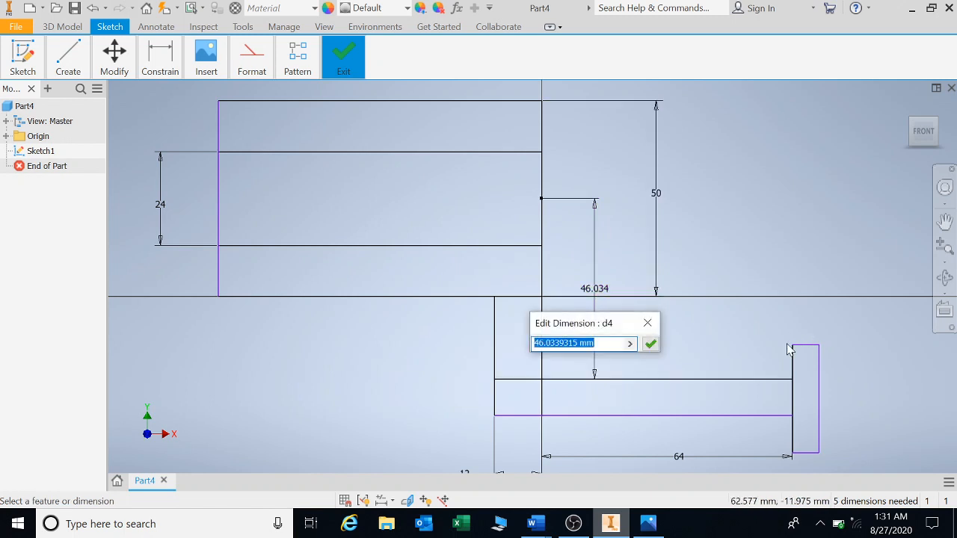
pyautogui.click(650, 343)
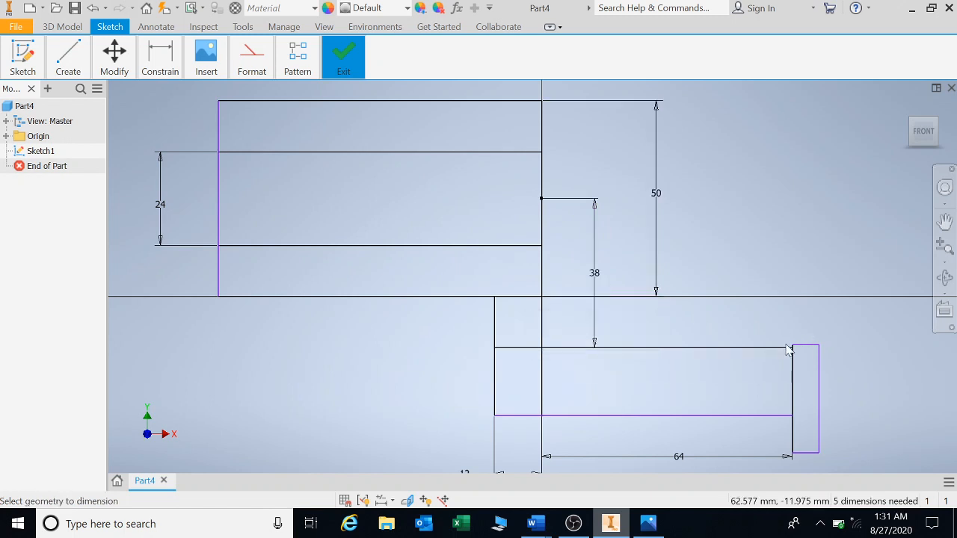
pyautogui.moveTo(750, 341)
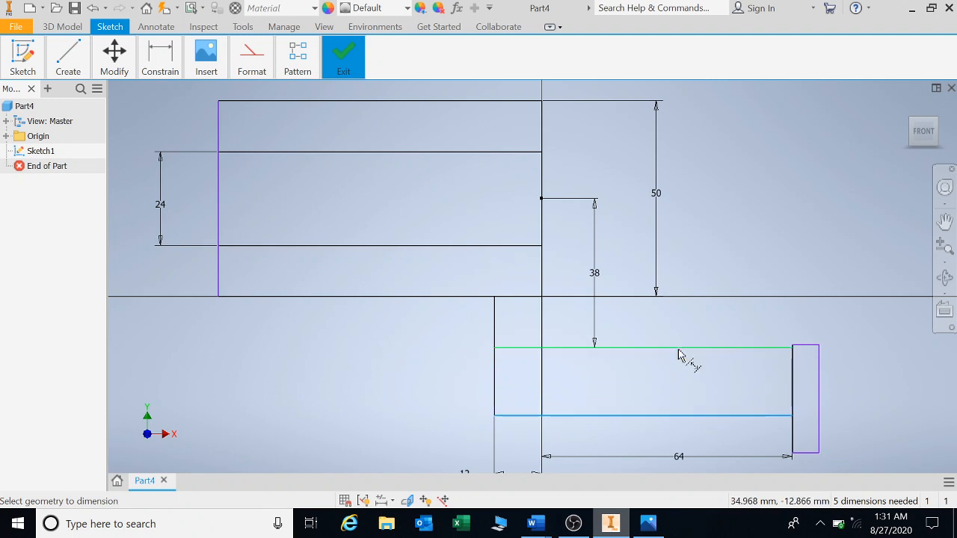
pyautogui.click(680, 355)
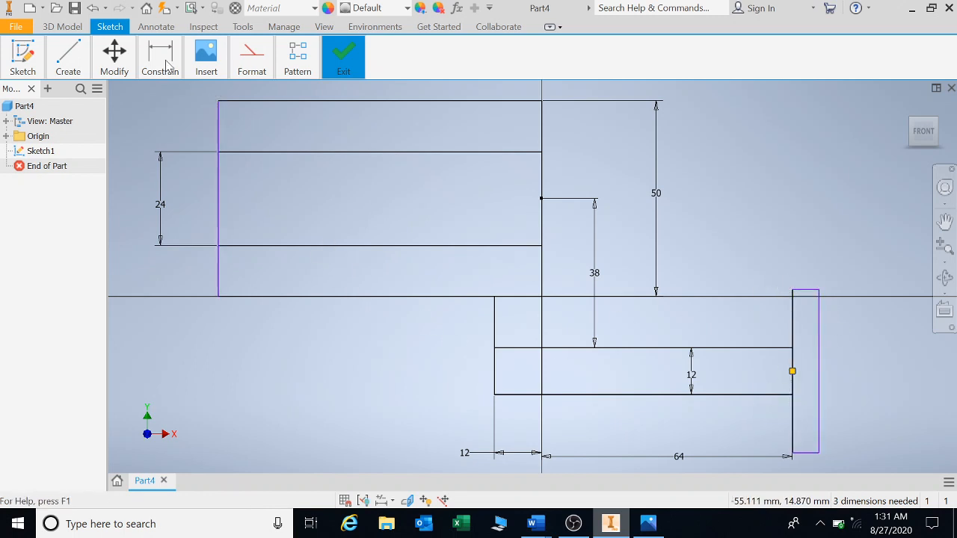
# Dimension the end plate 12 mm wide.
pyautogui.click(160, 56)
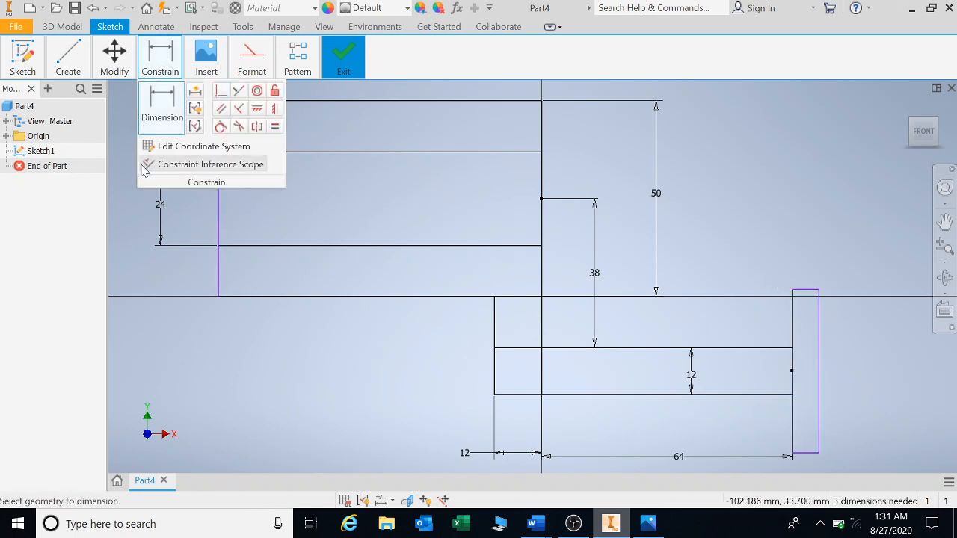
pyautogui.moveTo(389, 328)
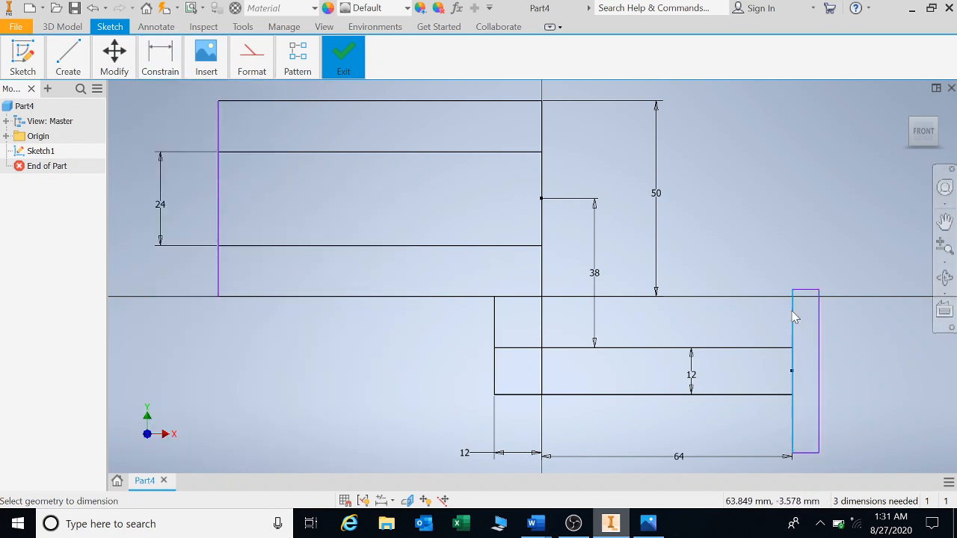
pyautogui.moveTo(817, 336)
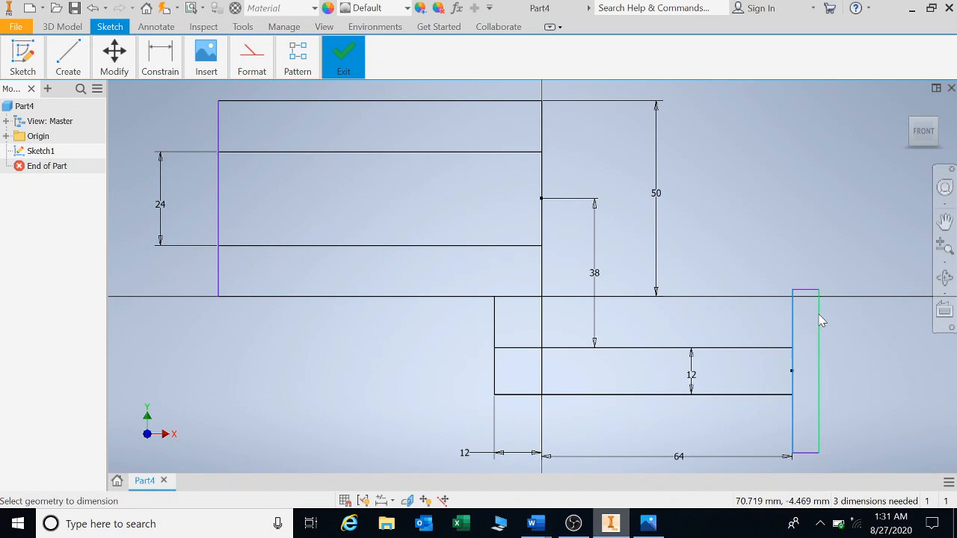
pyautogui.click(815, 306)
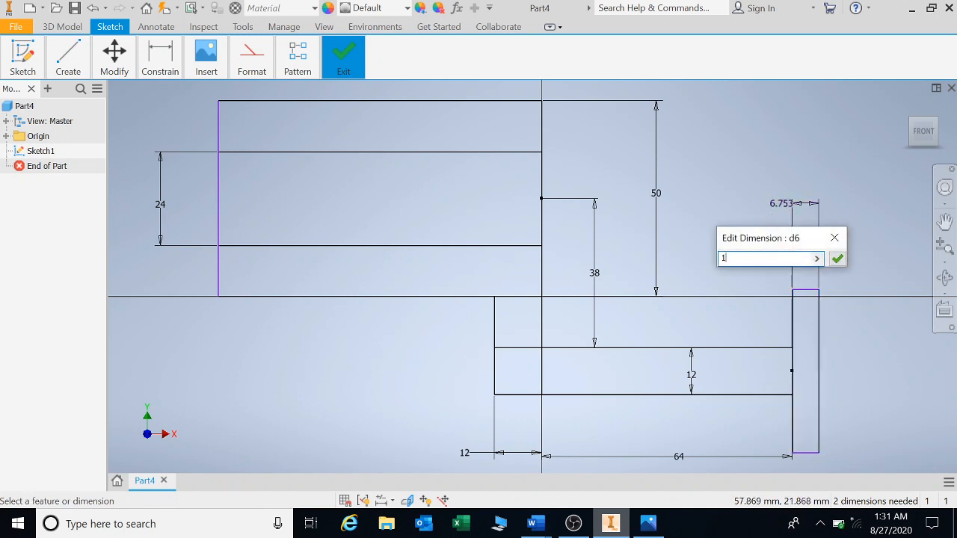
pyautogui.click(836, 258)
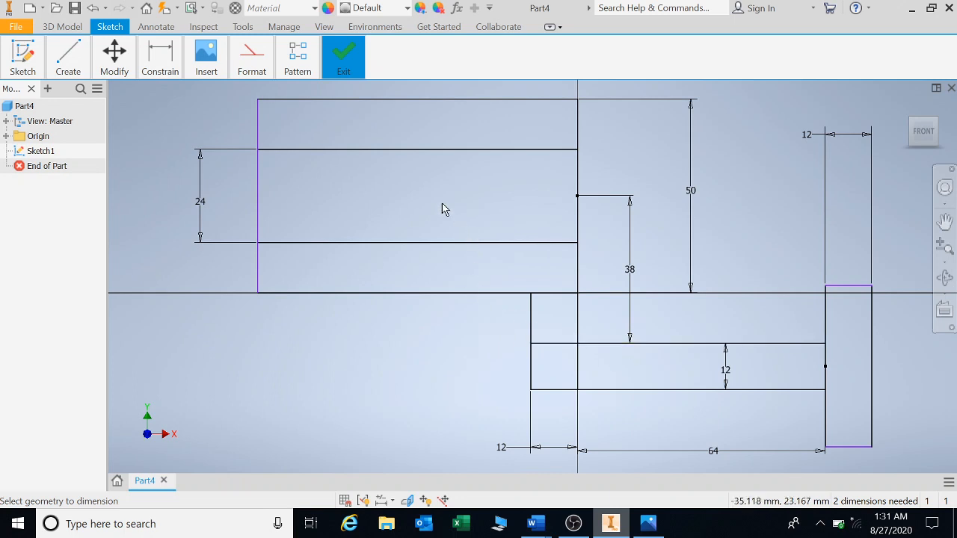
pyautogui.click(159, 56)
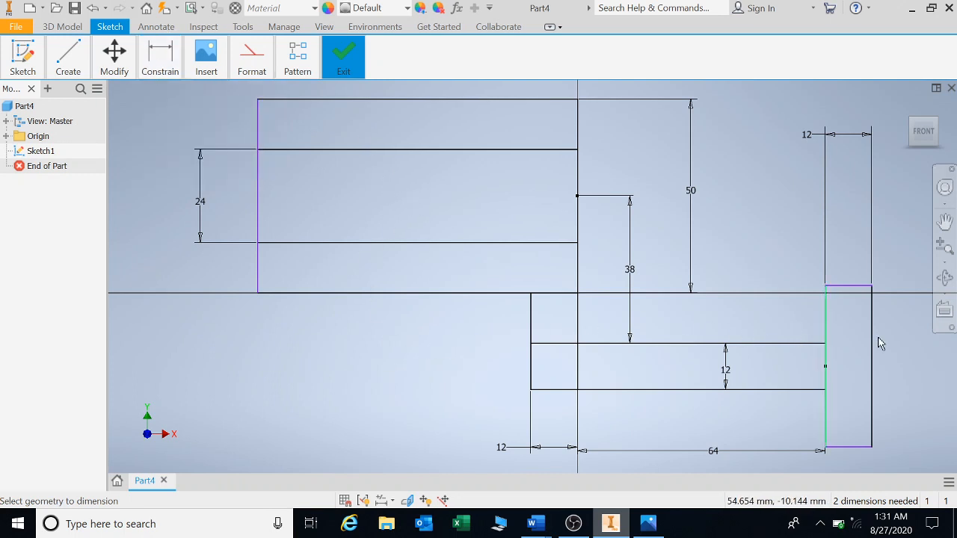
pyautogui.moveTo(592, 437)
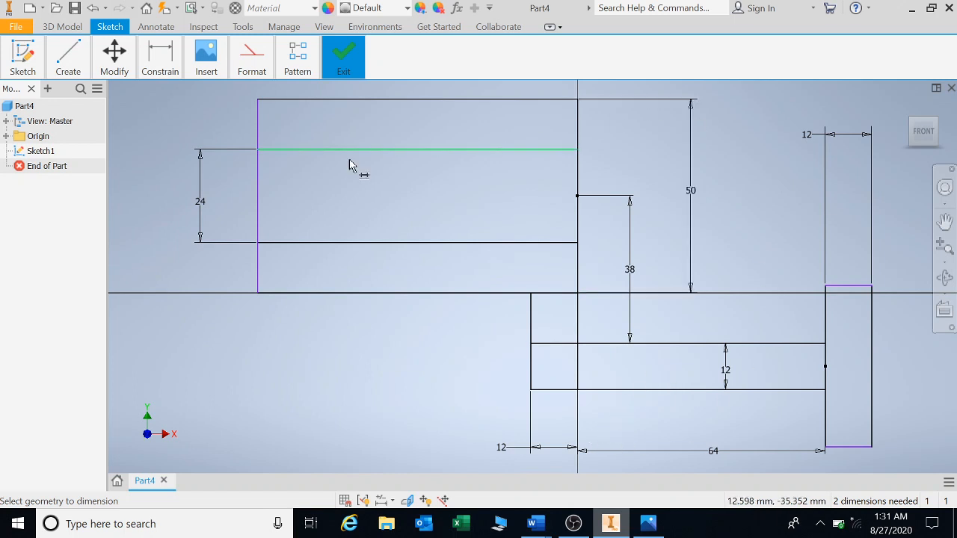
pyautogui.moveTo(700, 394)
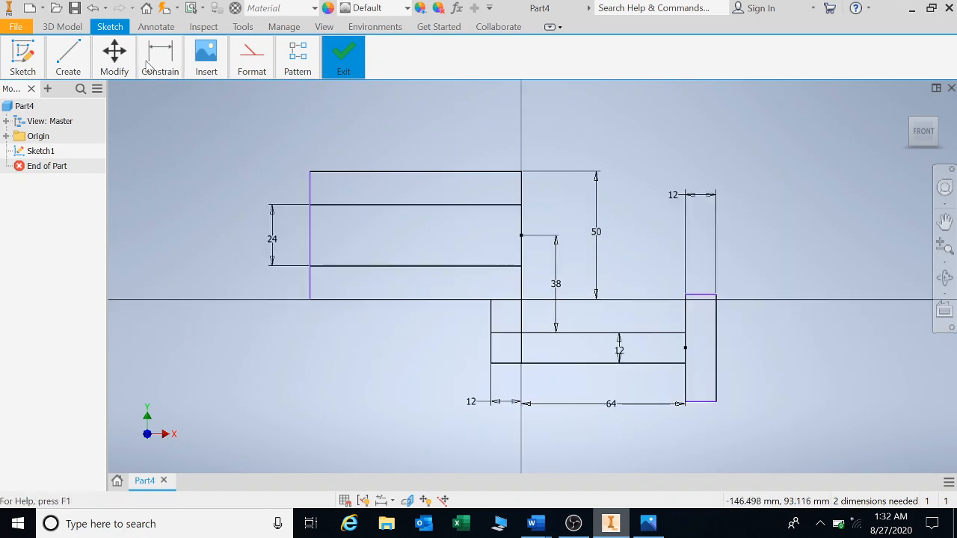
# Check the reference drawing and set the end plate height to 40 mm.
pyautogui.click(160, 56)
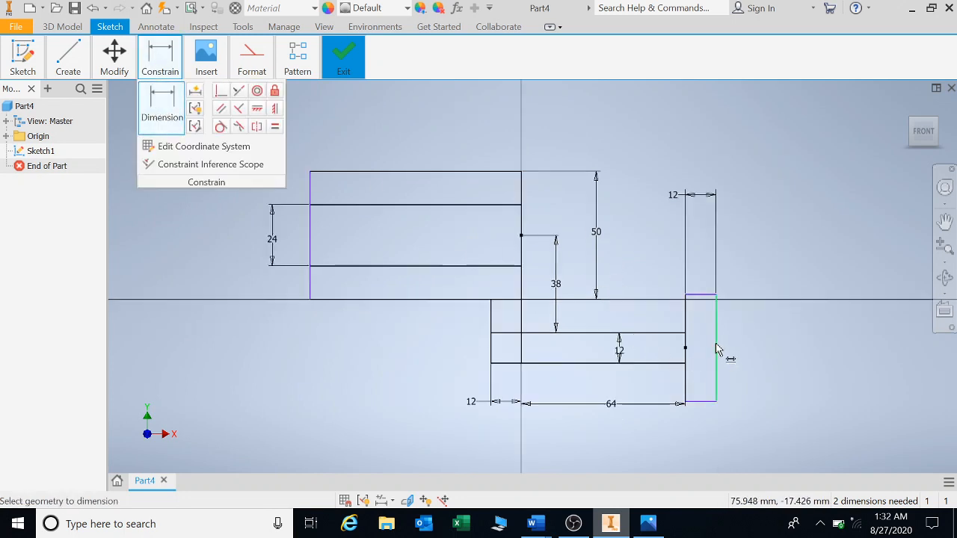
pyautogui.click(713, 351)
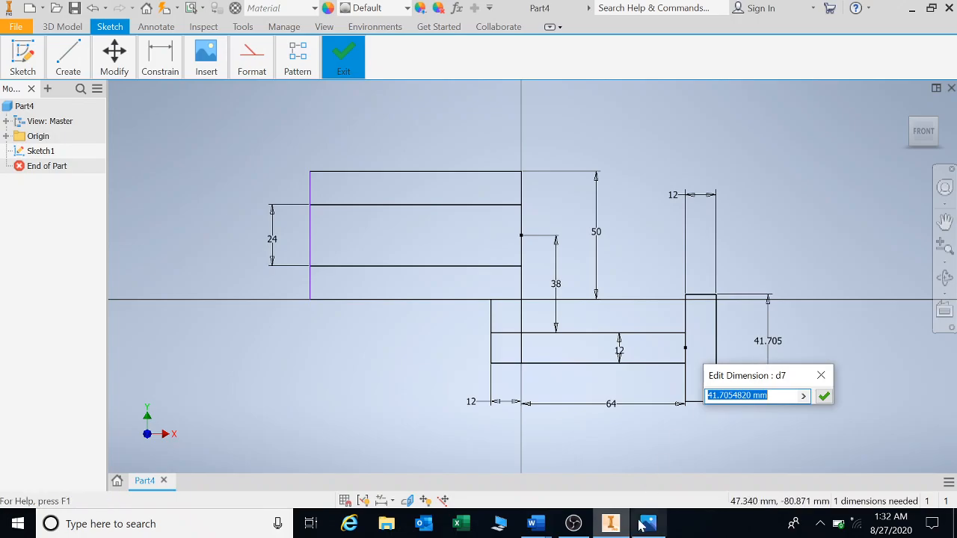
pyautogui.click(648, 523)
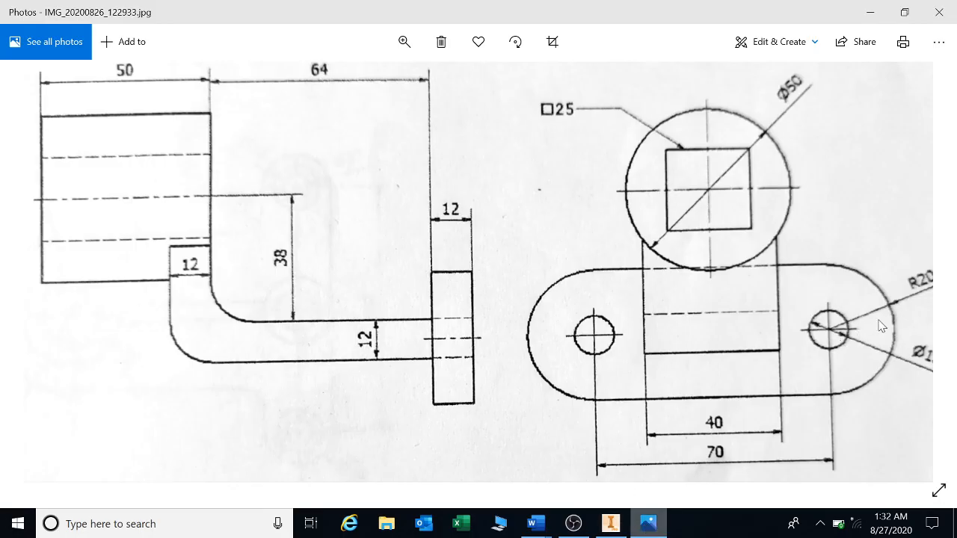
pyautogui.moveTo(834, 340)
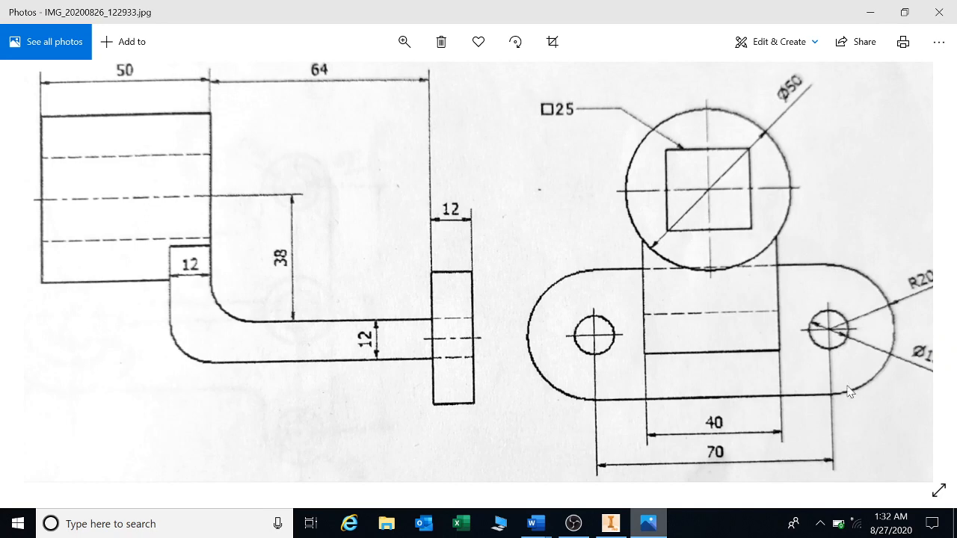
pyautogui.click(647, 523)
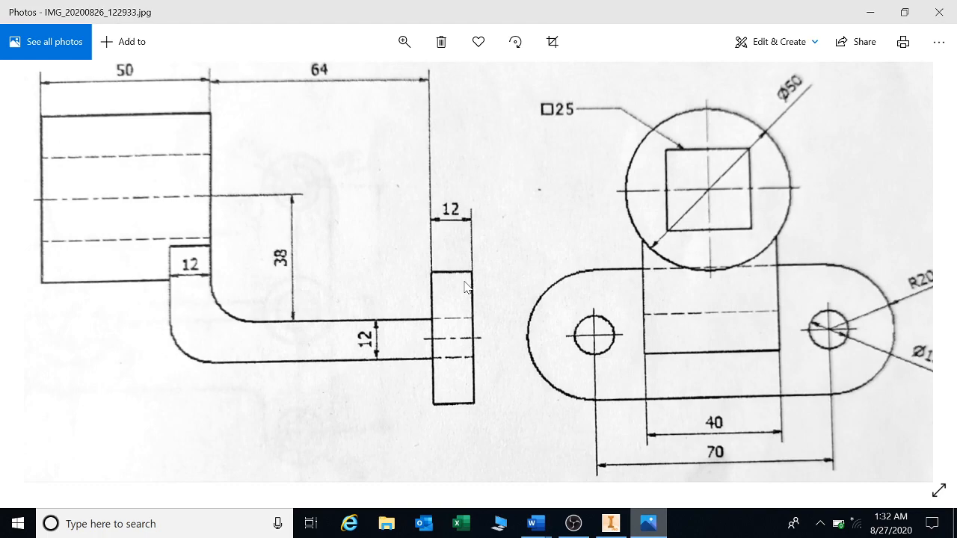
pyautogui.click(648, 523)
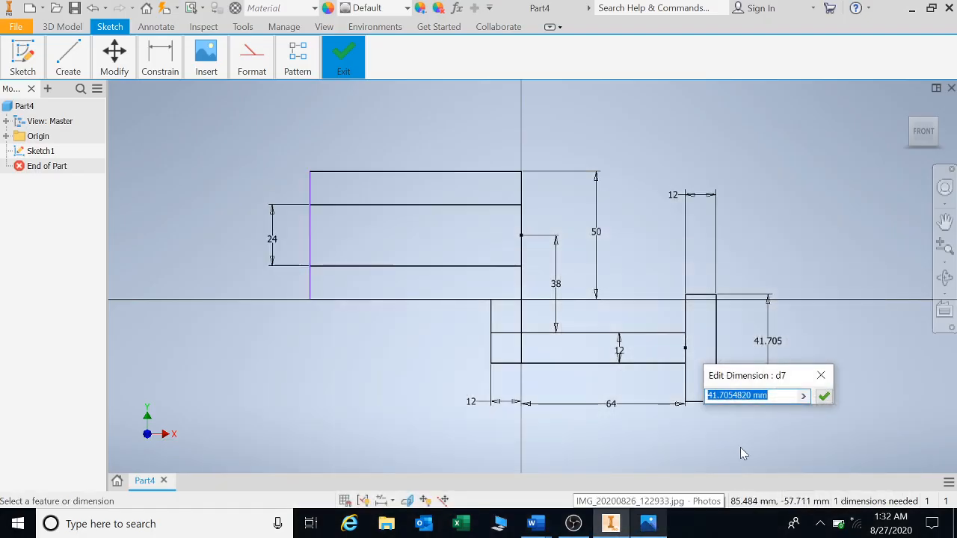
pyautogui.write('40')
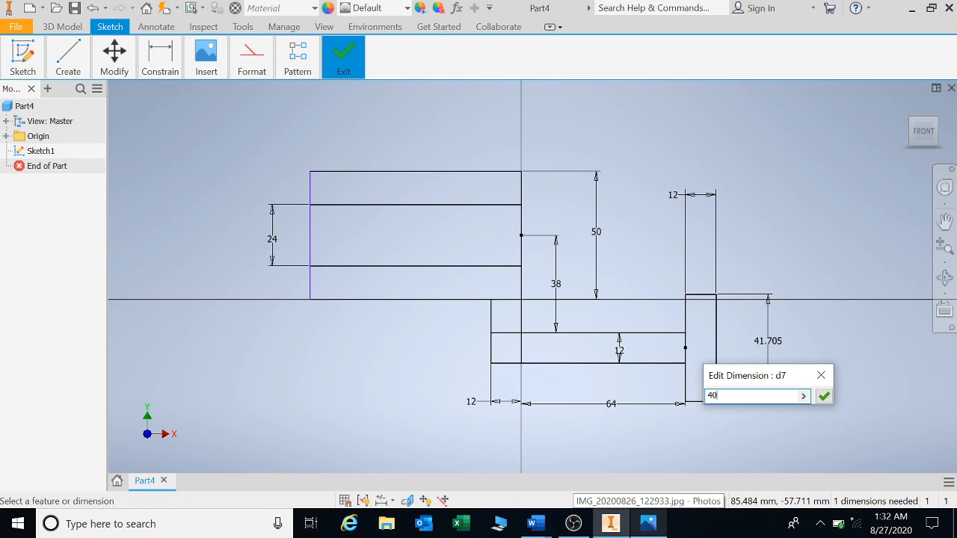
pyautogui.click(823, 396)
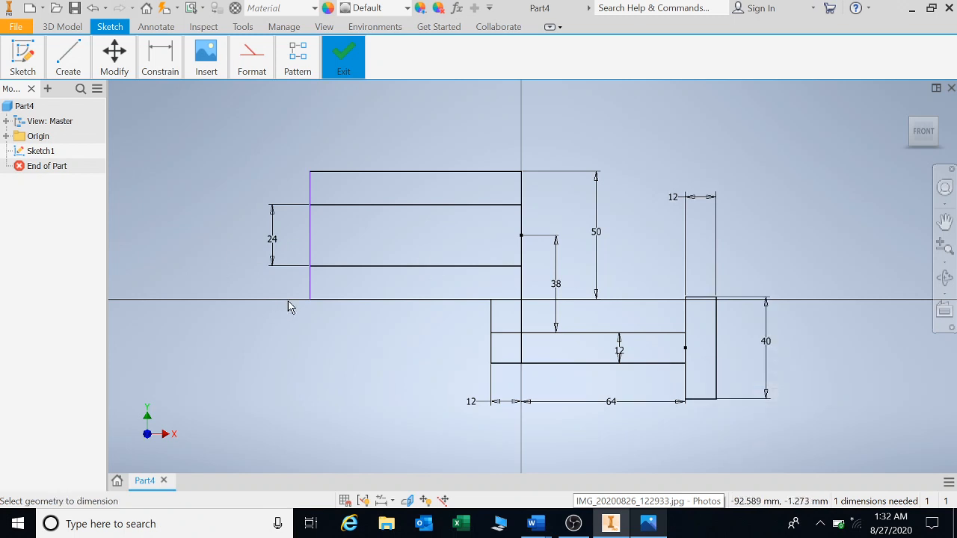
pyautogui.click(159, 56)
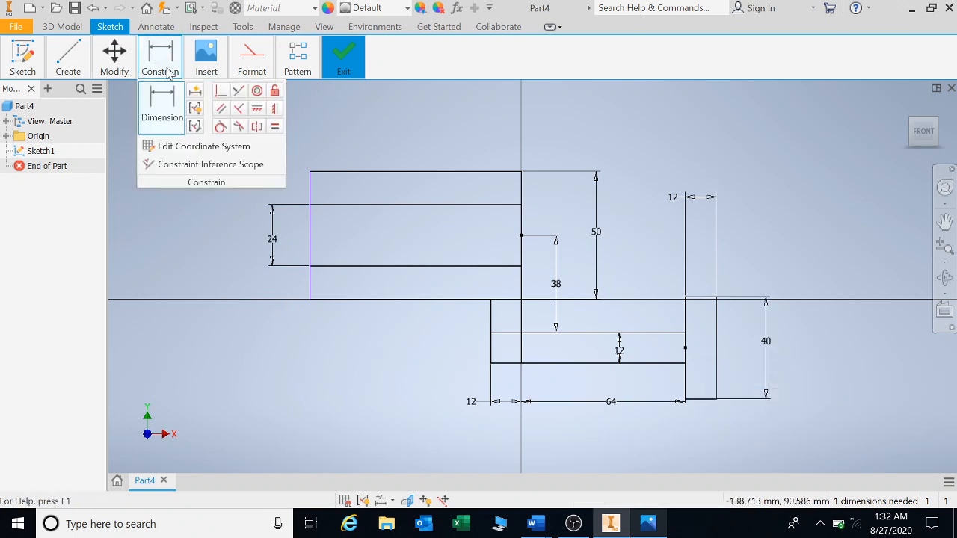
# Trim the leftover neck line and round the L-neck bends with 12 mm fillets.
pyautogui.click(113, 56)
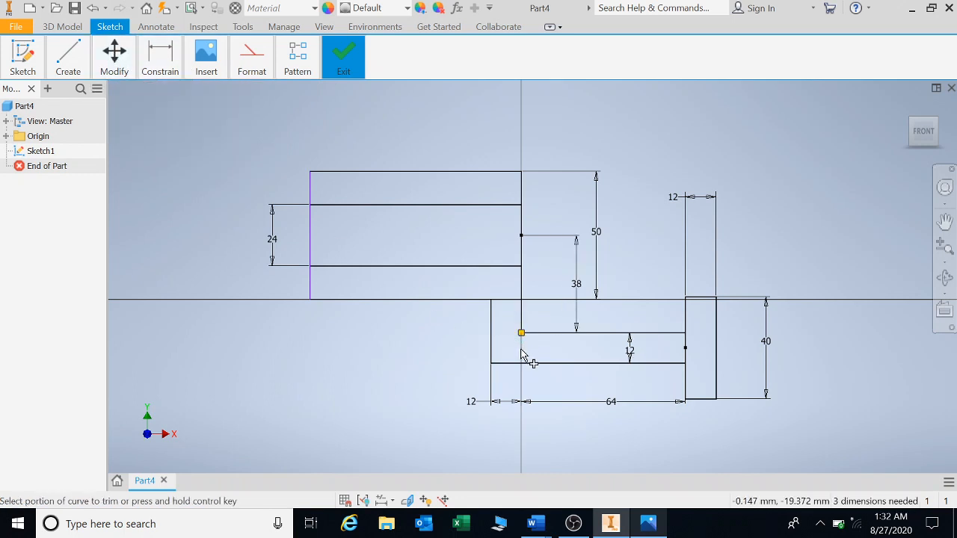
pyautogui.click(114, 56)
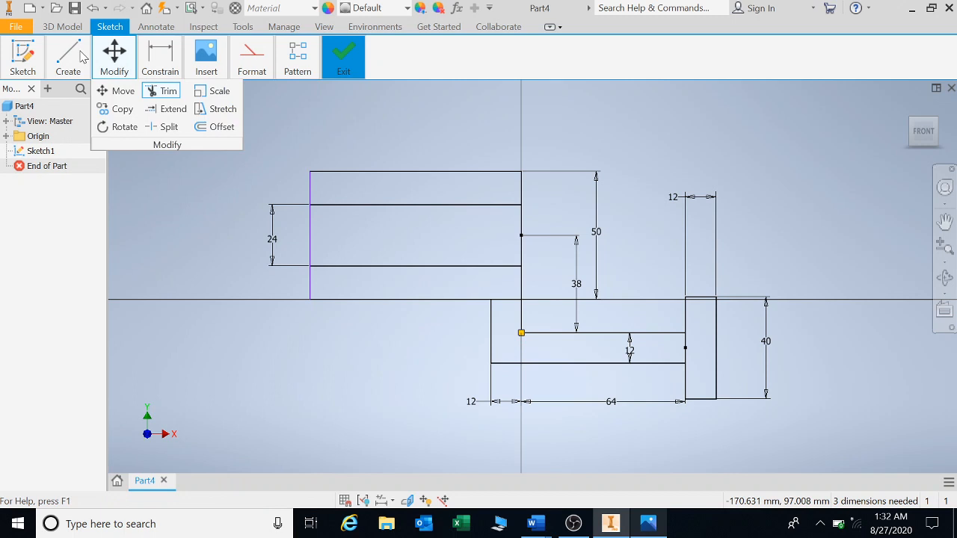
pyautogui.click(68, 57)
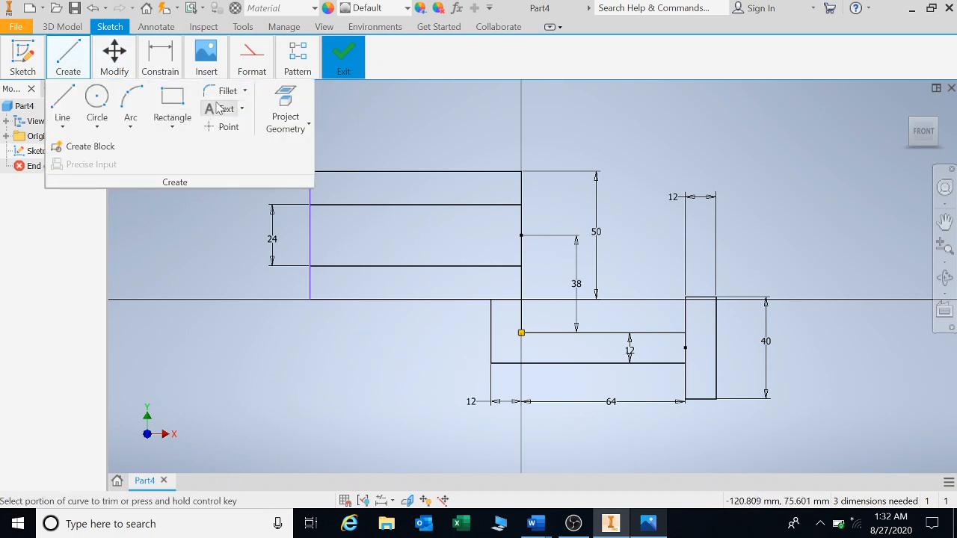
pyautogui.click(227, 91)
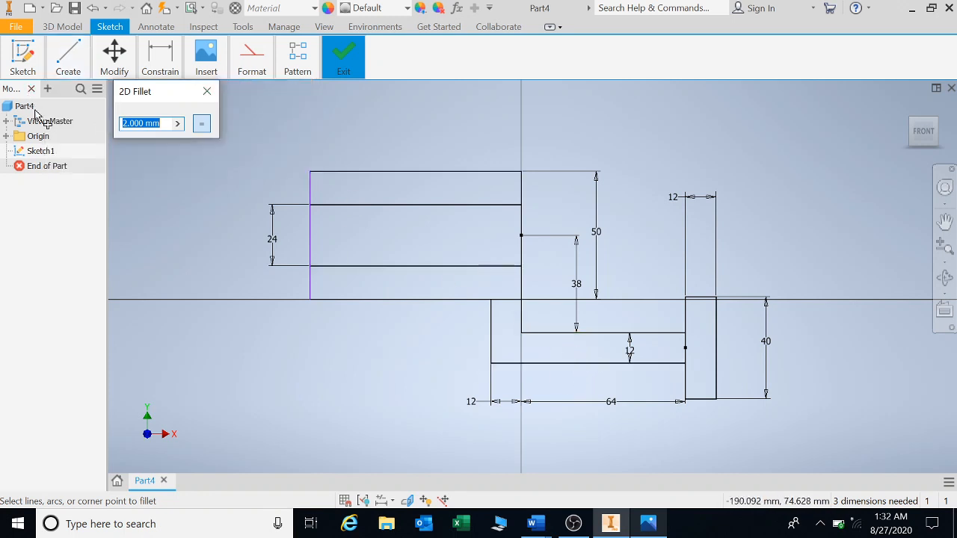
pyautogui.write('12')
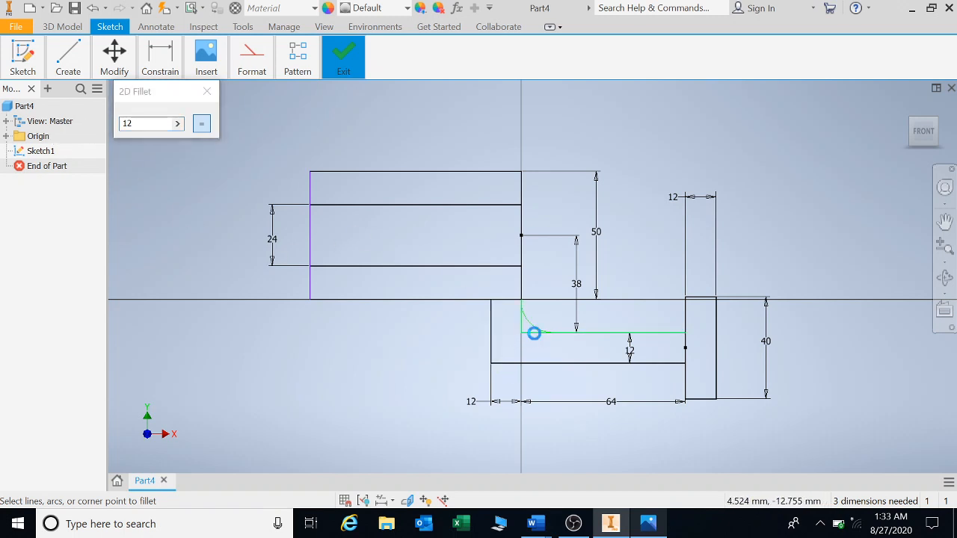
pyautogui.click(534, 333)
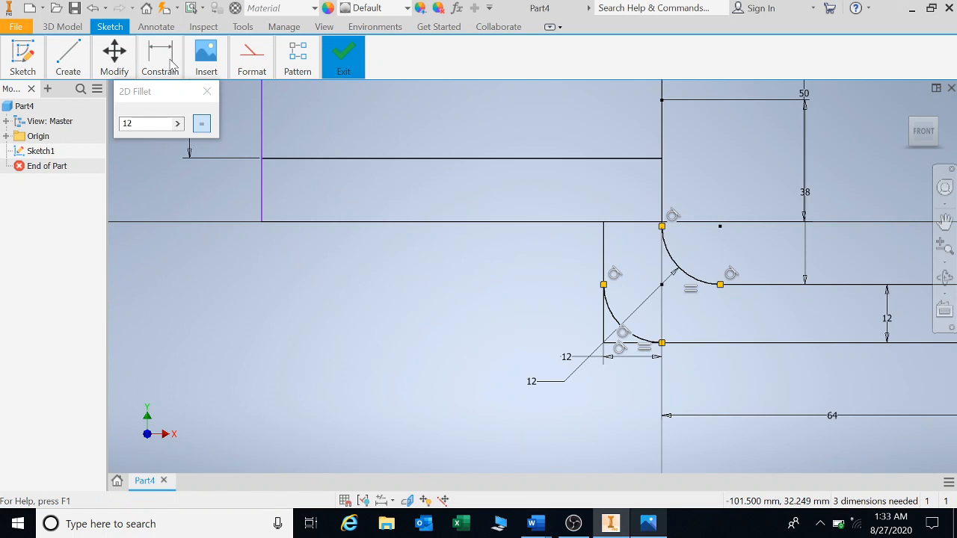
pyautogui.click(114, 56)
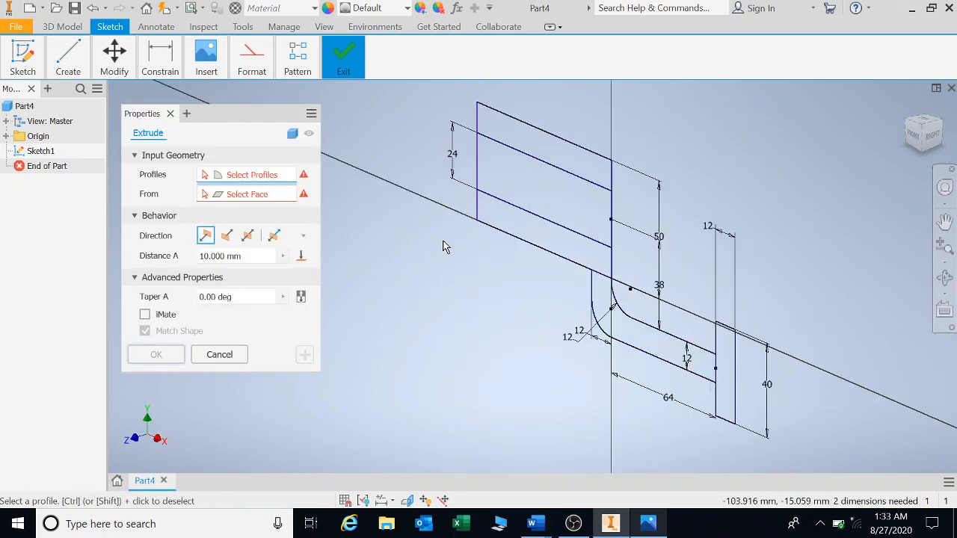
# Extrude the three block profiles 50 mm into a new solid.
pyautogui.click(538, 164)
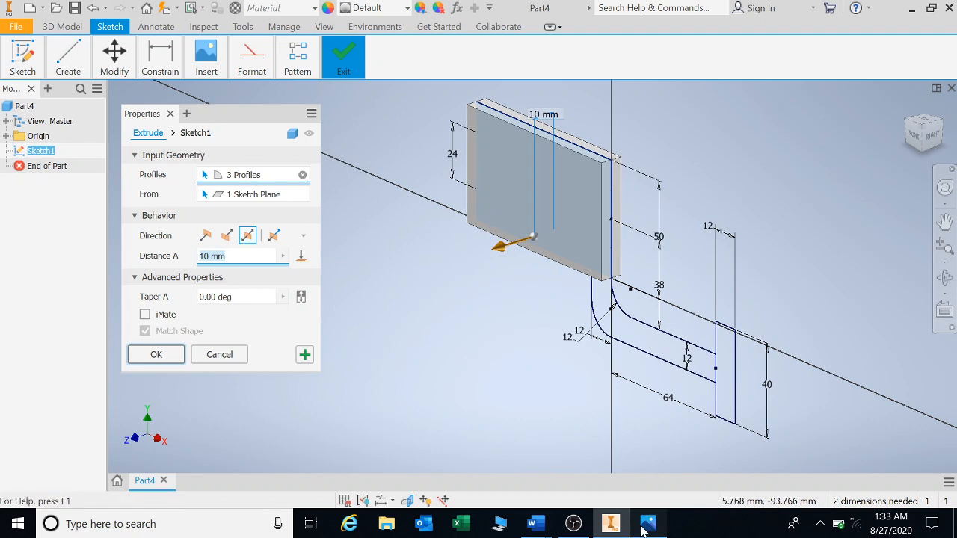
pyautogui.click(648, 523)
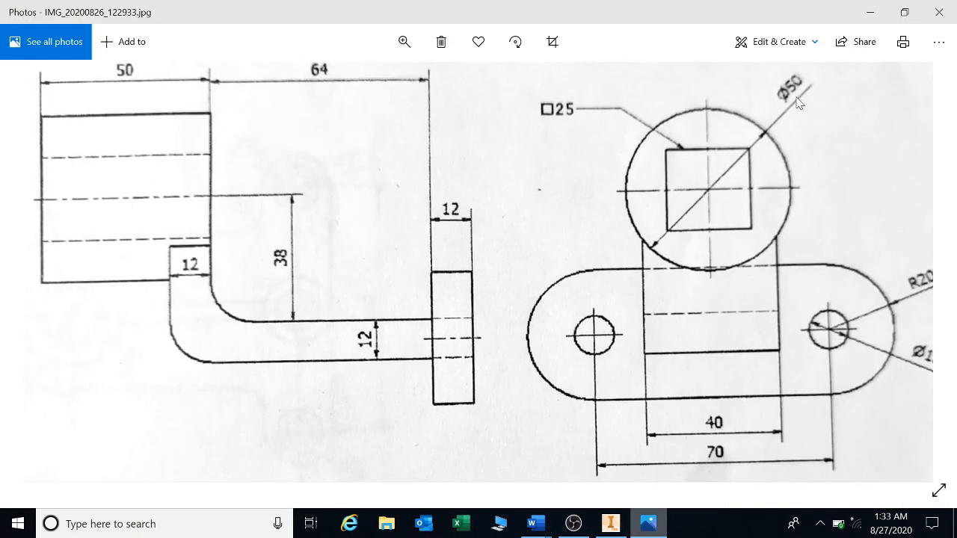
pyautogui.moveTo(576, 126)
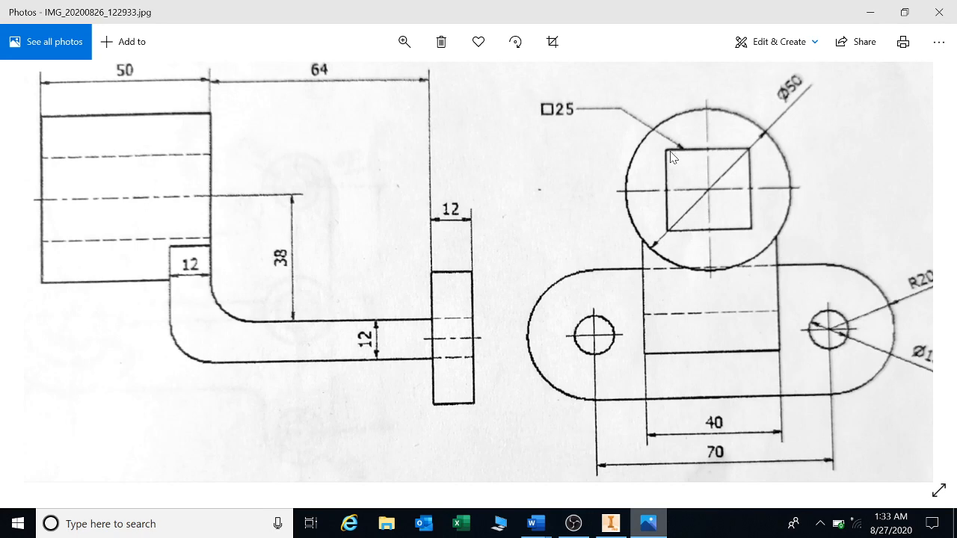
pyautogui.moveTo(720, 157)
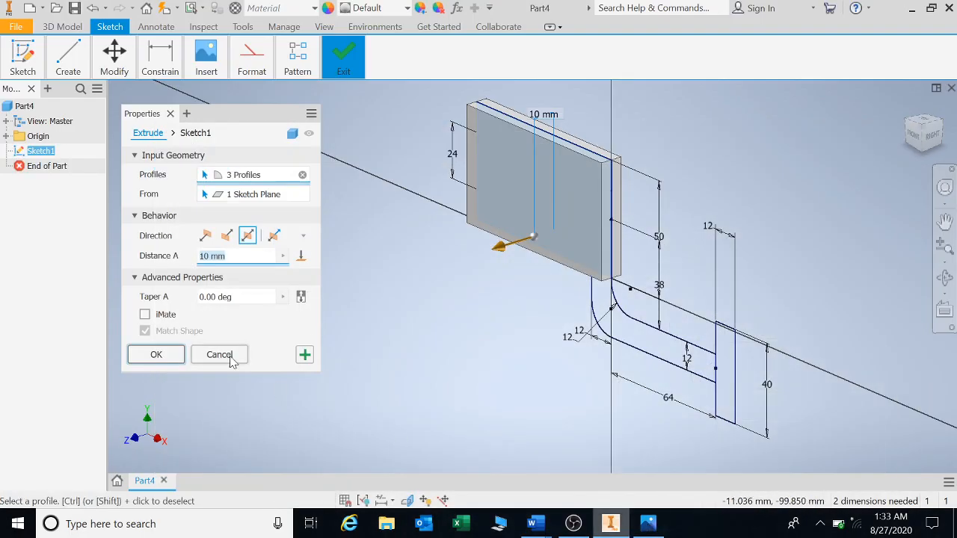
pyautogui.write('5')
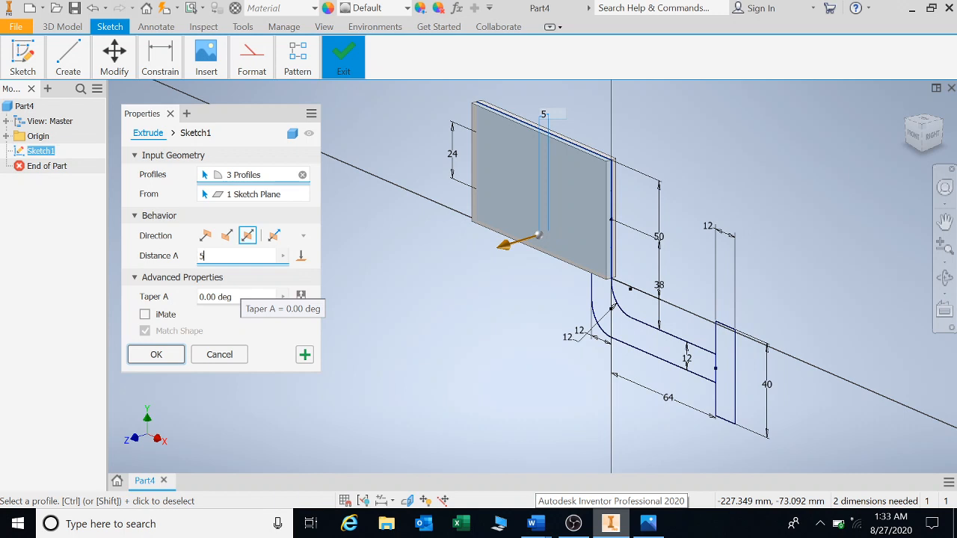
pyautogui.write('50')
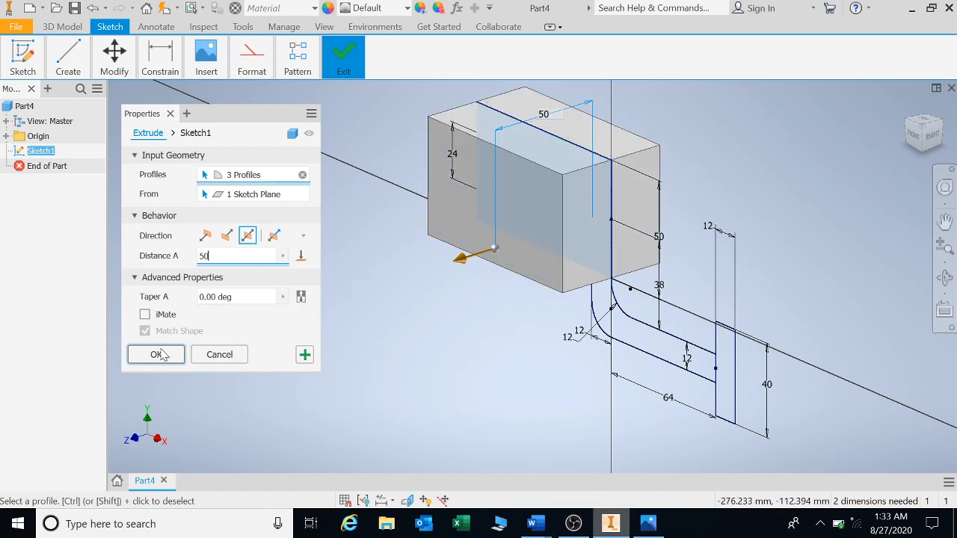
pyautogui.click(156, 355)
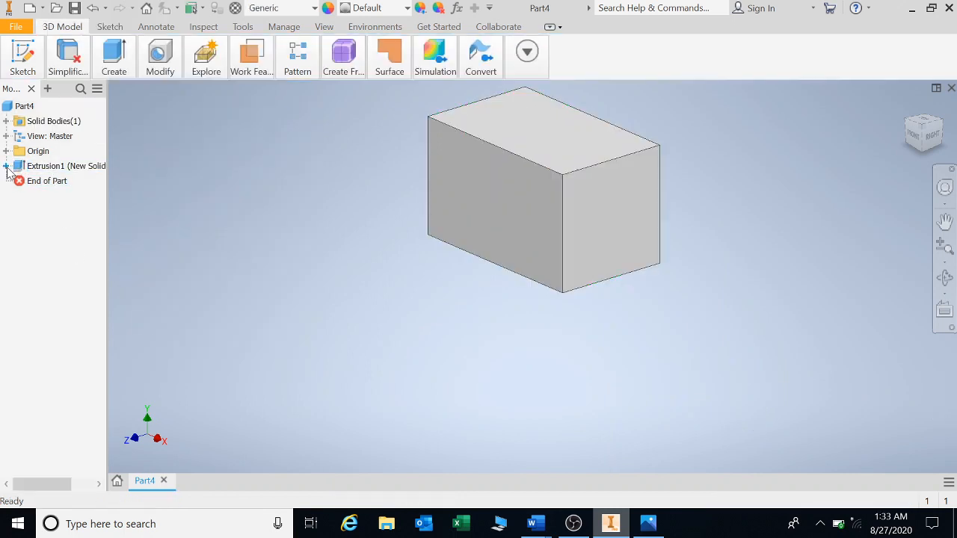
# Share Sketch1 under Extrusion1 so it can drive more features.
pyautogui.click(7, 166)
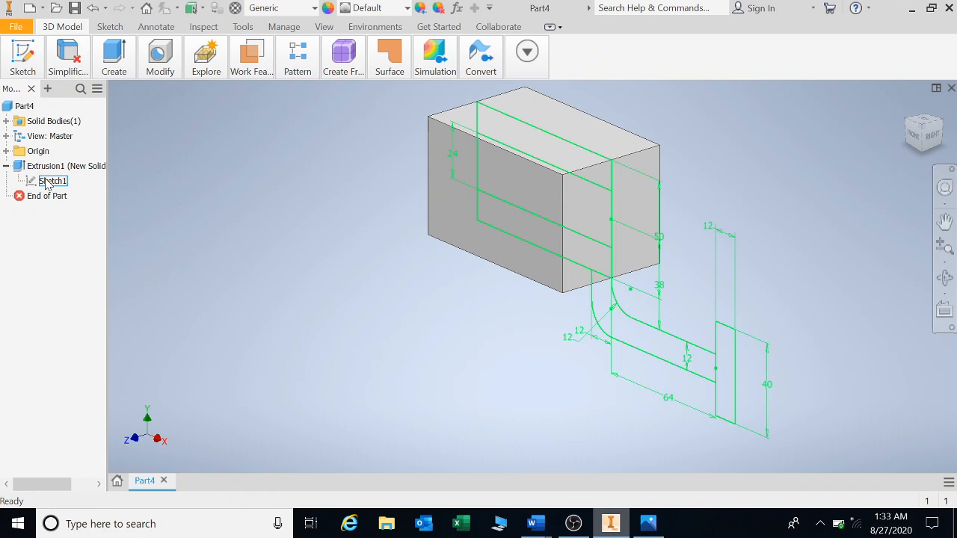
pyautogui.rightClick(51, 181)
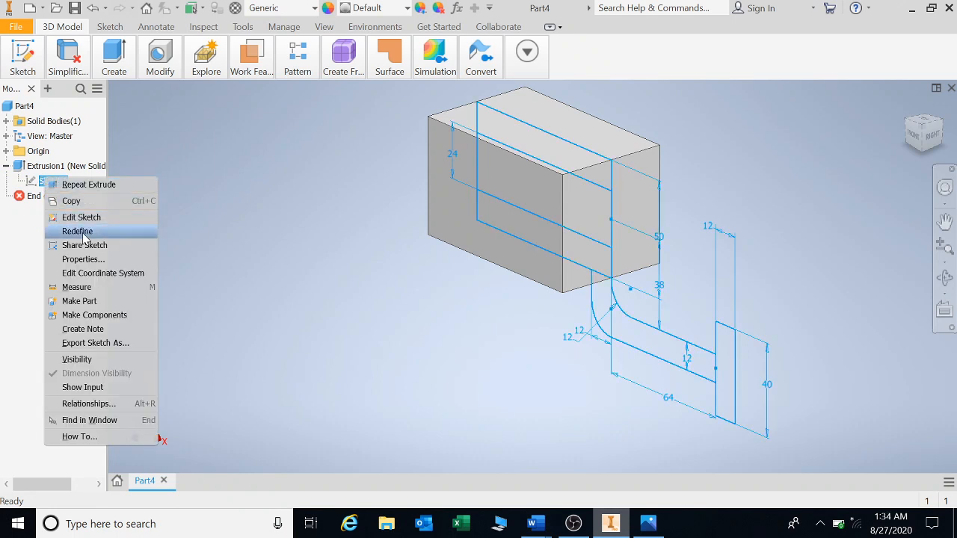
pyautogui.moveTo(84, 245)
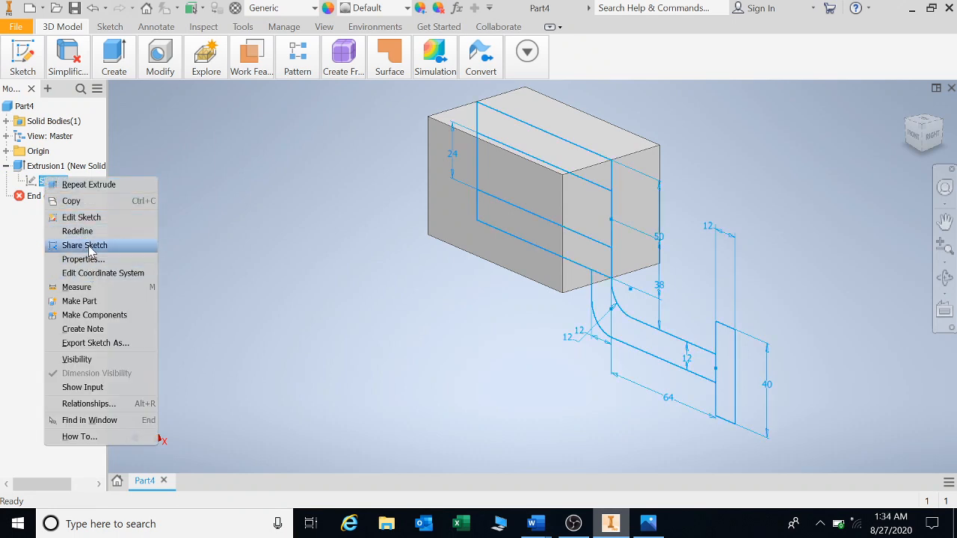
pyautogui.click(83, 245)
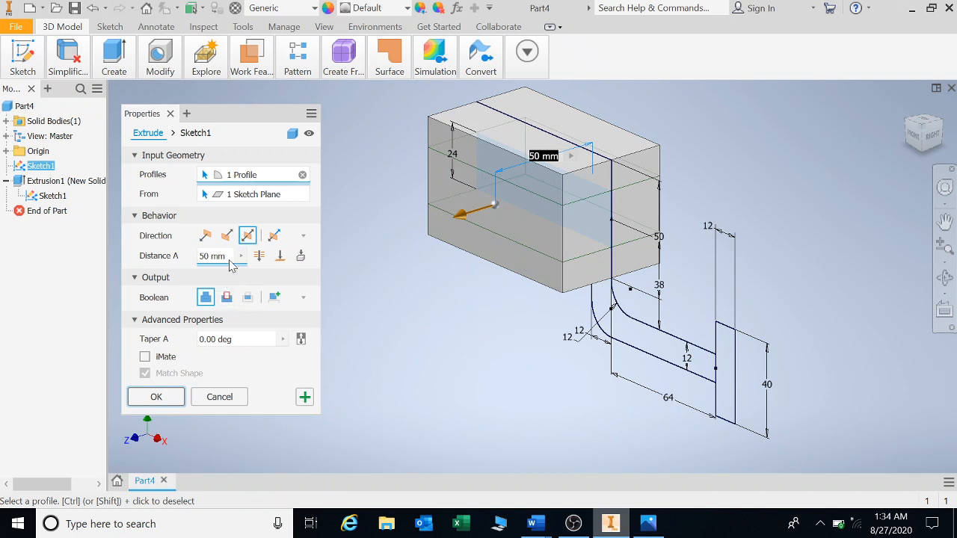
# Cut the 25 mm square hole into the block as Extrusion2.
pyautogui.write('2')
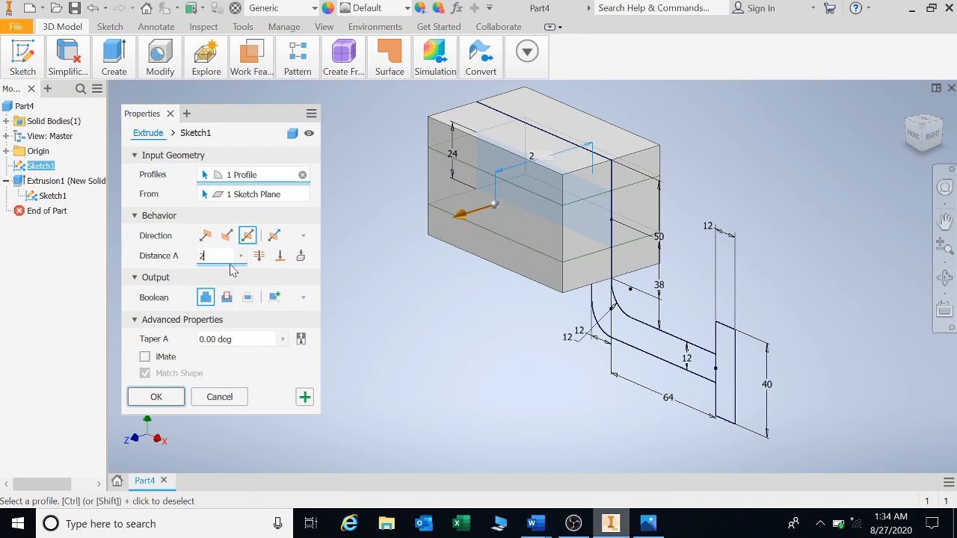
pyautogui.write('5')
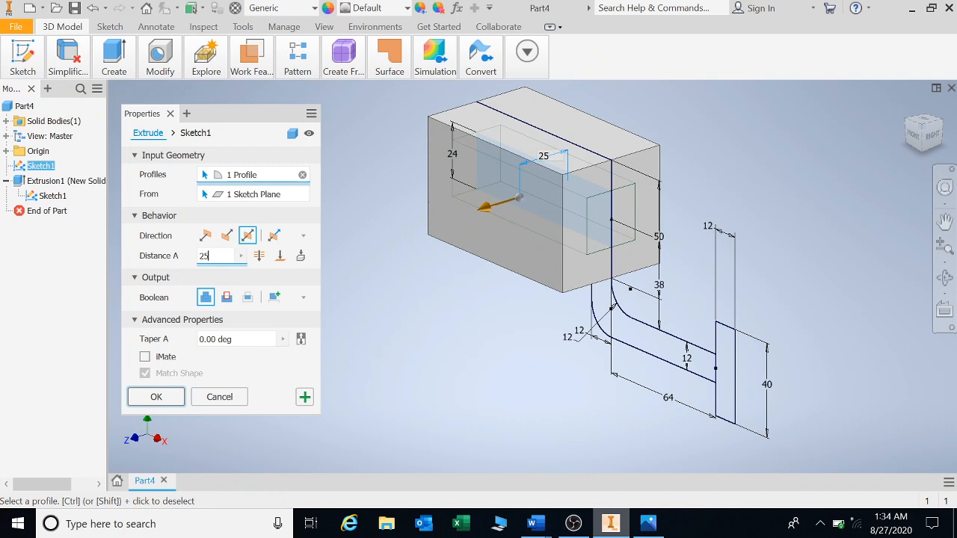
pyautogui.moveTo(227, 297)
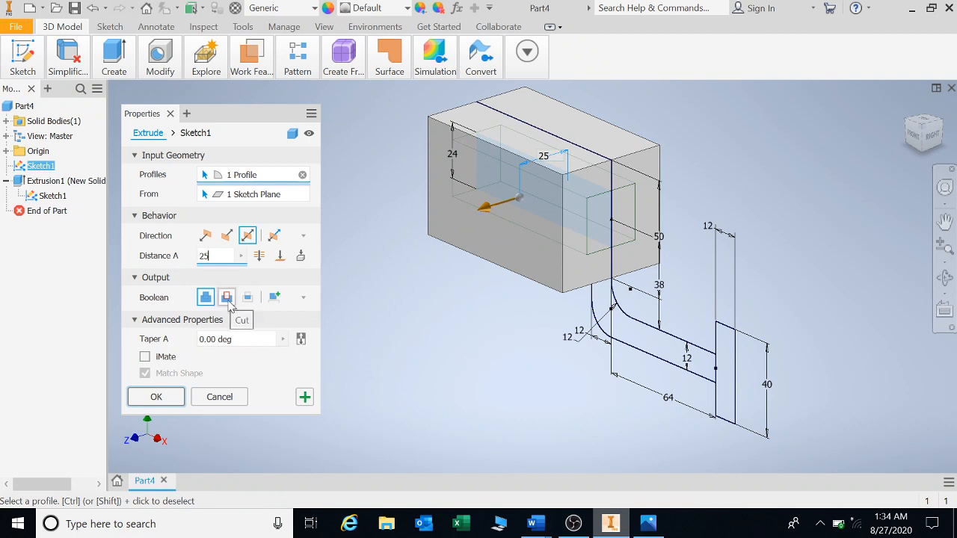
pyautogui.click(155, 397)
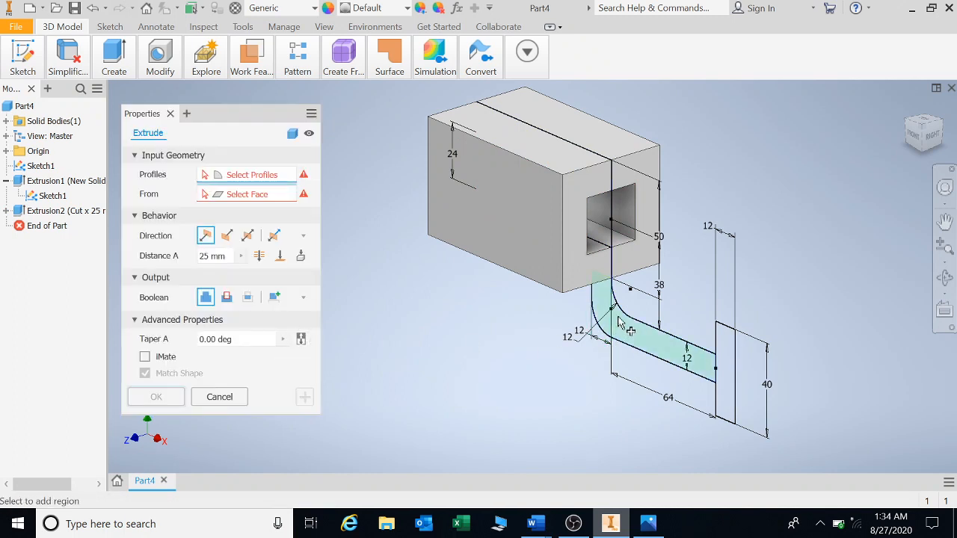
# Extrude the L-neck profile 40 mm symmetric, joined to the block as Extrusion3.
pyautogui.click(620, 329)
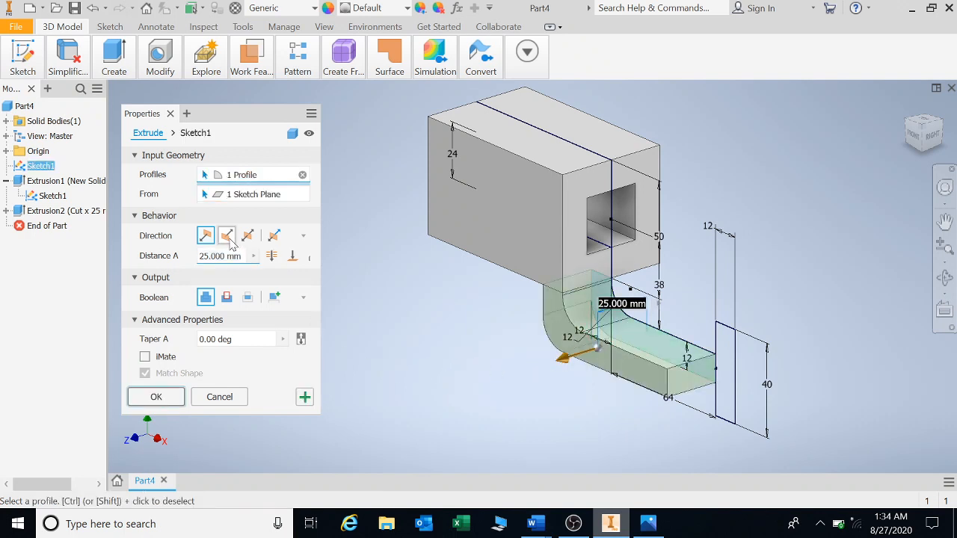
pyautogui.click(247, 235)
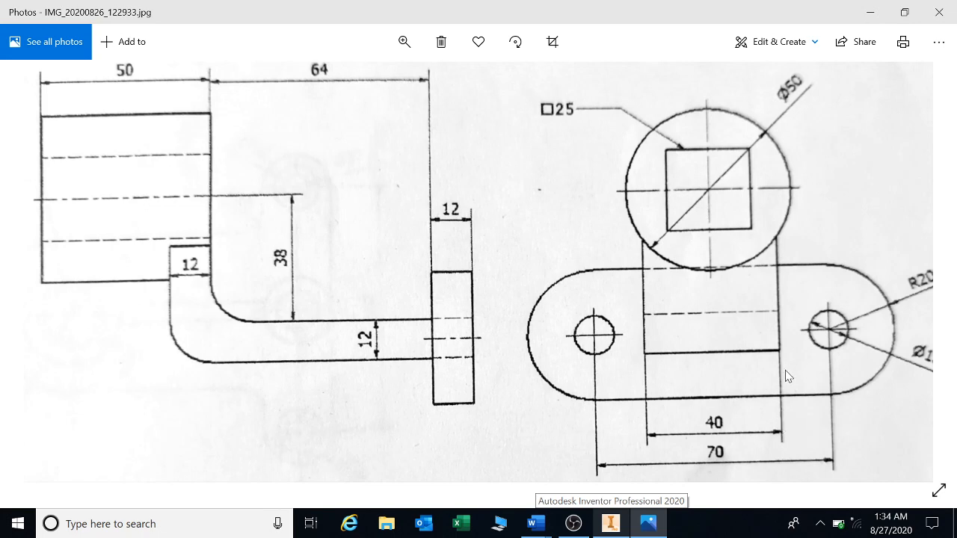
pyautogui.moveTo(786, 366)
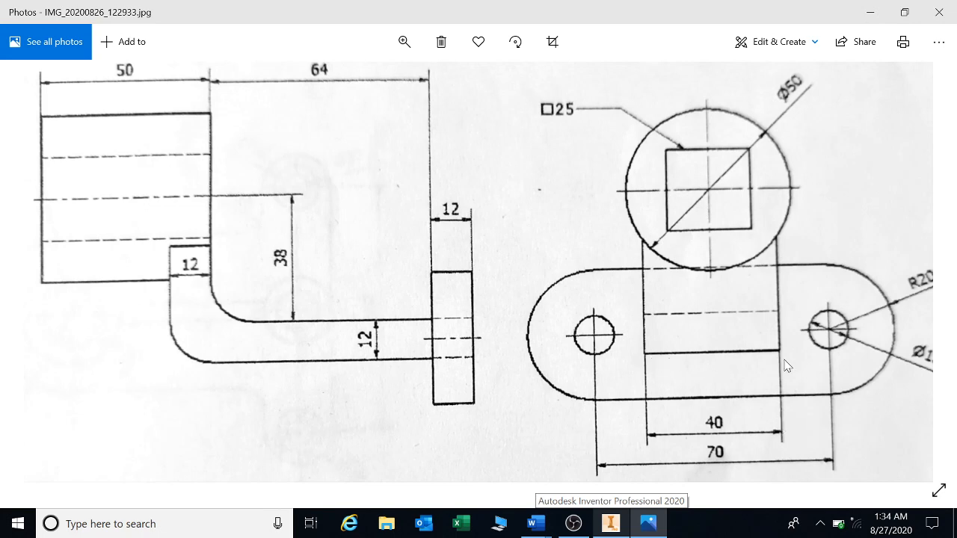
pyautogui.click(611, 523)
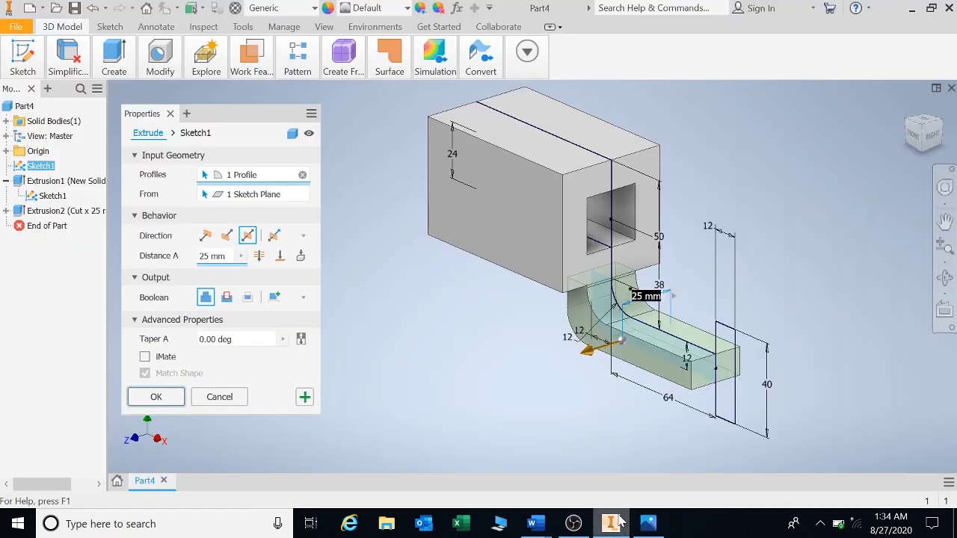
pyautogui.click(211, 255)
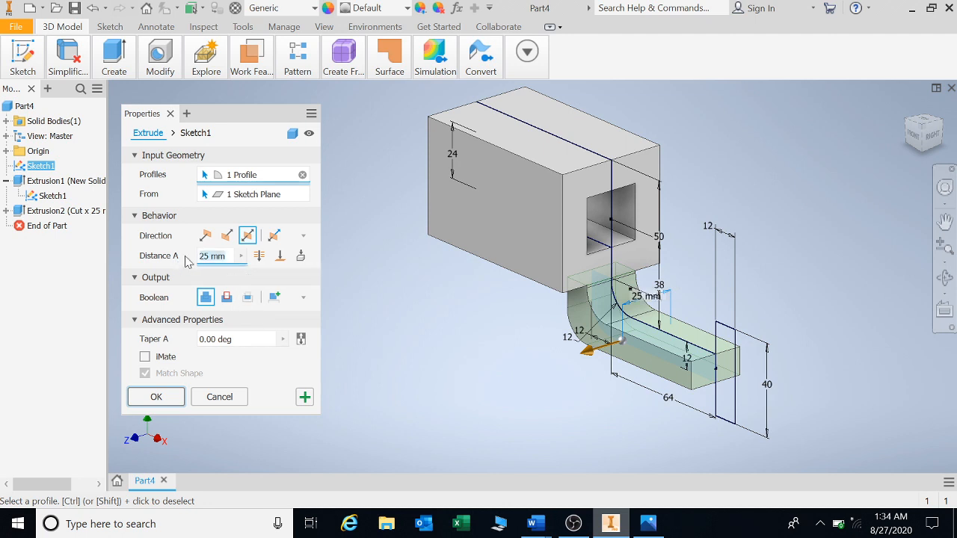
pyautogui.write('40')
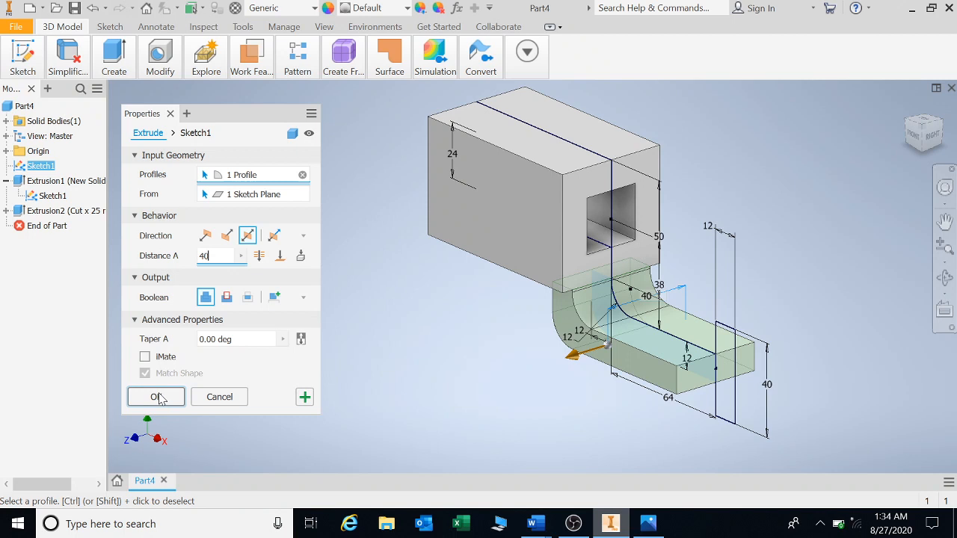
pyautogui.click(156, 397)
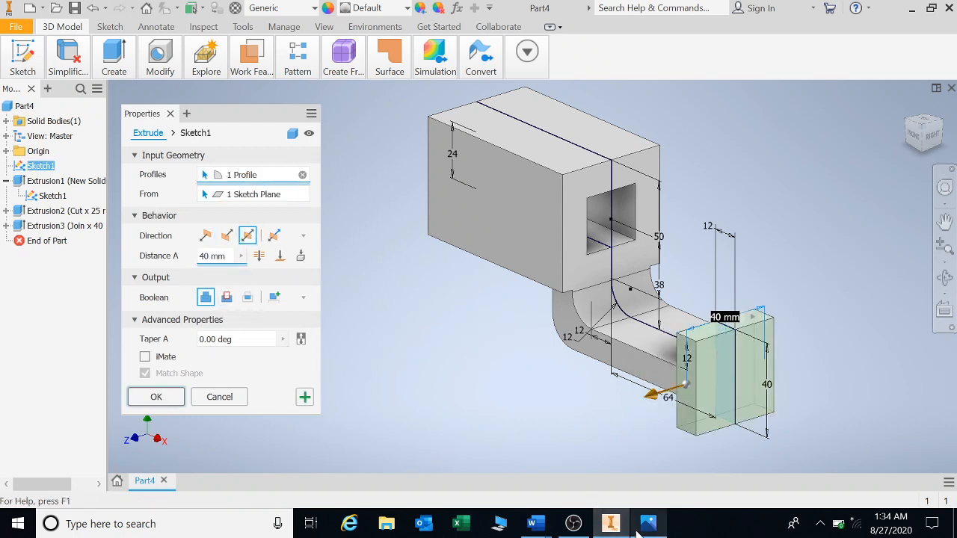
# Extrude the plate rectangle 110 mm symmetric, joined to the neck as Extrusion4.
pyautogui.click(647, 523)
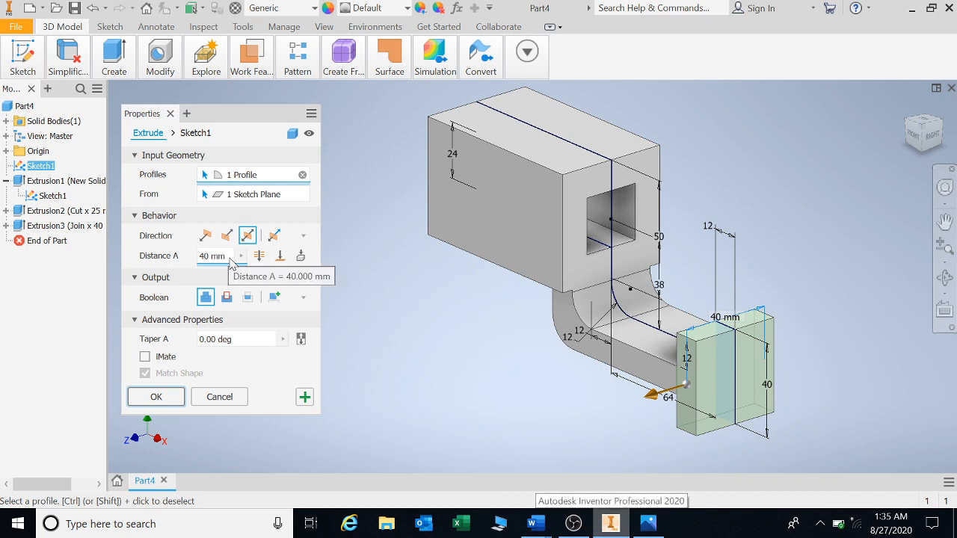
pyautogui.write('110')
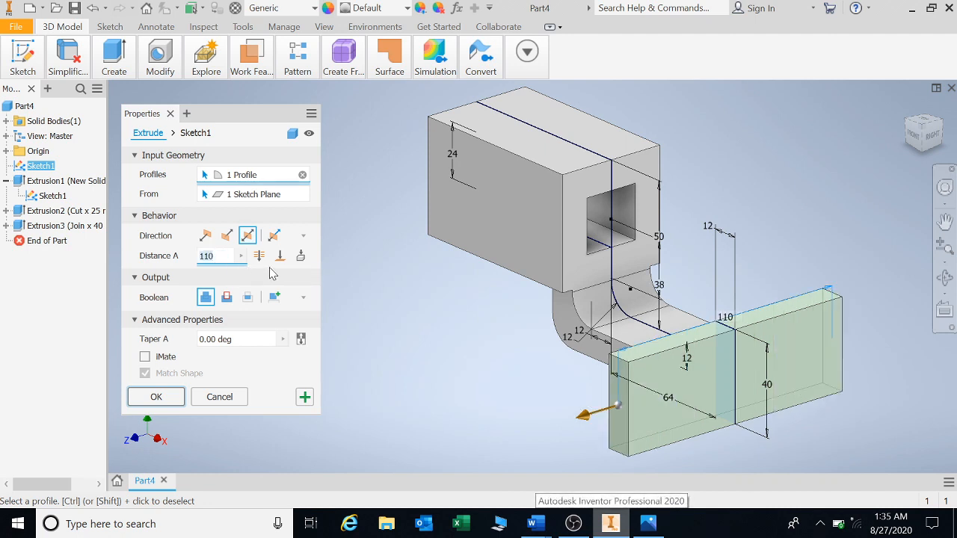
pyautogui.click(156, 397)
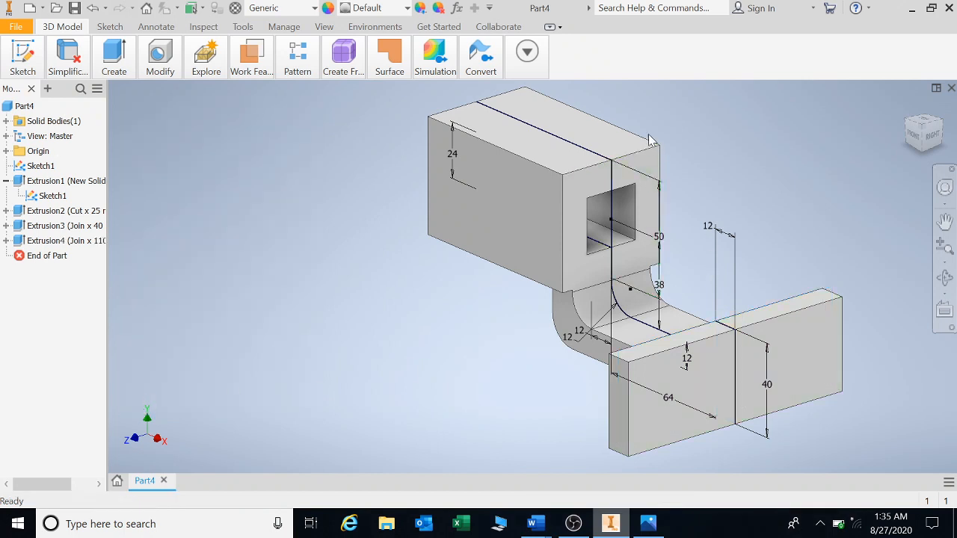
pyautogui.click(546, 160)
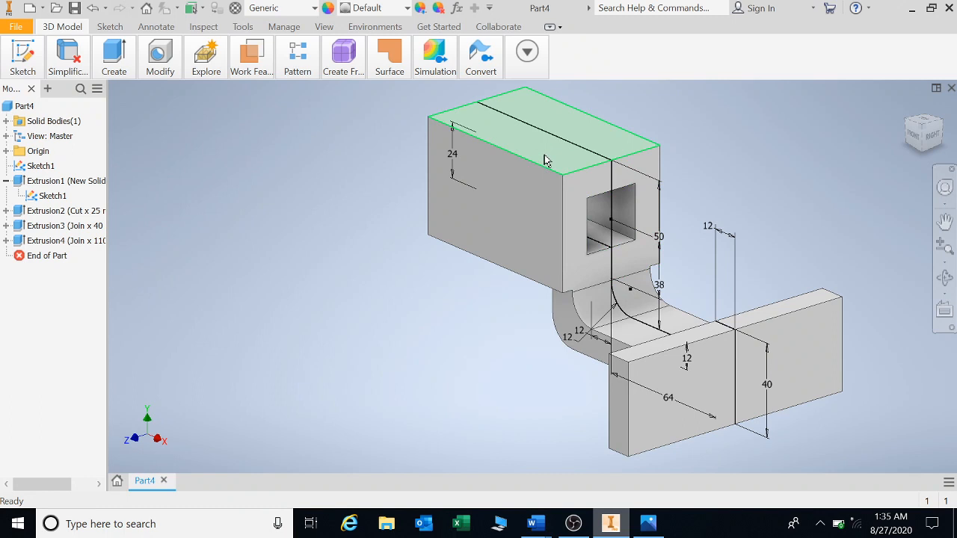
pyautogui.click(504, 221)
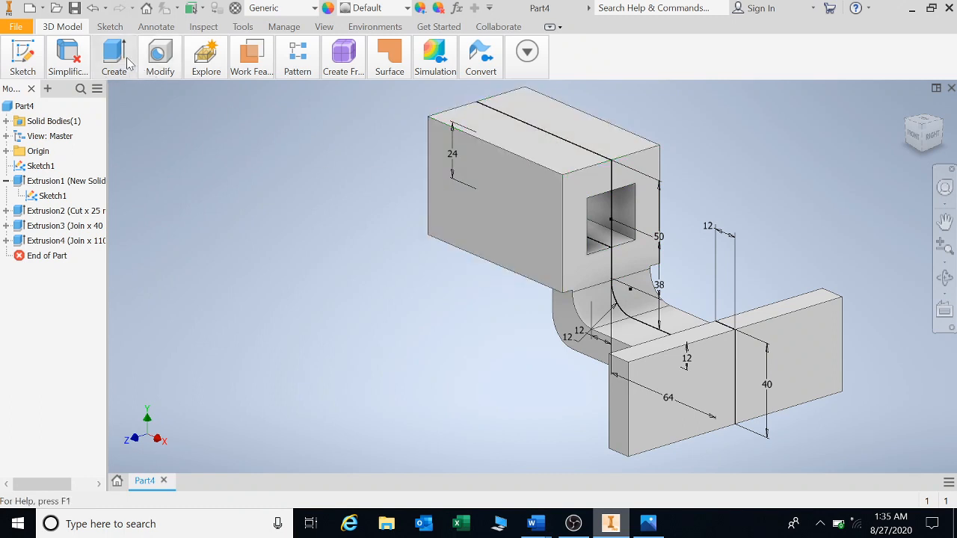
# Fillet the block's four long edges at 25 mm radius, making it cylindrical (Fillet1).
pyautogui.click(159, 56)
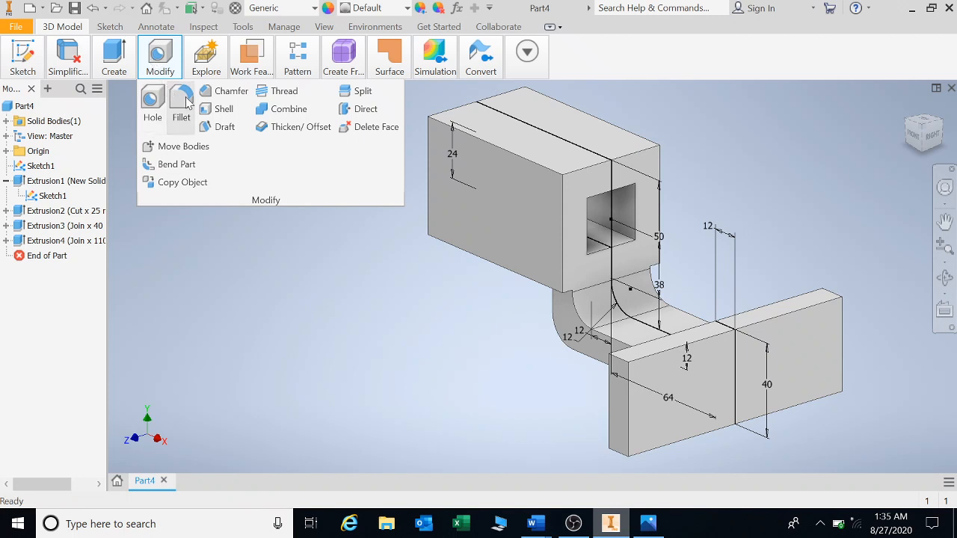
pyautogui.click(181, 105)
pyautogui.write('25')
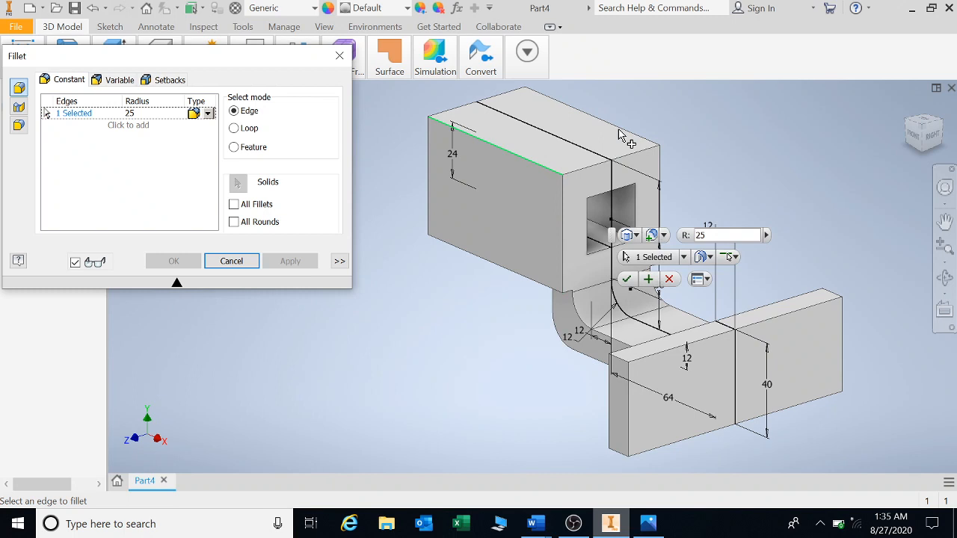
pyautogui.click(512, 268)
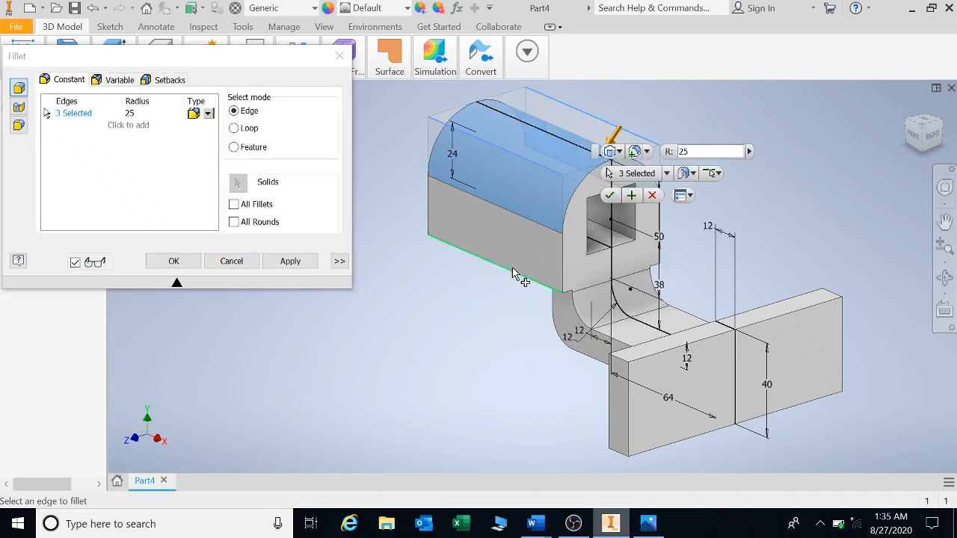
pyautogui.click(512, 273)
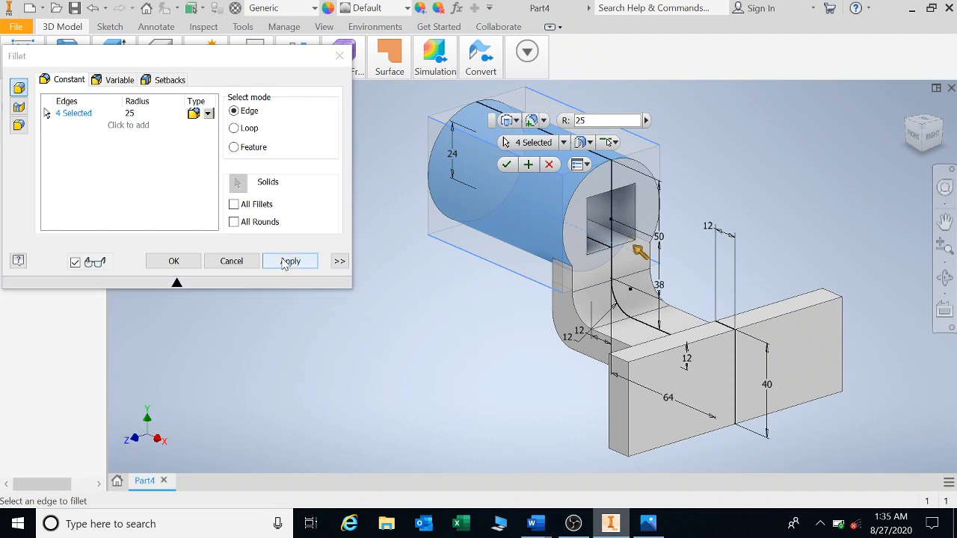
pyautogui.click(290, 261)
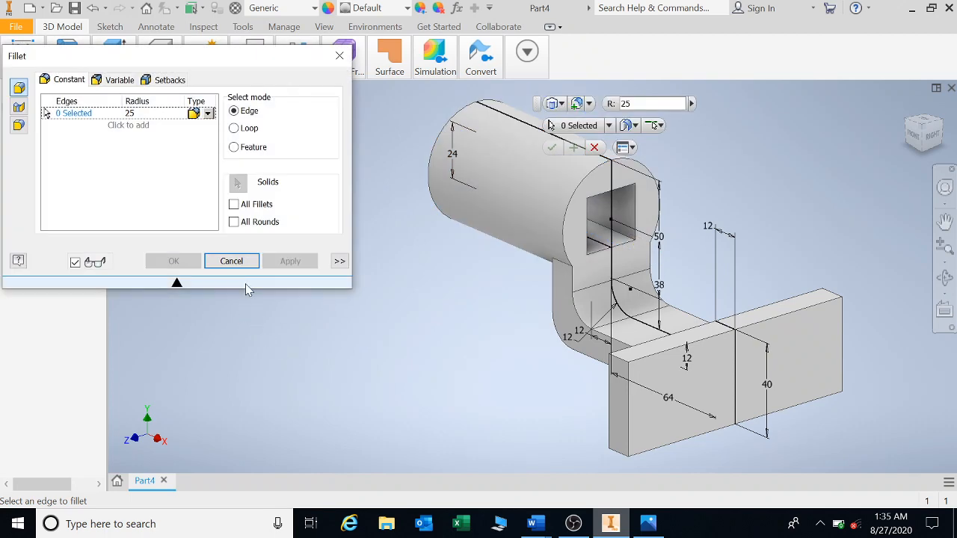
pyautogui.click(231, 261)
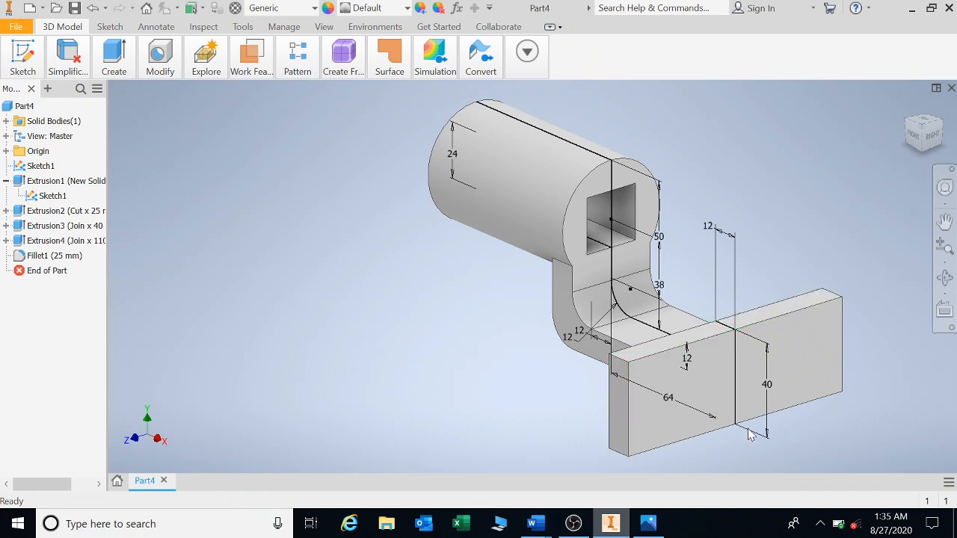
pyautogui.click(159, 57)
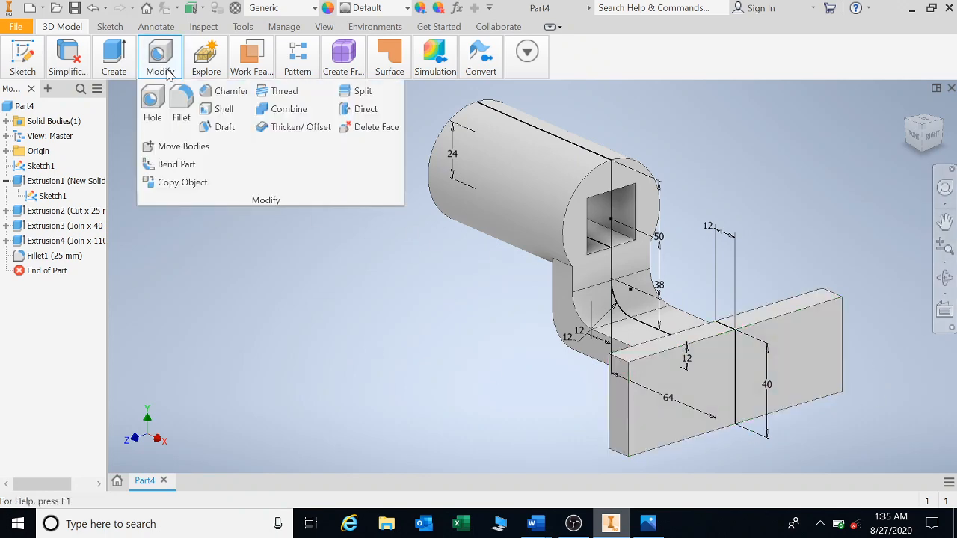
# Fillet the plate's four end edges at 20 mm radius (Fillet2).
pyautogui.click(181, 105)
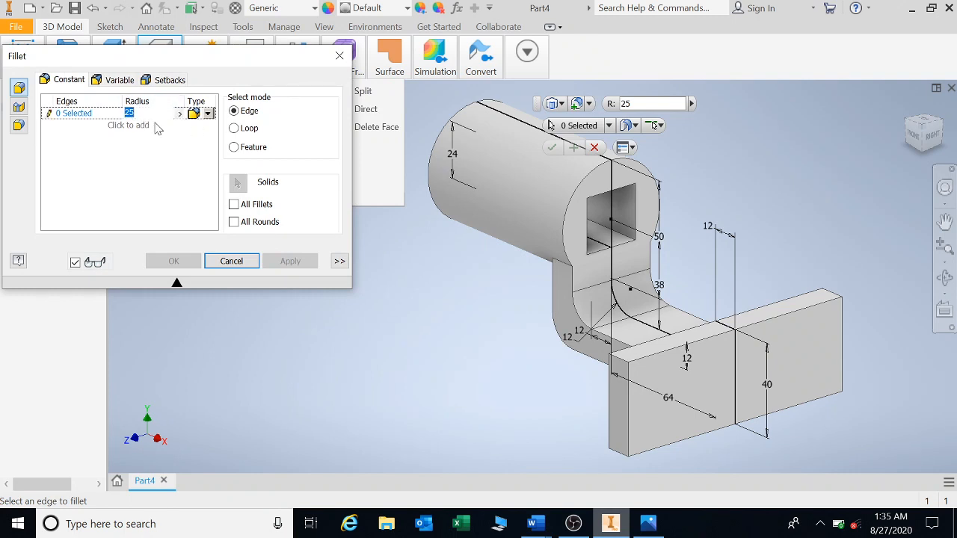
pyautogui.write('20')
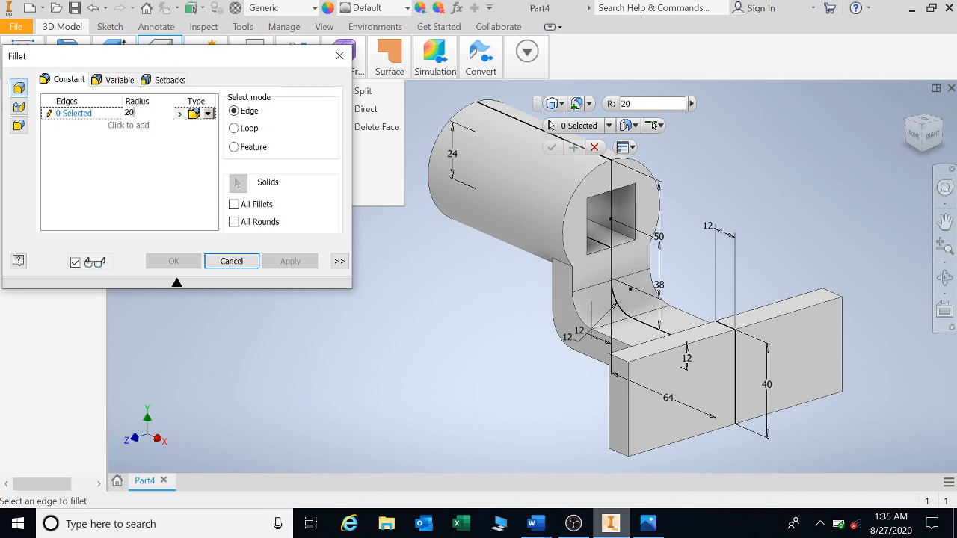
pyautogui.click(613, 359)
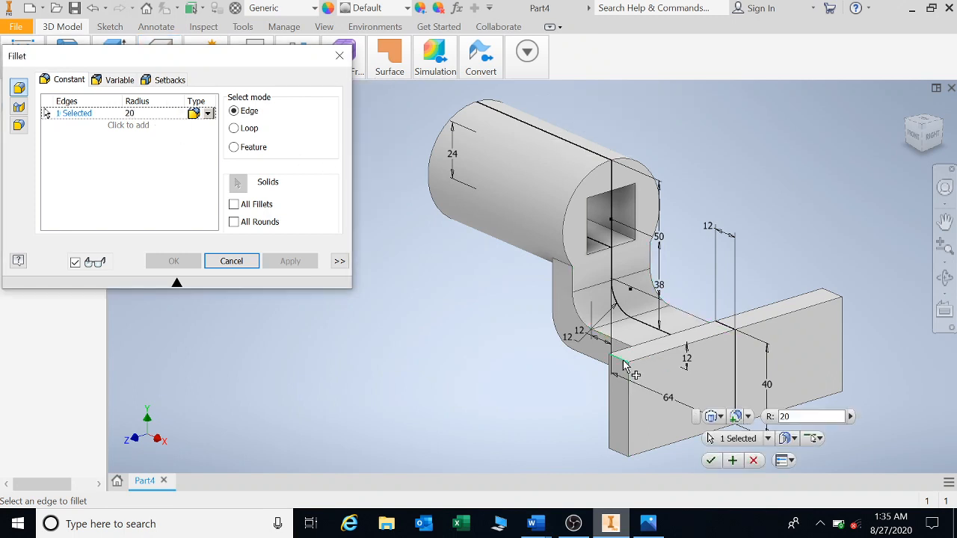
pyautogui.click(621, 366)
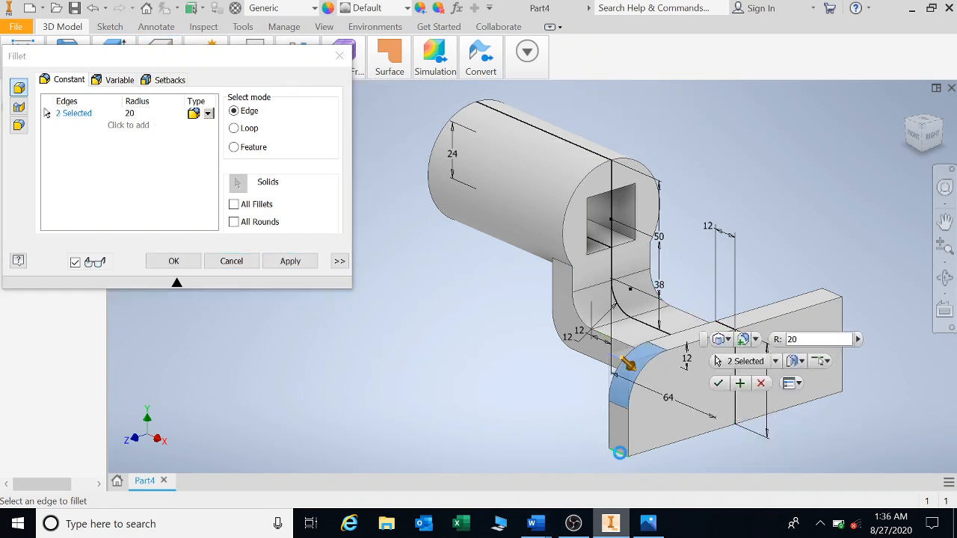
pyautogui.click(830, 299)
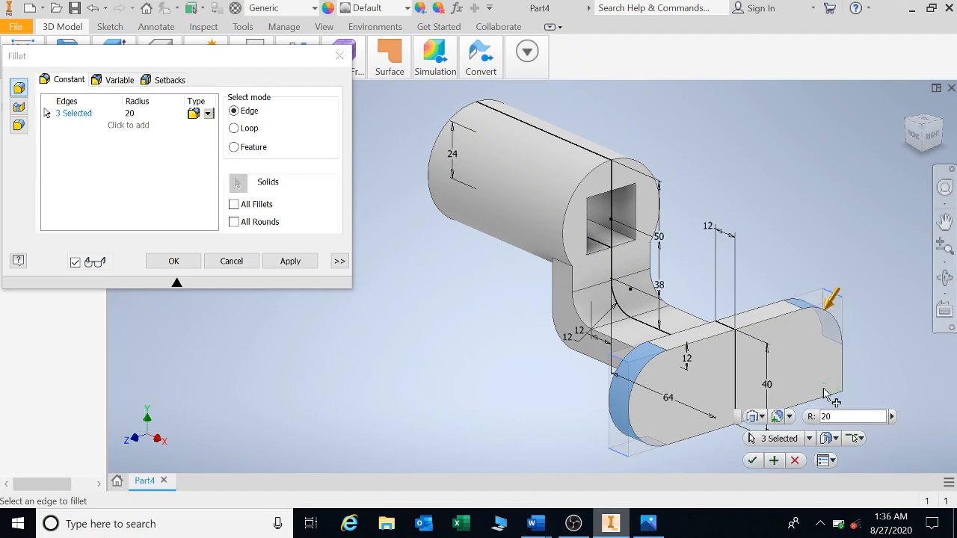
pyautogui.click(822, 382)
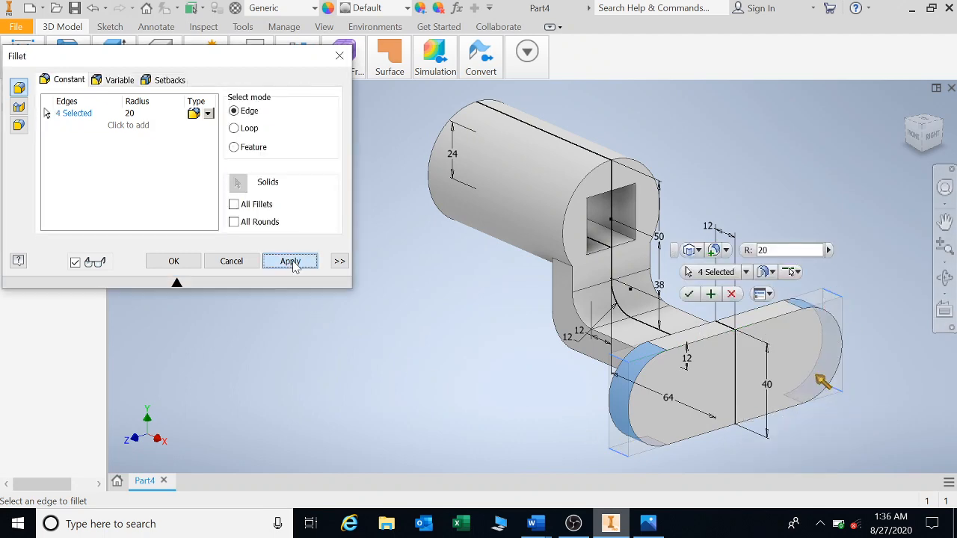
pyautogui.click(290, 261)
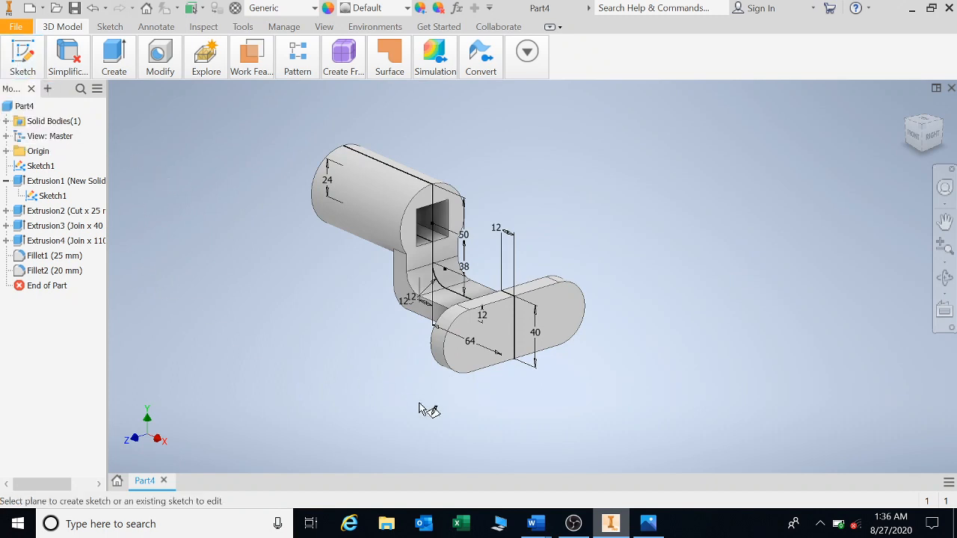
# Start Sketch2 on the plate face and draw the hole circles on its horizontal axis.
pyautogui.click(501, 329)
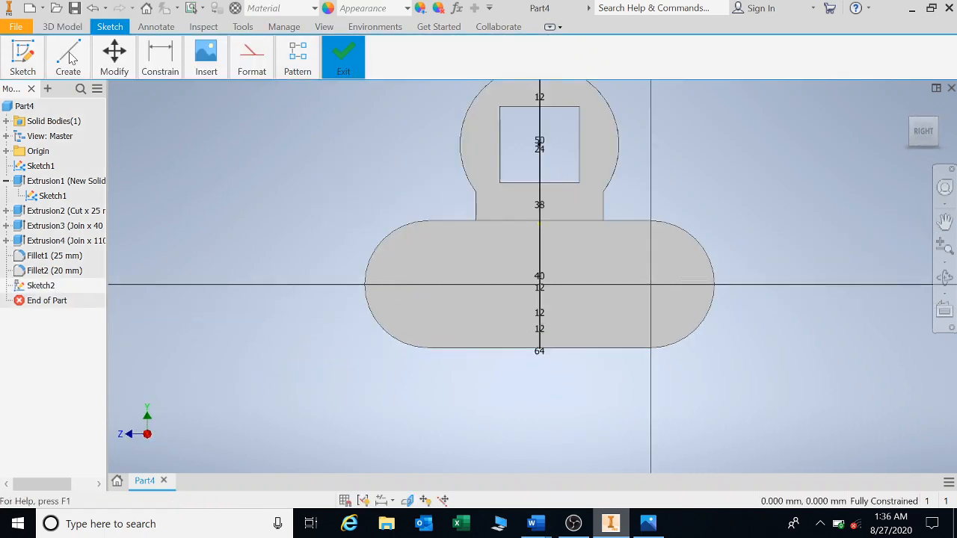
pyautogui.click(96, 105)
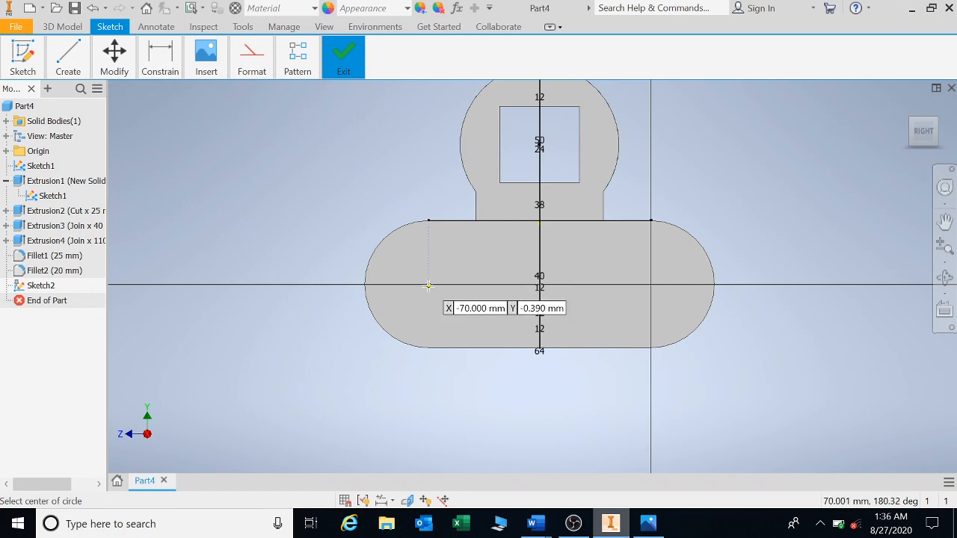
pyautogui.click(428, 284)
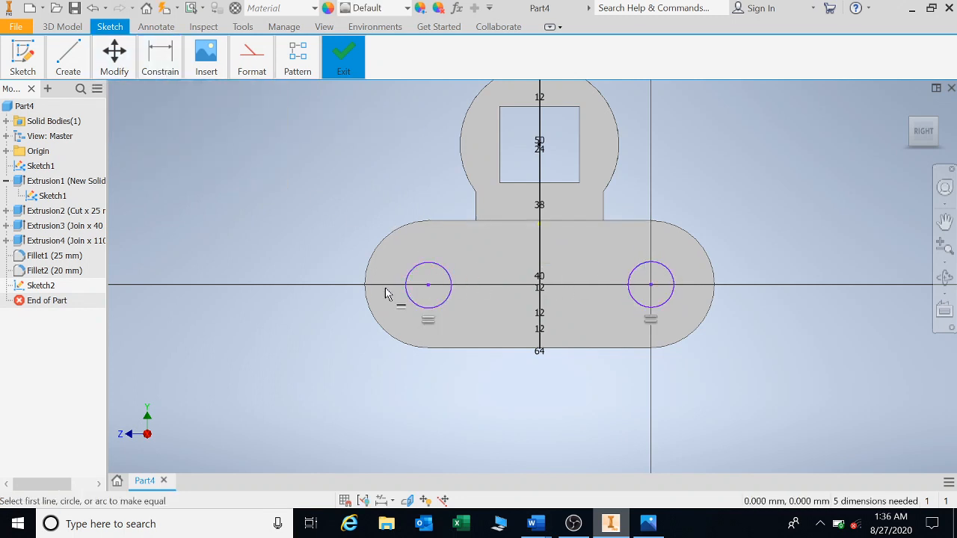
# Dimension the left circle to 12 mm diameter.
pyautogui.click(159, 56)
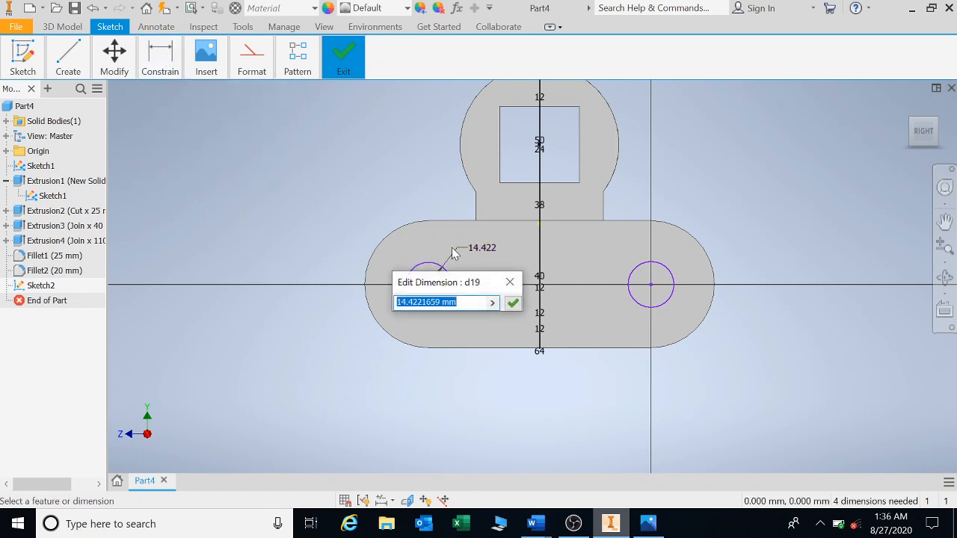
pyautogui.write('12')
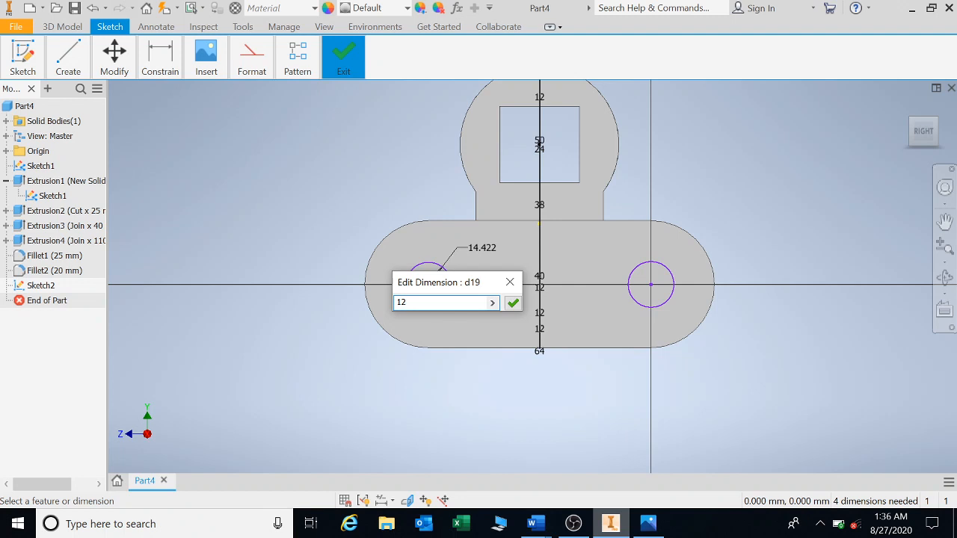
pyautogui.click(513, 302)
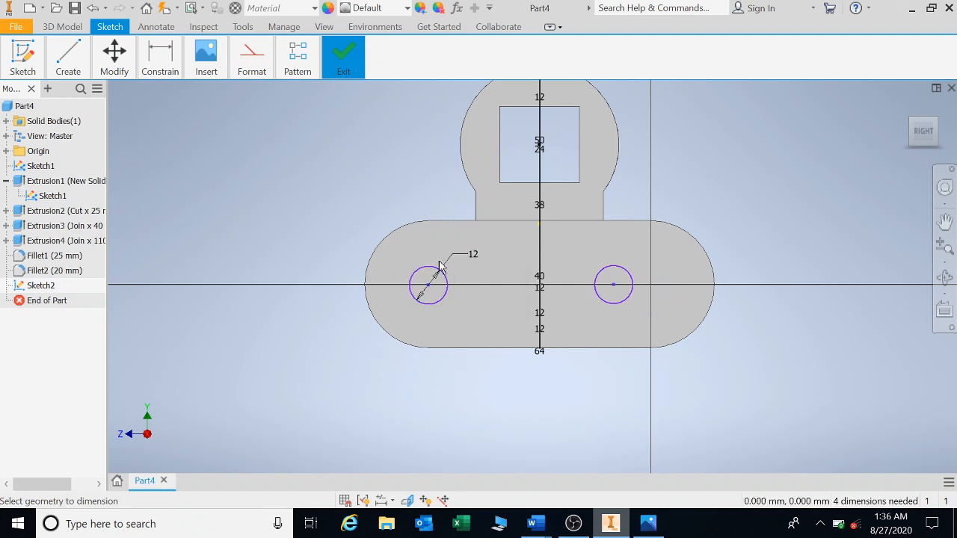
pyautogui.moveTo(206, 98)
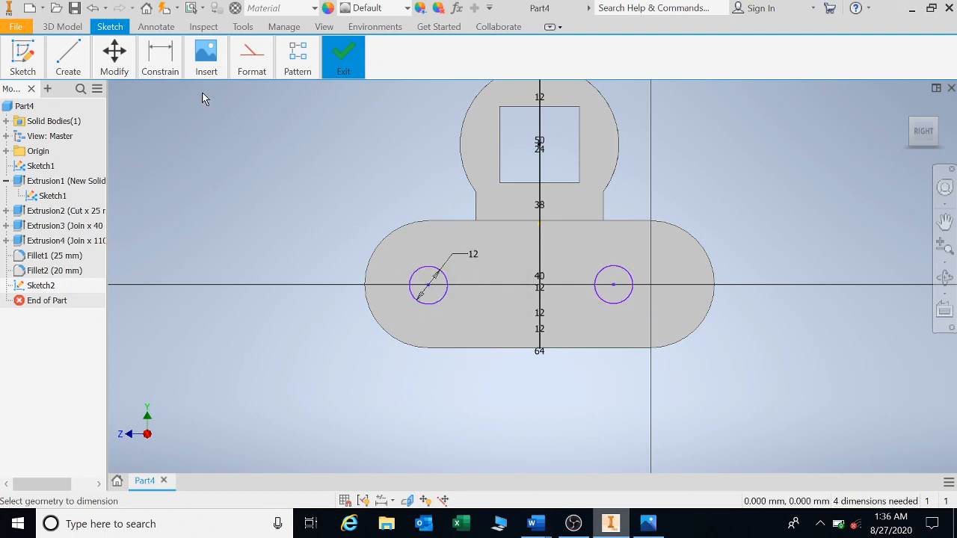
# Dimension 70 mm between circle centres and 35 mm from the left circle to the centre line.
pyautogui.click(159, 56)
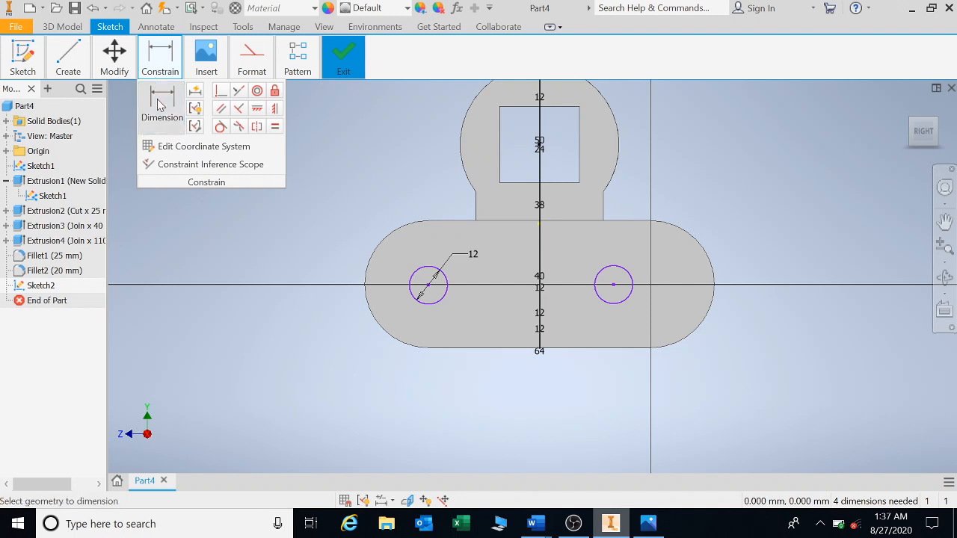
pyautogui.click(222, 104)
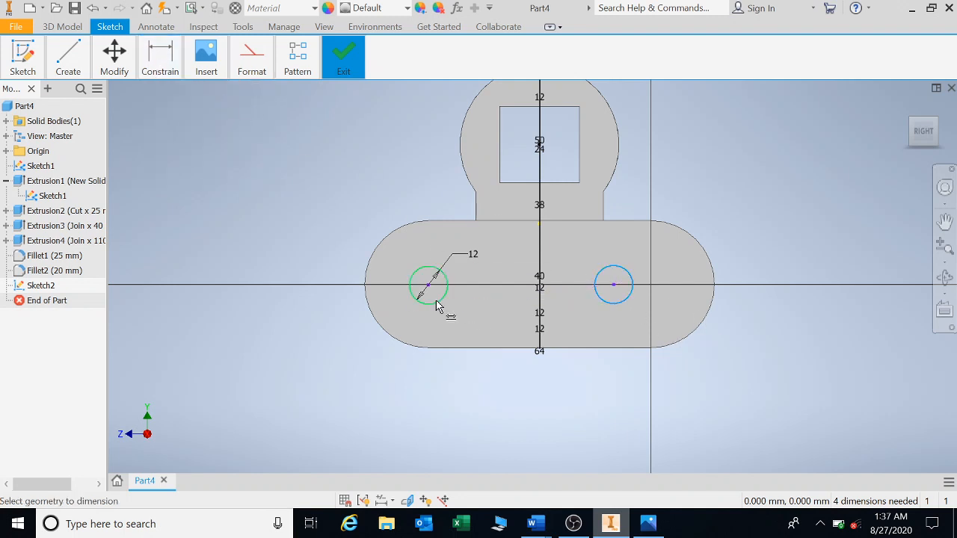
pyautogui.click(535, 368)
pyautogui.write('1')
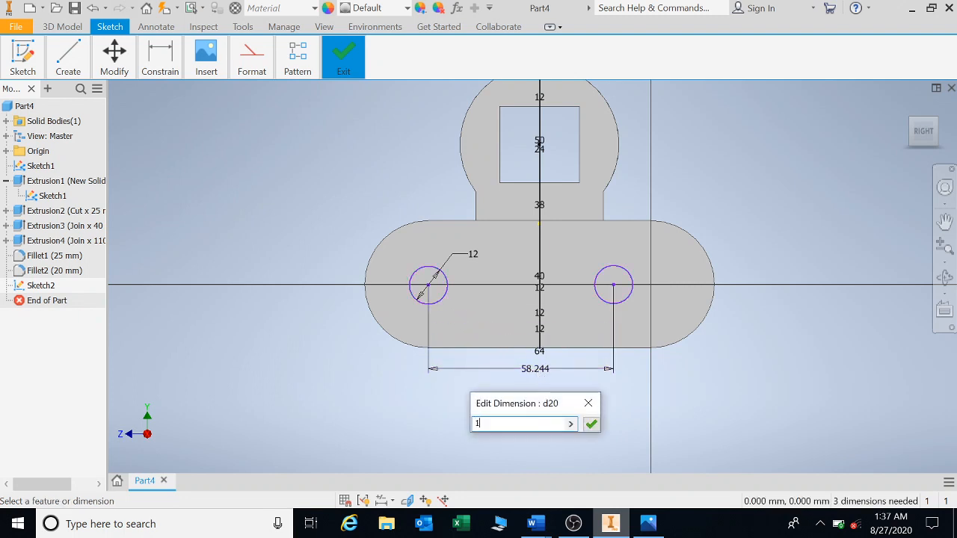
pyautogui.write('7')
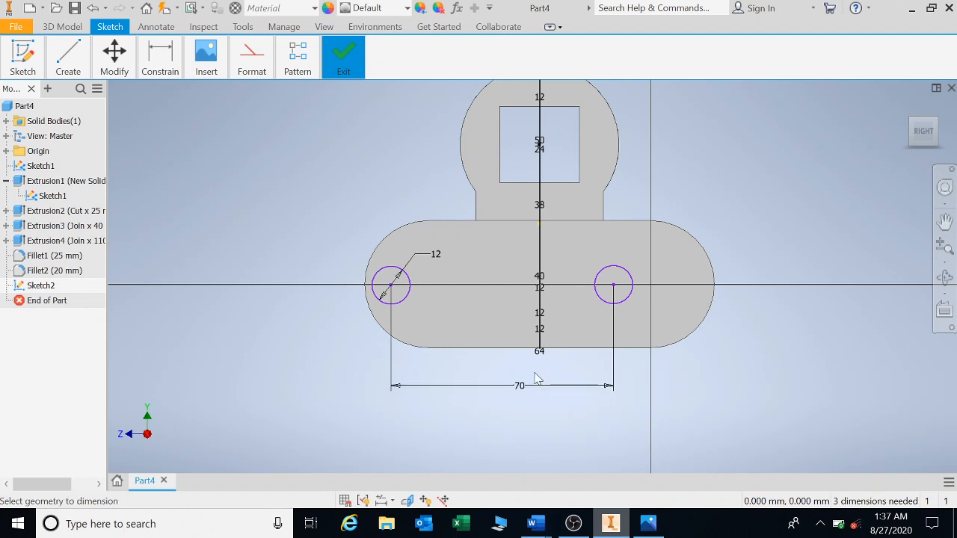
pyautogui.moveTo(420, 290)
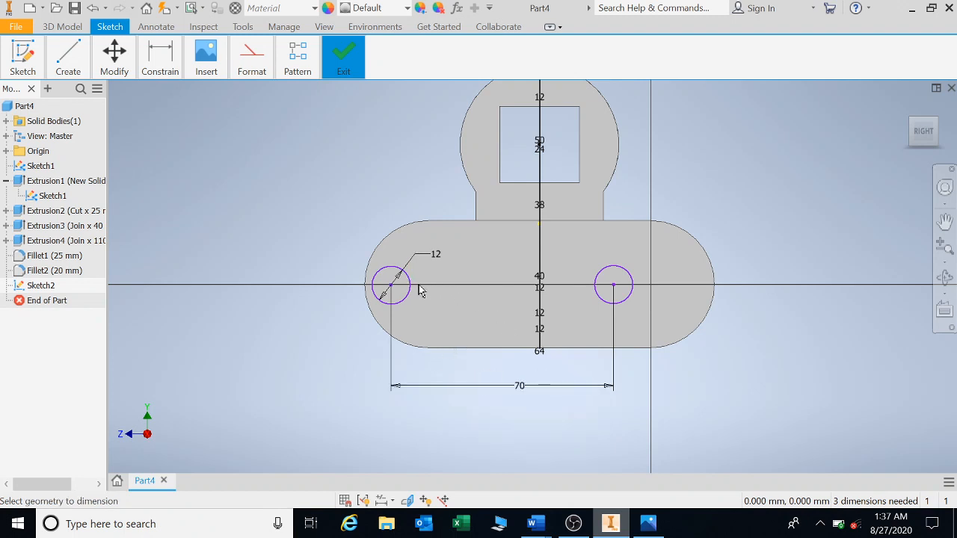
pyautogui.moveTo(429, 284)
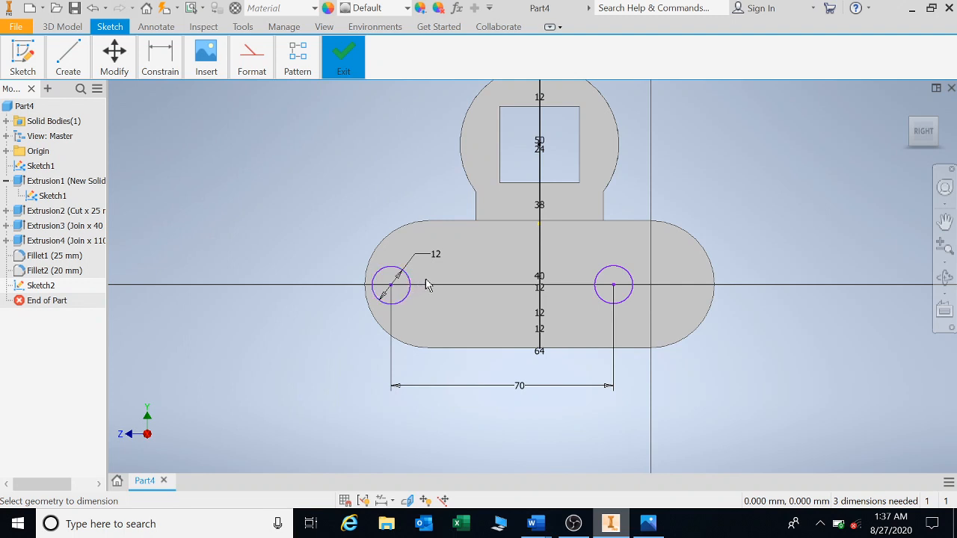
pyautogui.click(159, 56)
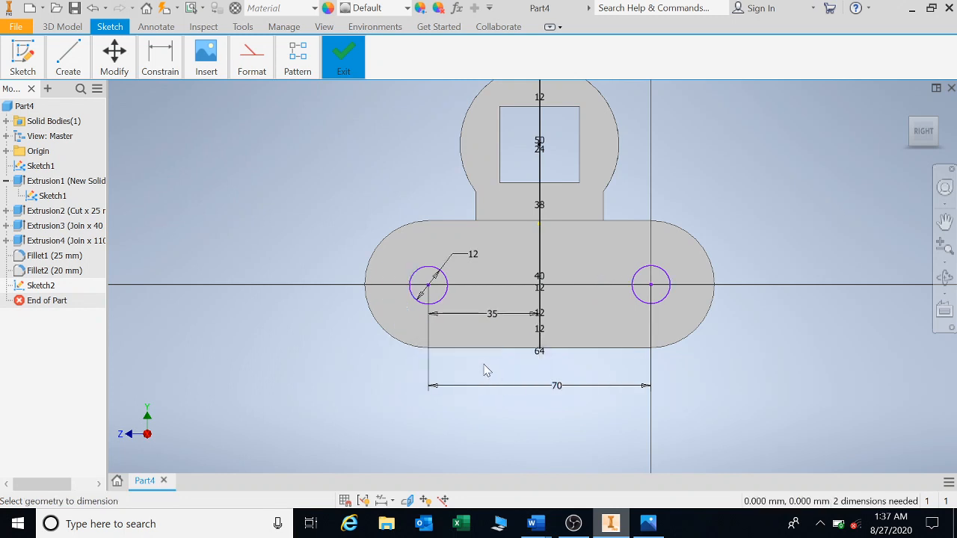
pyautogui.moveTo(535, 450)
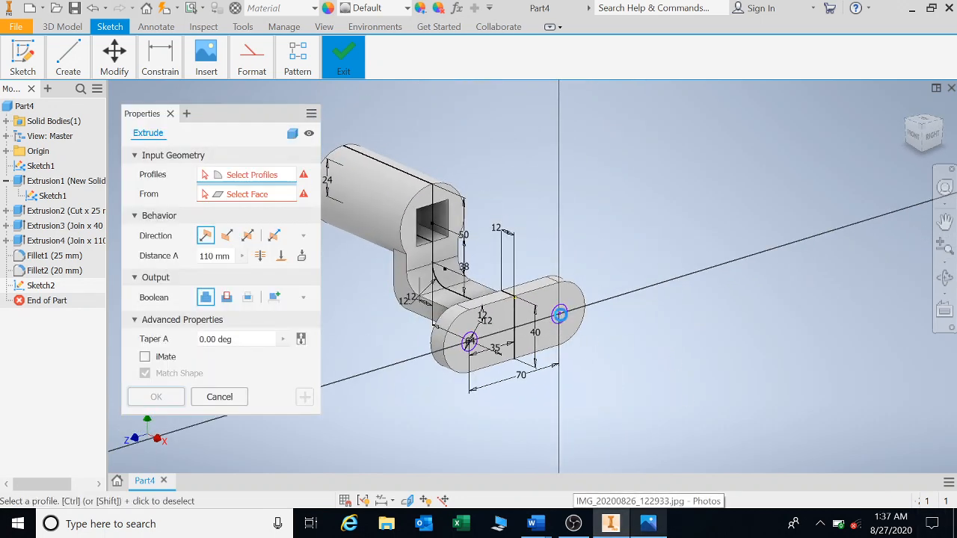
# Cut both circle profiles 30 mm into the plate as Extrusion5.
pyautogui.click(467, 343)
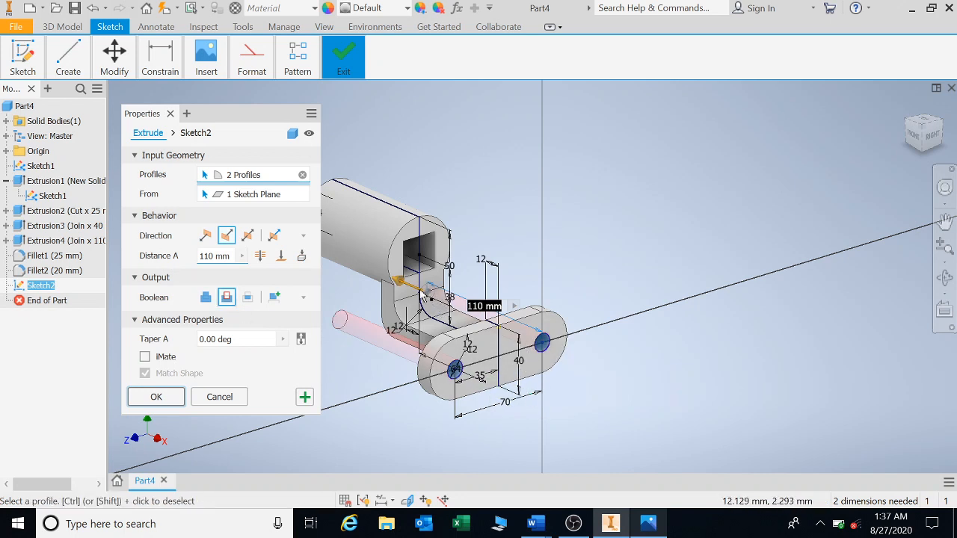
pyautogui.moveTo(800, 279)
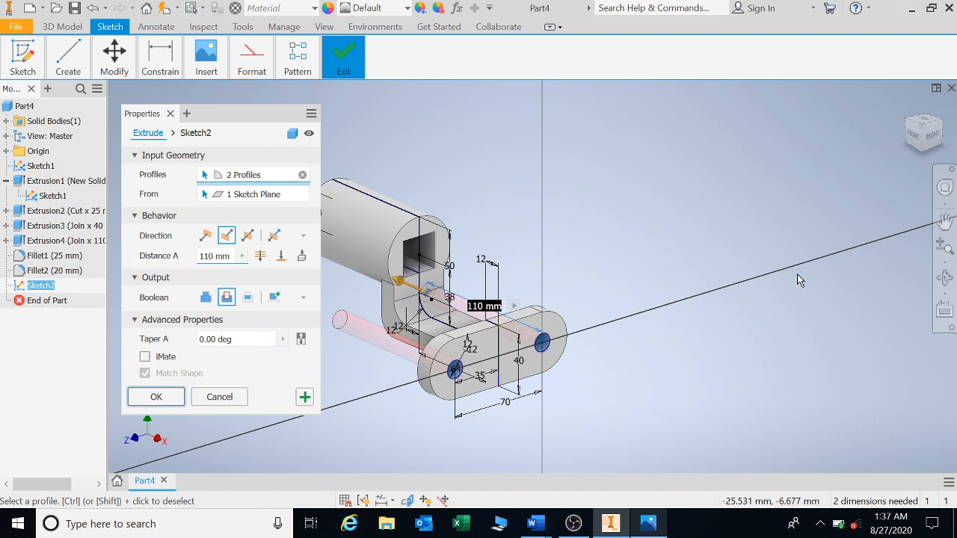
pyautogui.moveTo(799, 279); pyautogui.dragTo(557, 316)
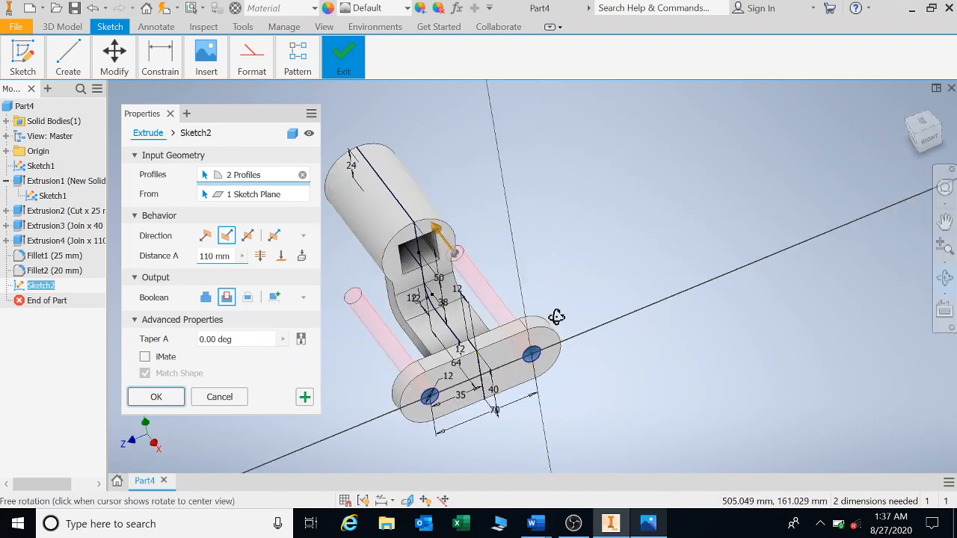
pyautogui.moveTo(557, 317); pyautogui.dragTo(572, 314)
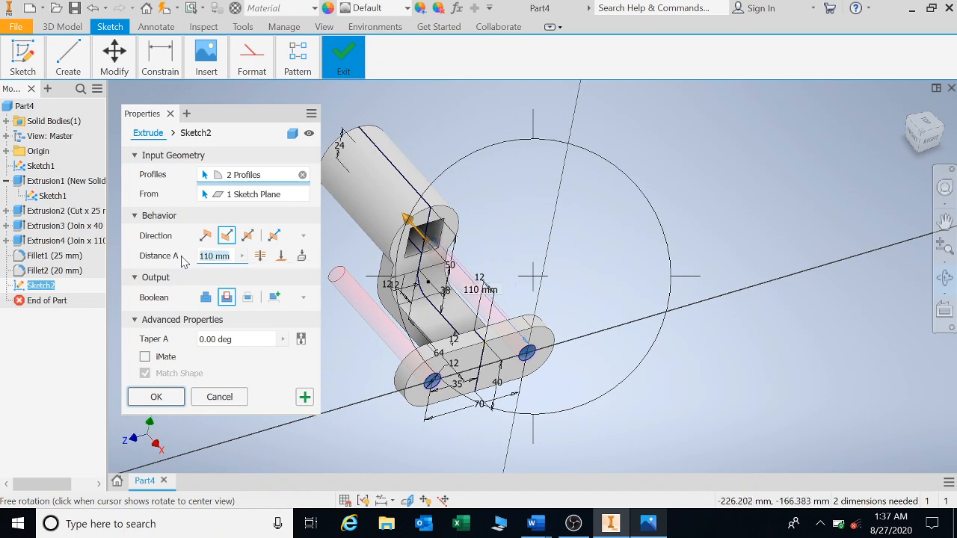
pyautogui.write('3')
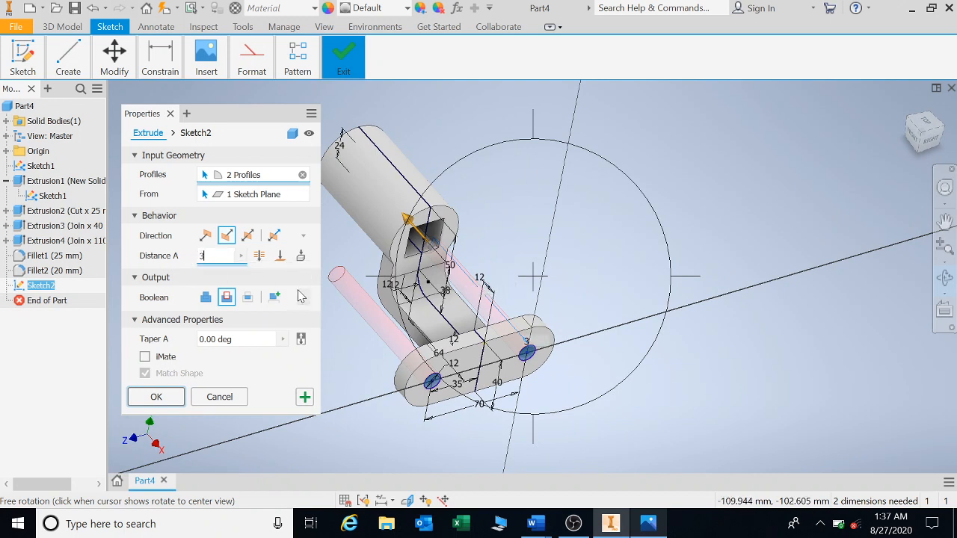
pyautogui.write('30')
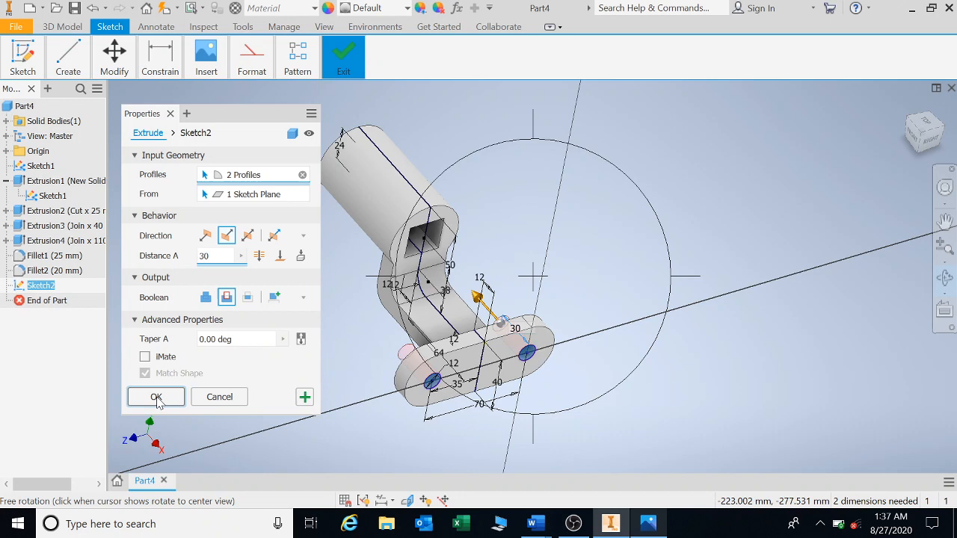
pyautogui.click(155, 396)
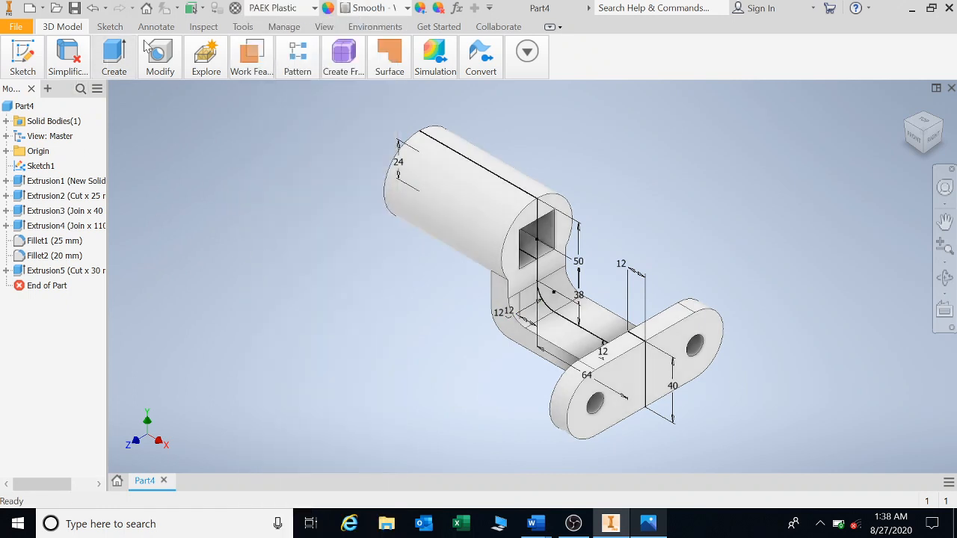
# Save the part as 'P2 Double Extrude' in Documents.
pyautogui.click(75, 8)
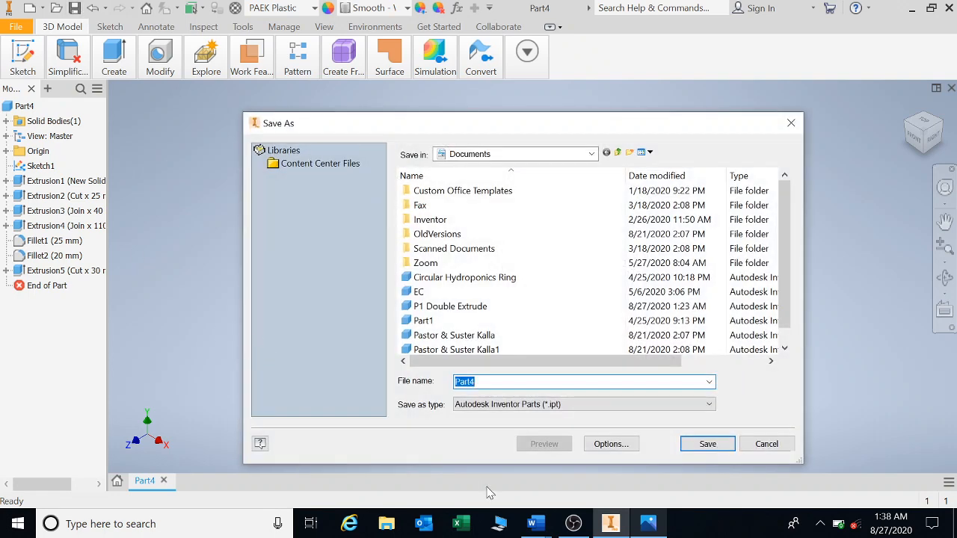
pyautogui.write('P2 Double Extrude')
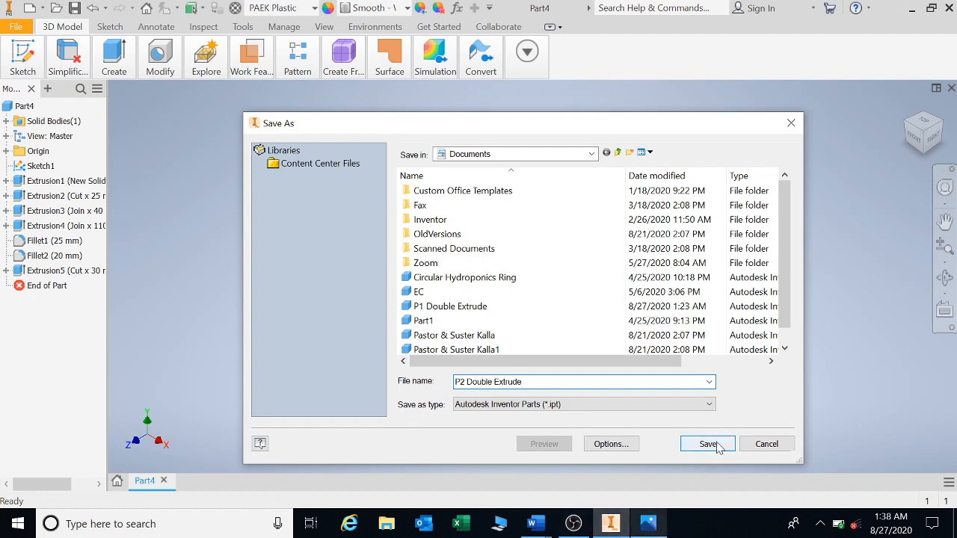
pyautogui.click(707, 444)
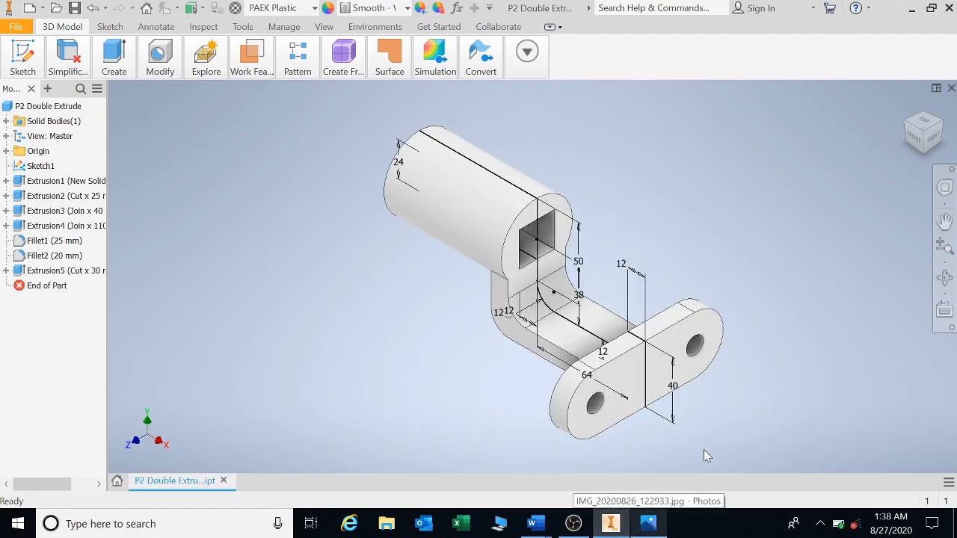
pyautogui.moveTo(680, 477)
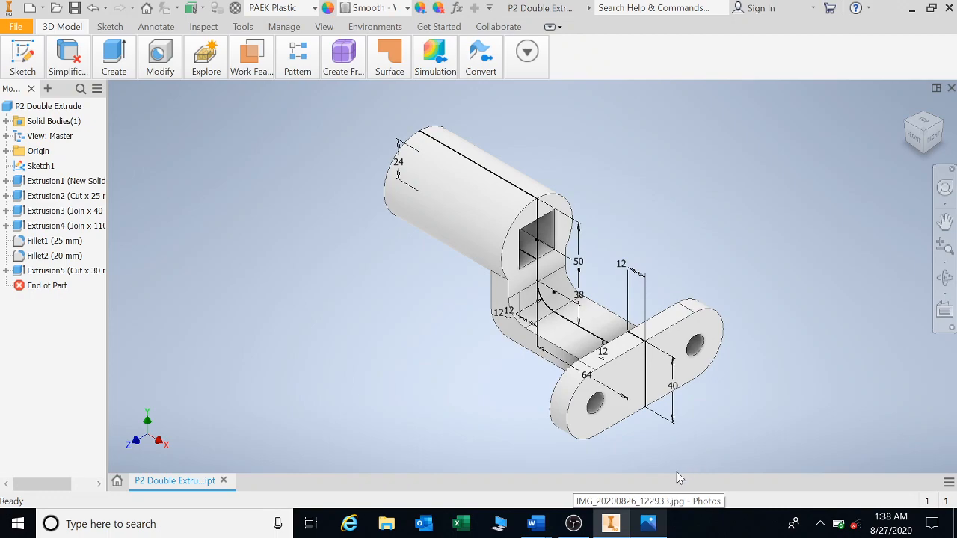